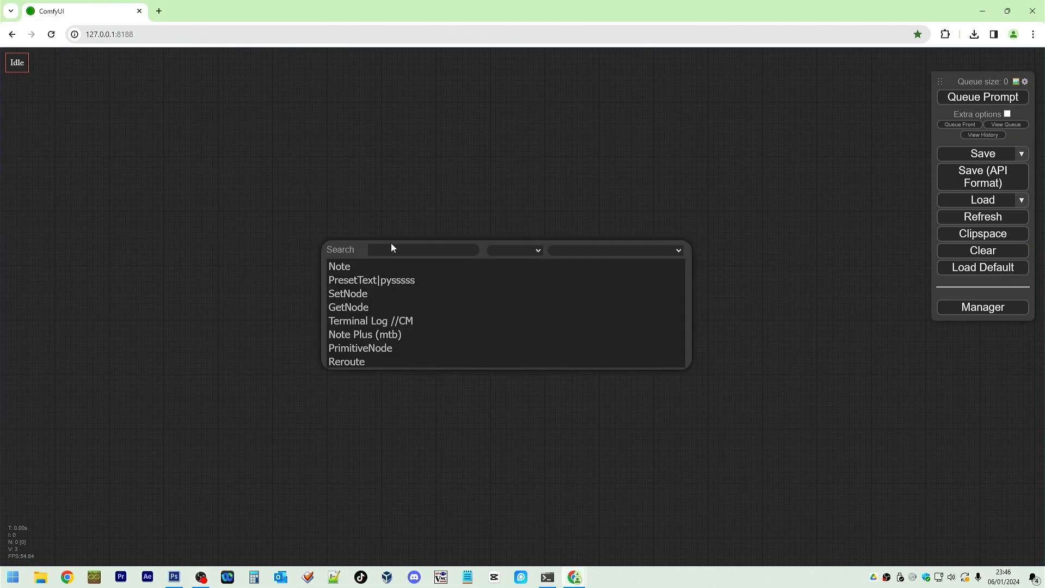
Add an Apply IPAdapter FaceID node and a KSampler node to the graph
text(faceid)
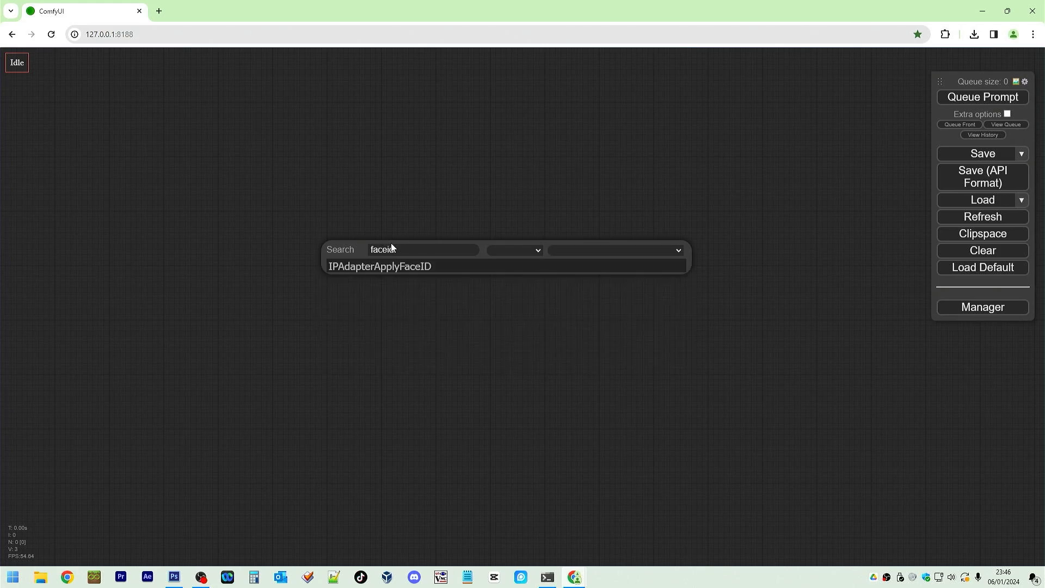
click(381, 265)
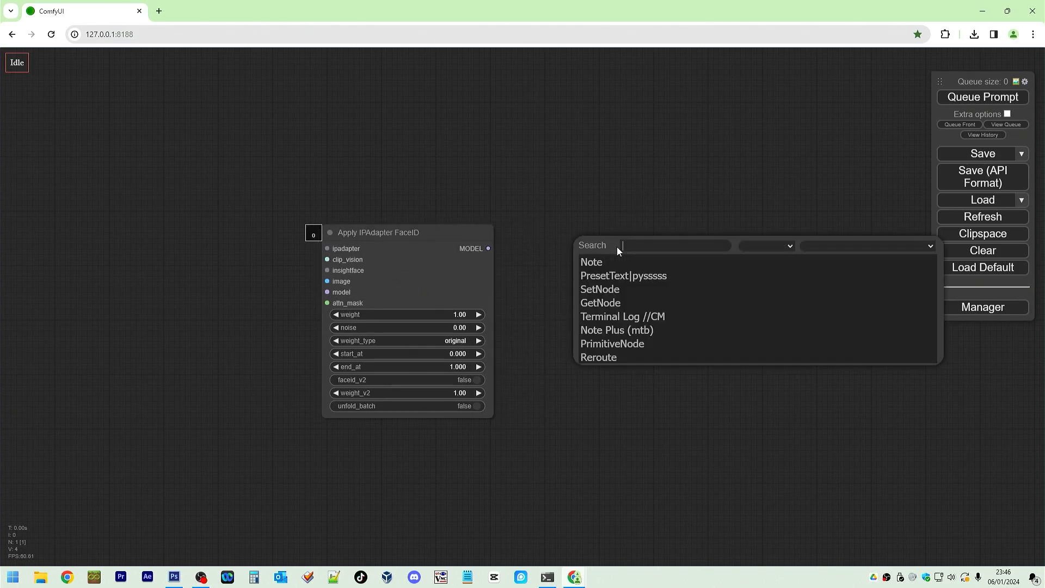
text(ksampl)
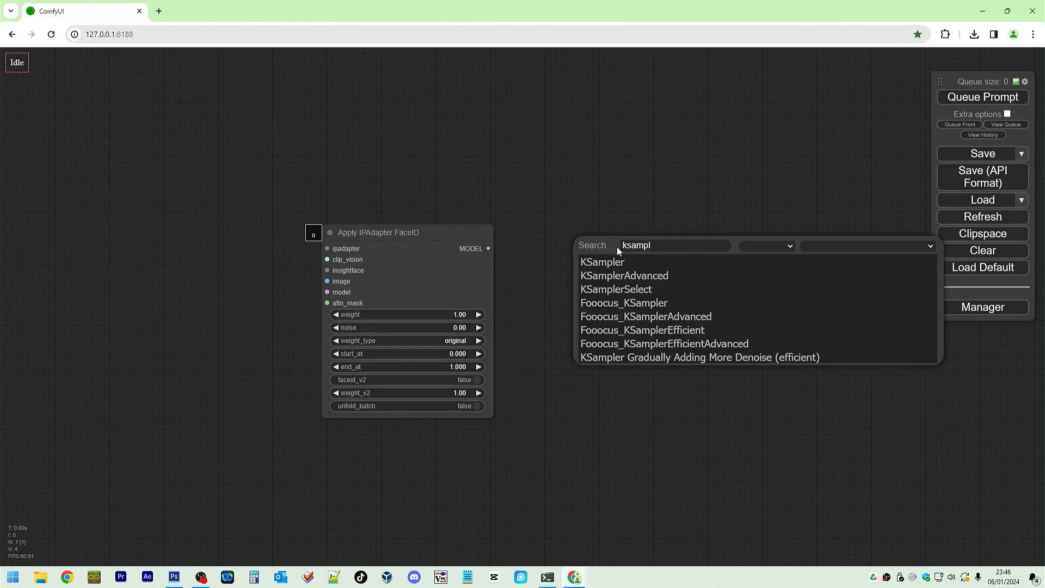
click(601, 261)
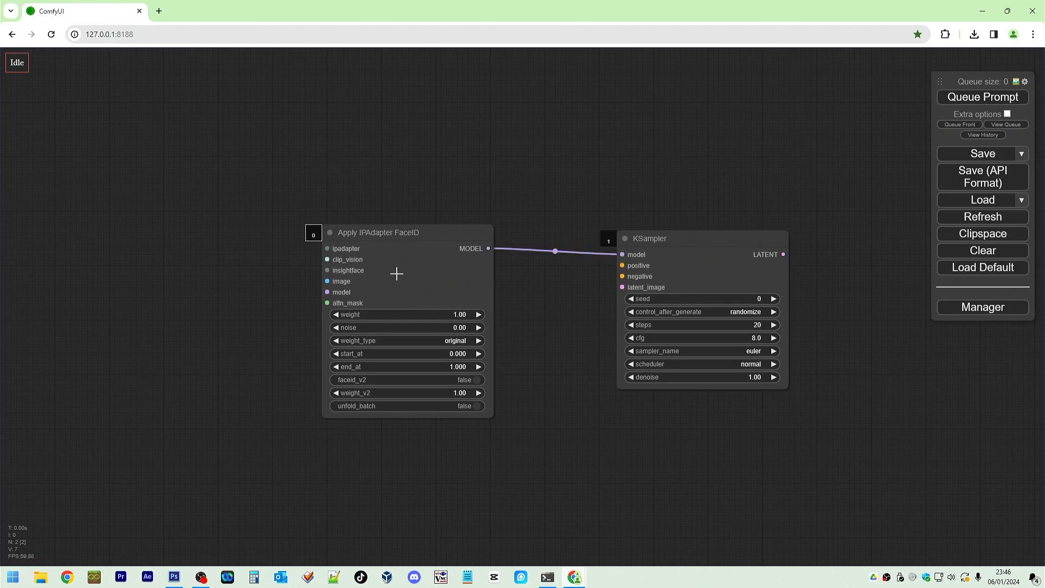
Add an IPAdapter model loader set to ip-adapter-faceid-plusv2_sd15.bin
double_click(396, 274)
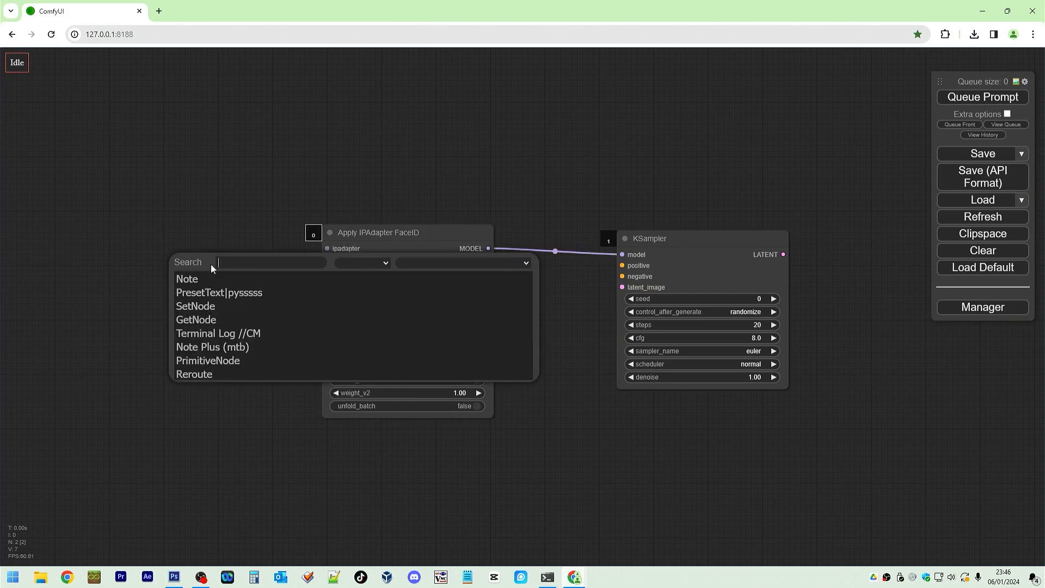
text(ipada)
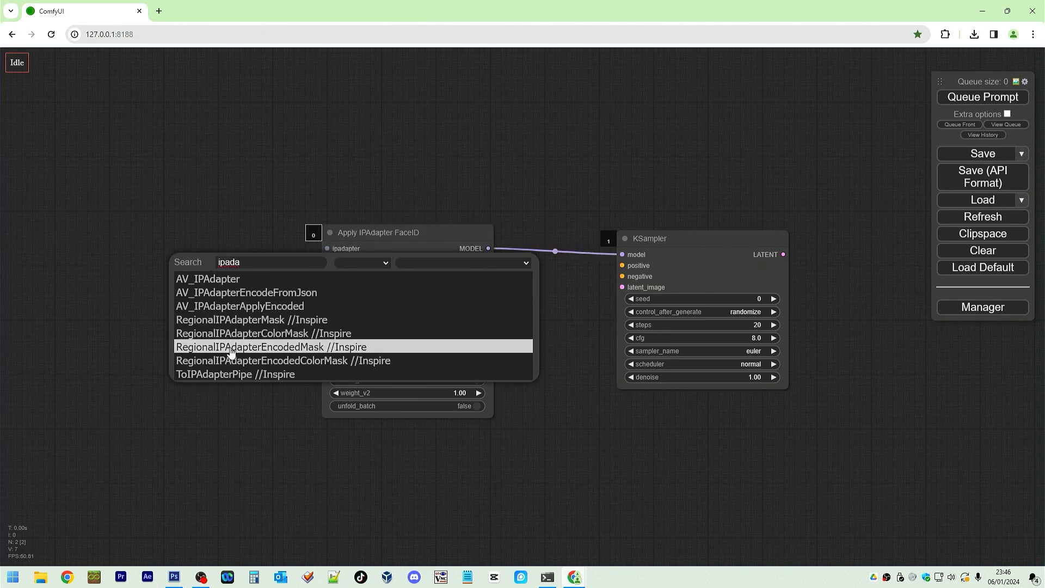
scroll(down, 3)
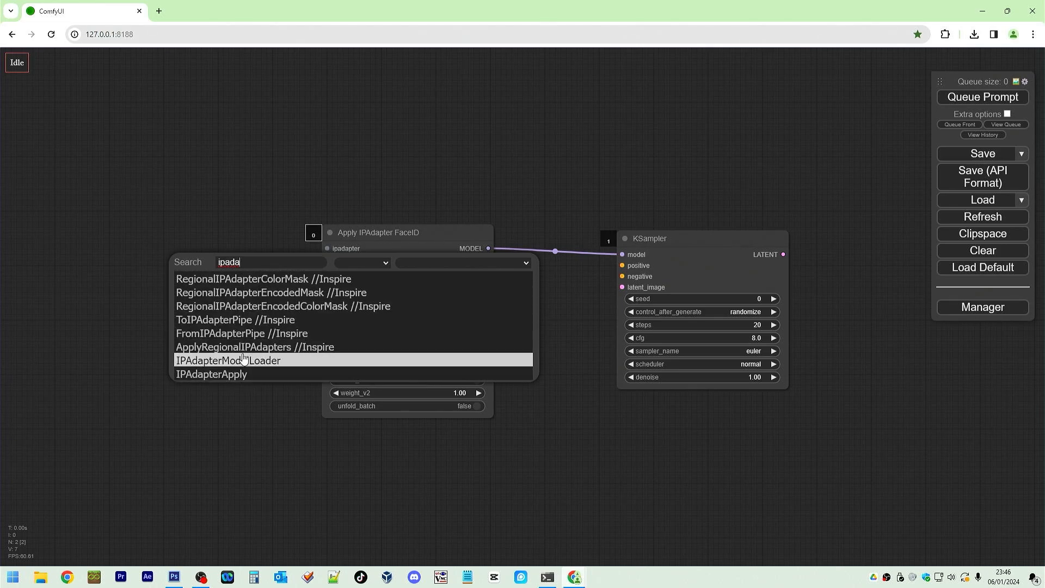
click(228, 361)
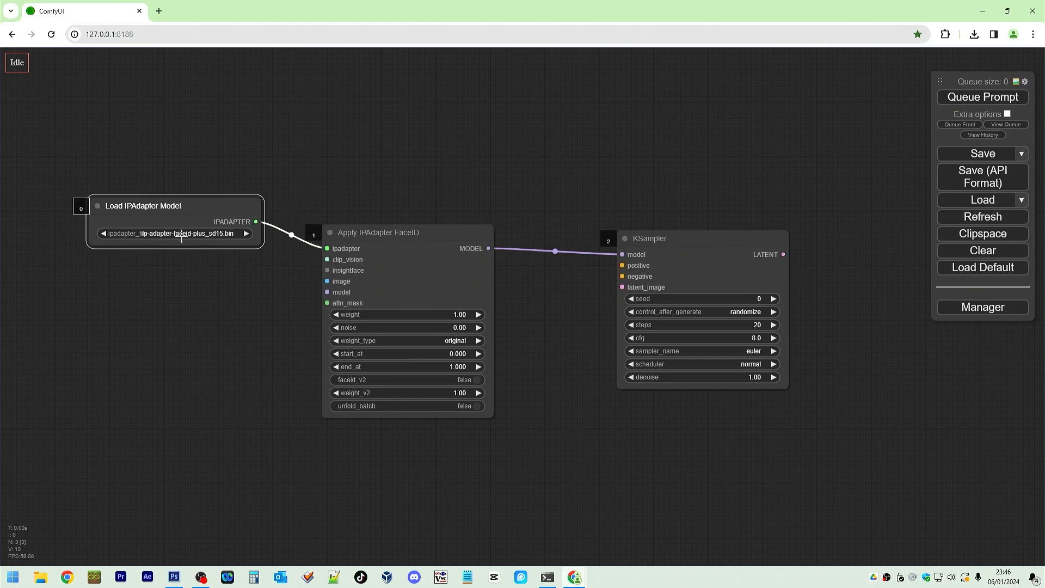
click(174, 233)
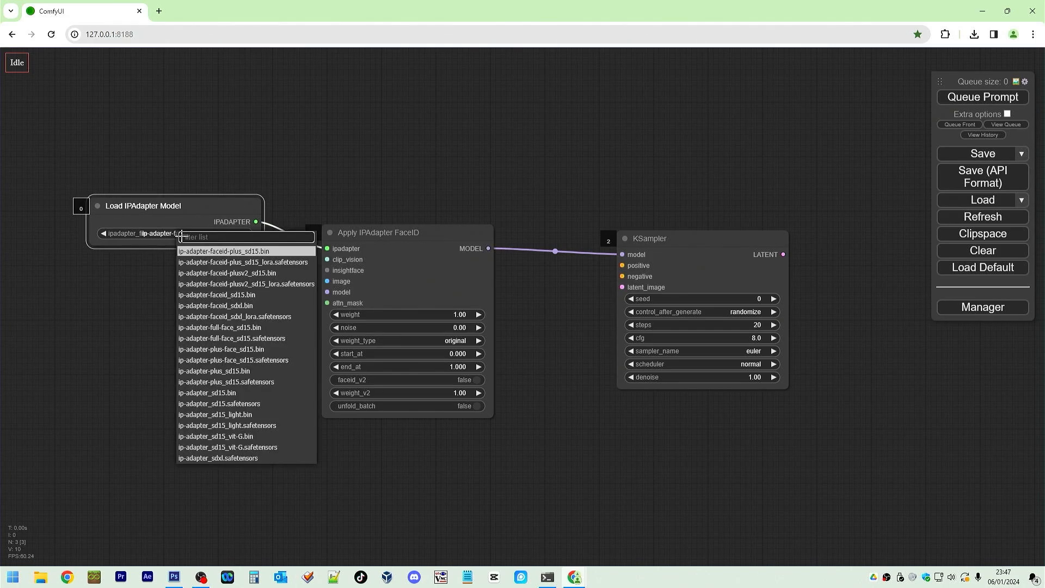
mouse_move(231, 340)
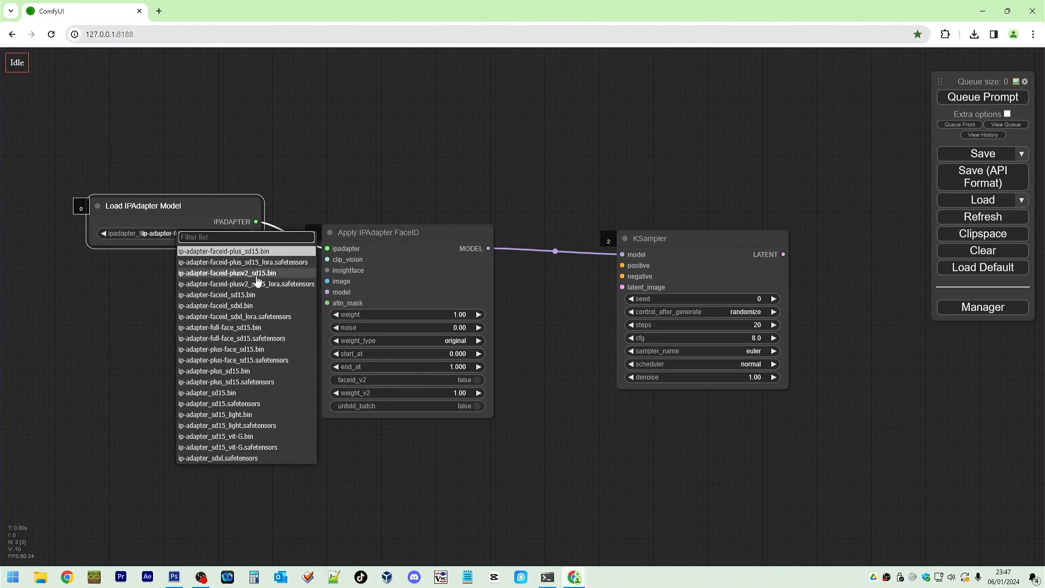
click(228, 272)
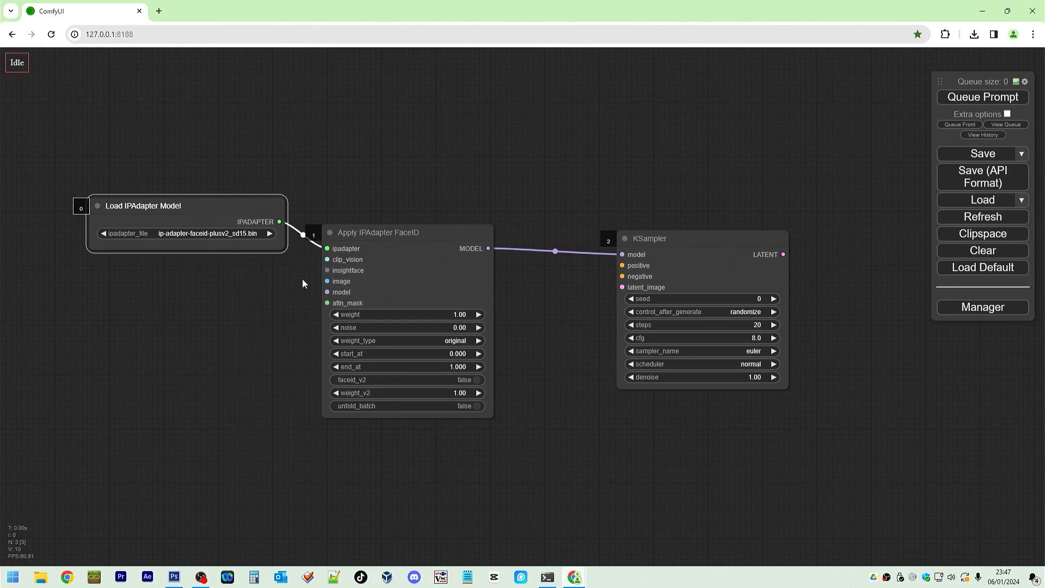
Add a Load CLIP Vision node using model.safetensors
double_click(304, 283)
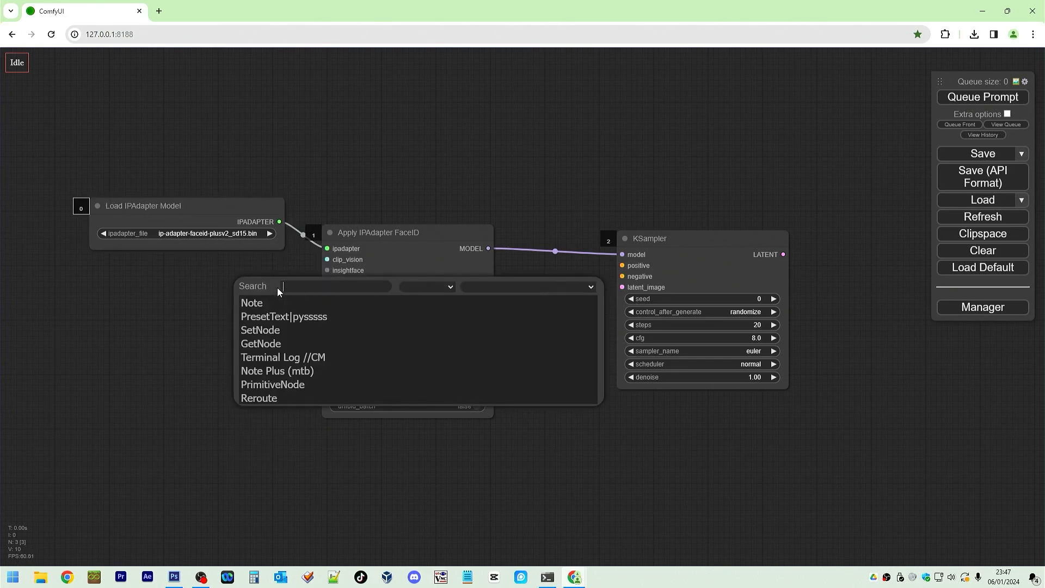
text(clip)
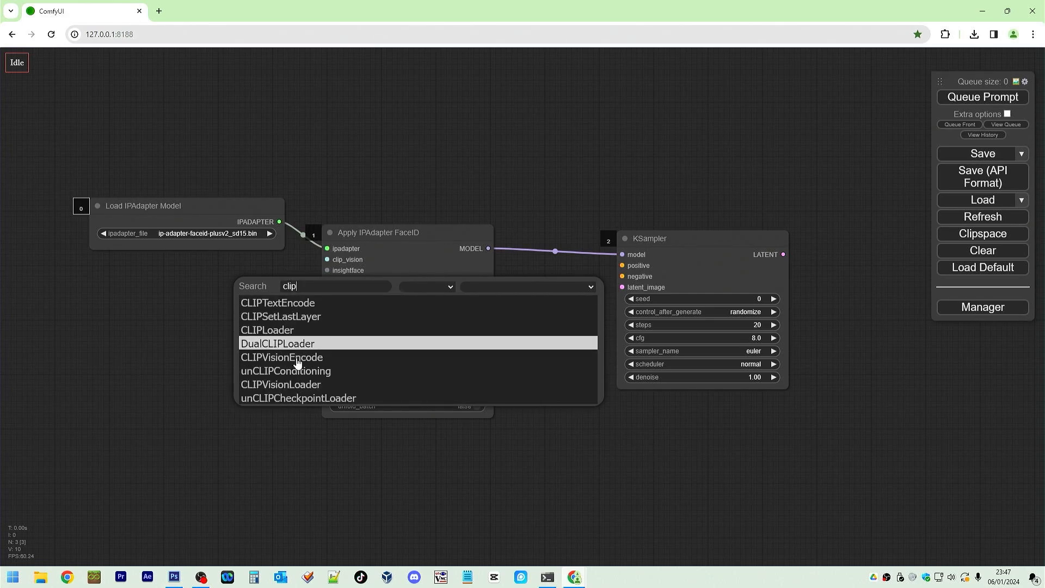
mouse_move(318, 352)
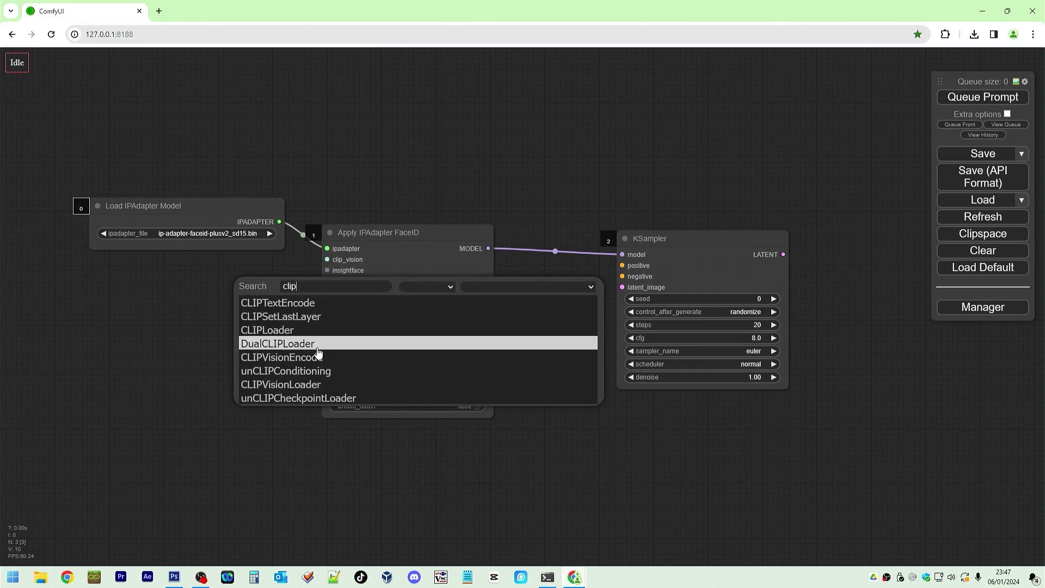
scroll(down, 3)
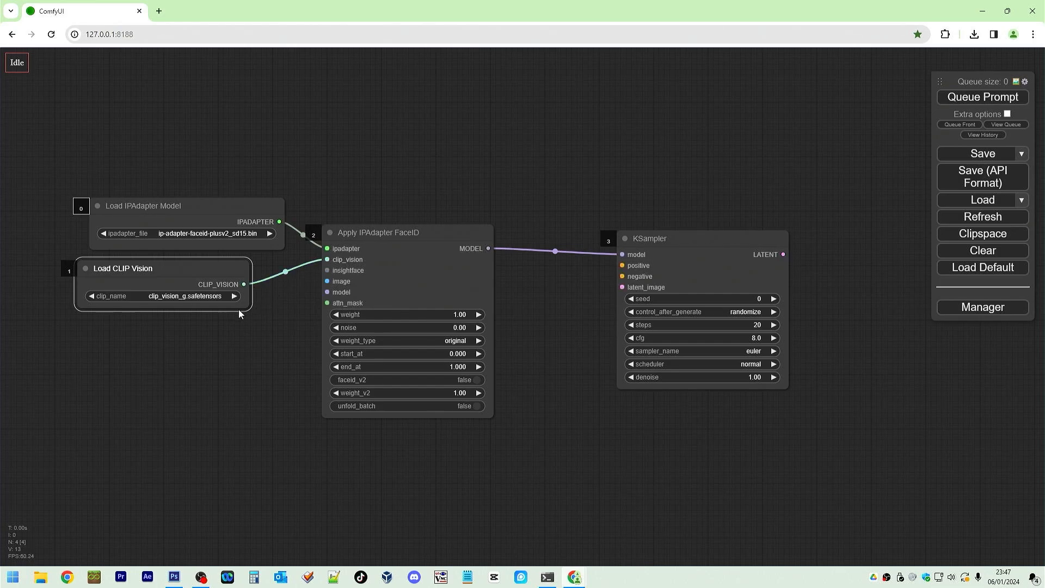
click(160, 295)
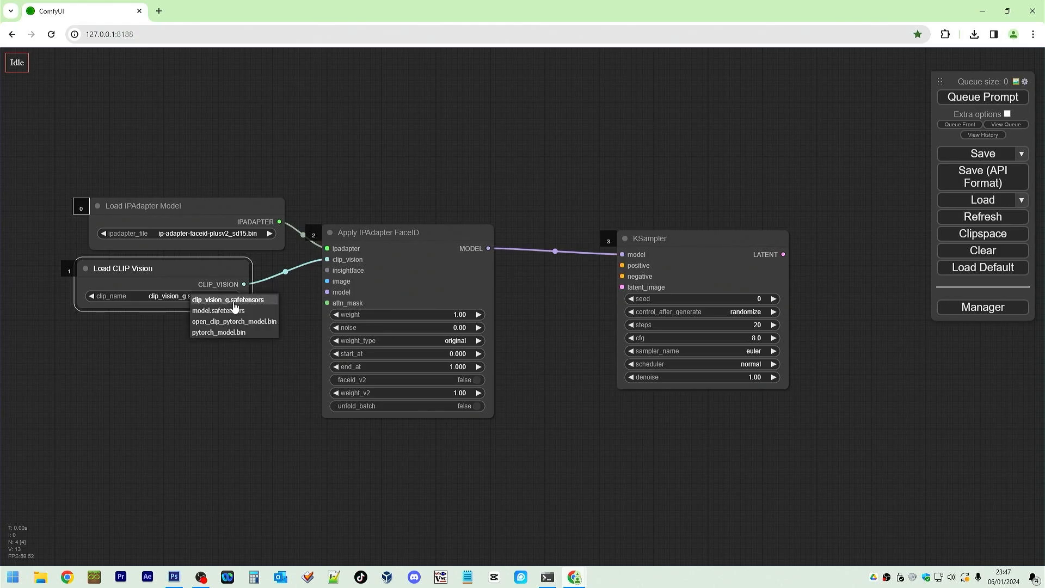
mouse_move(218, 310)
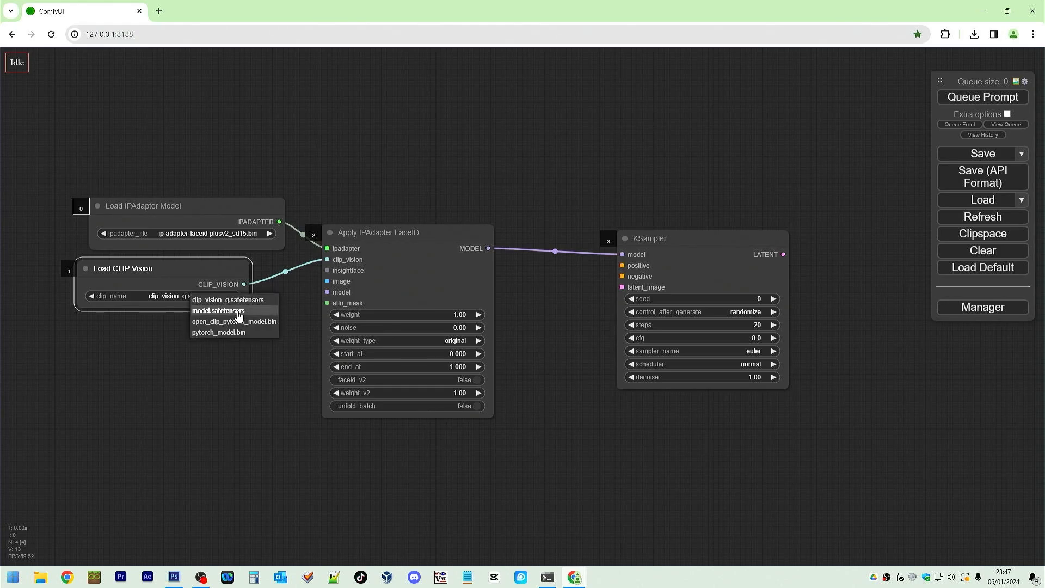
click(218, 310)
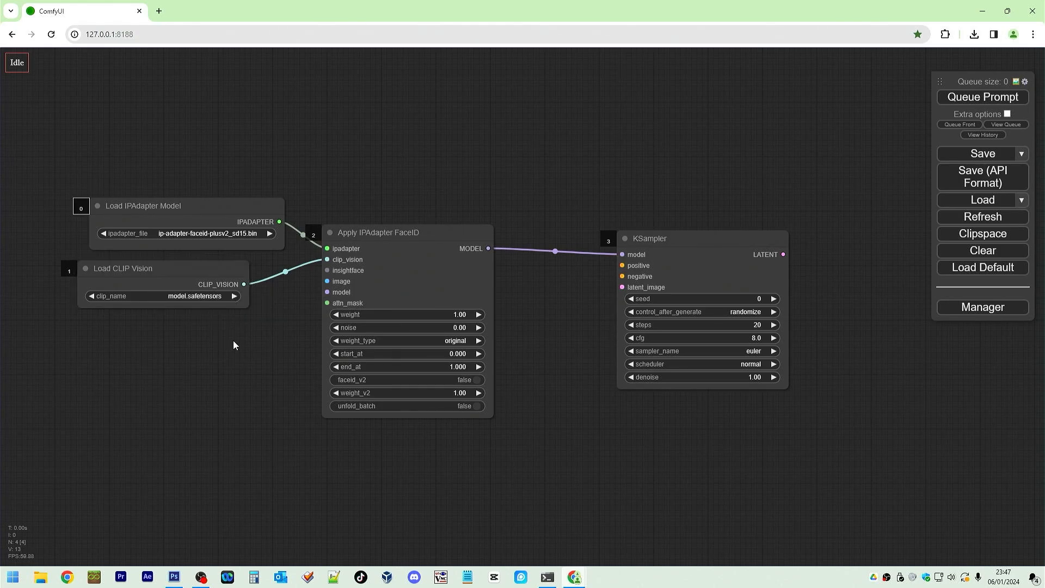
Add a Load InsightFace node with its provider set to CUDA
double_click(233, 345)
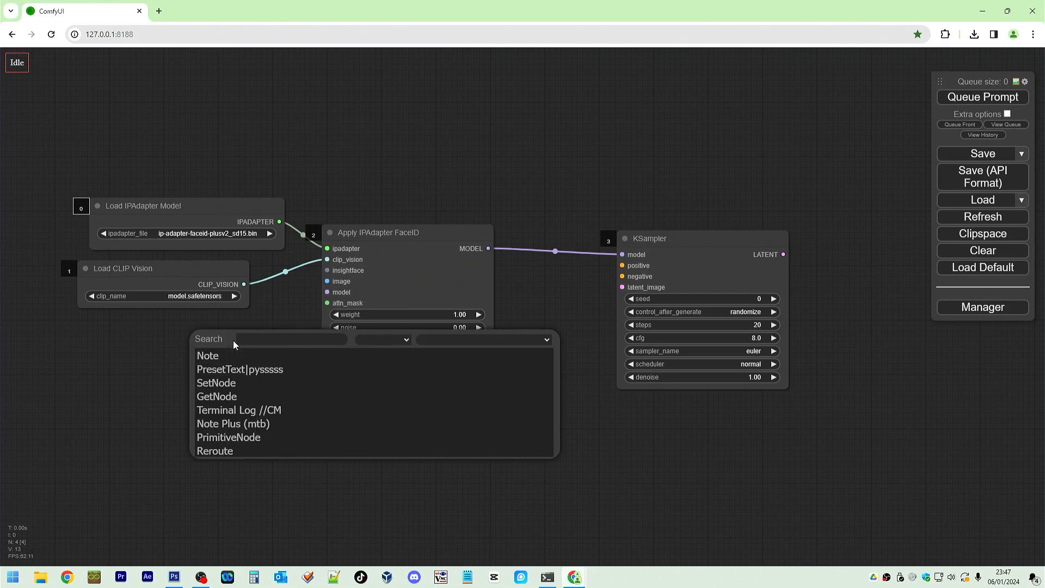
text(insigh)
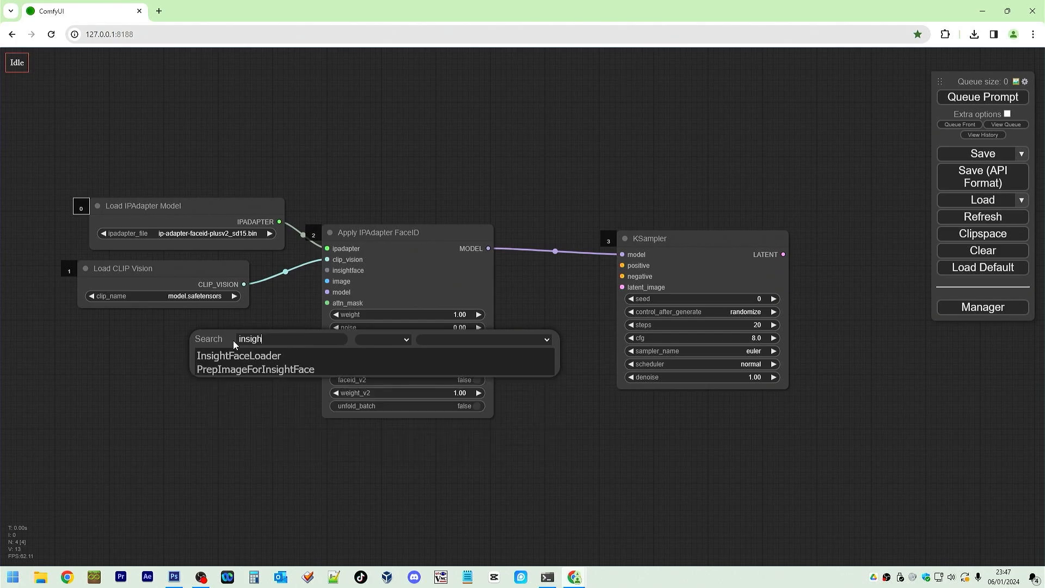
click(238, 355)
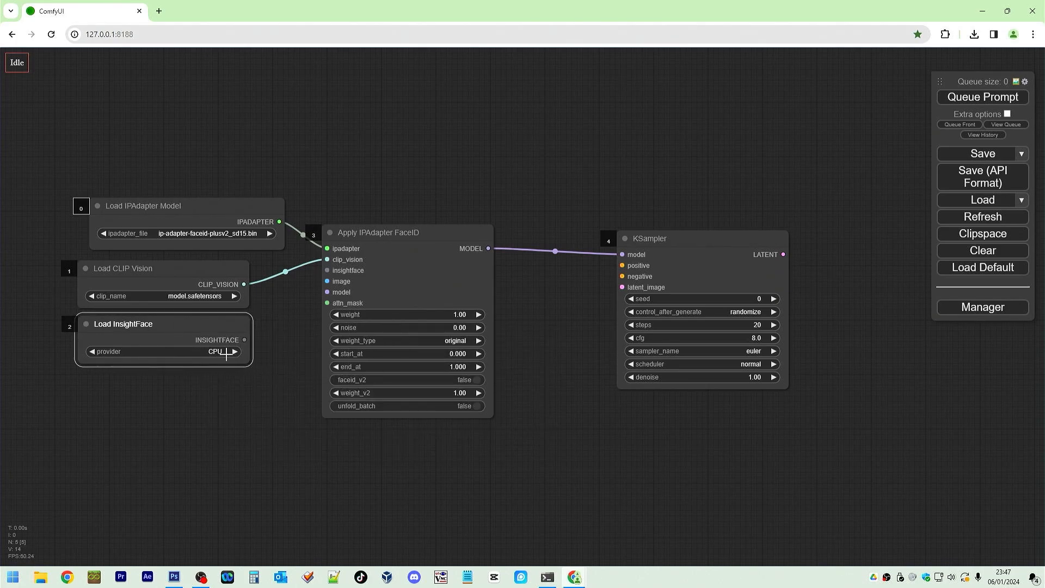
click(214, 352)
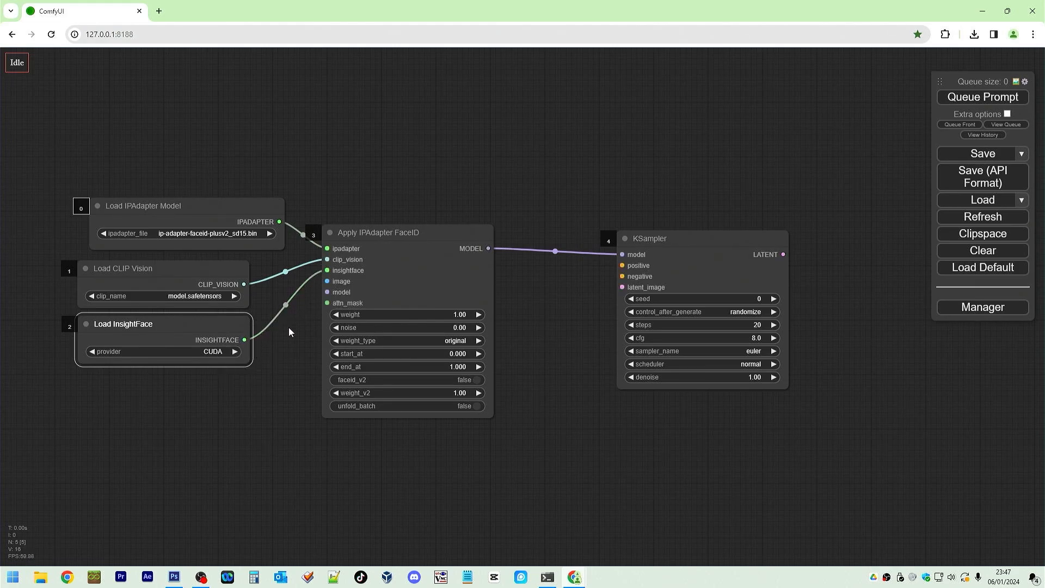
mouse_move(226, 352)
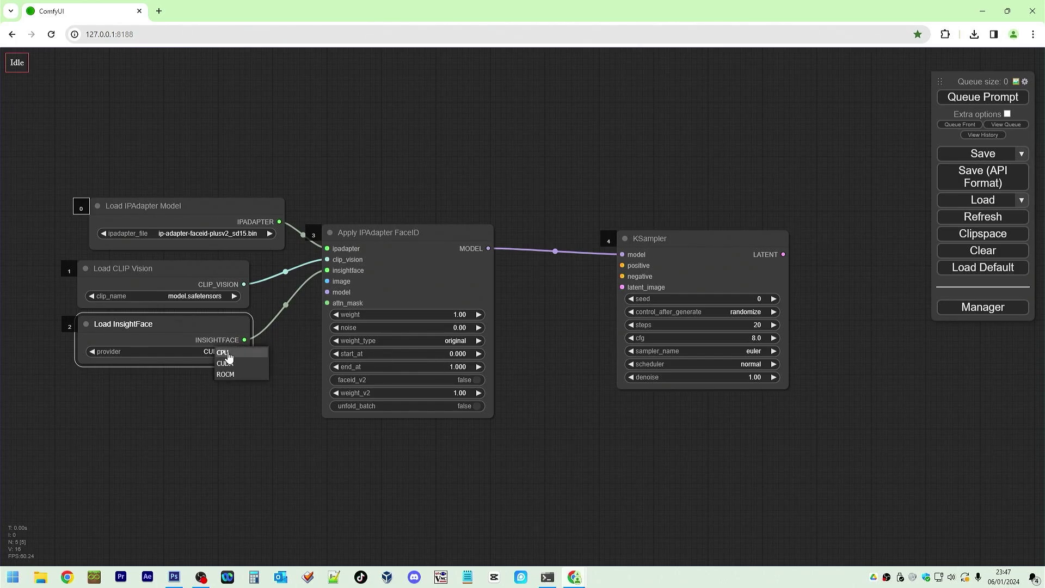
mouse_move(237, 412)
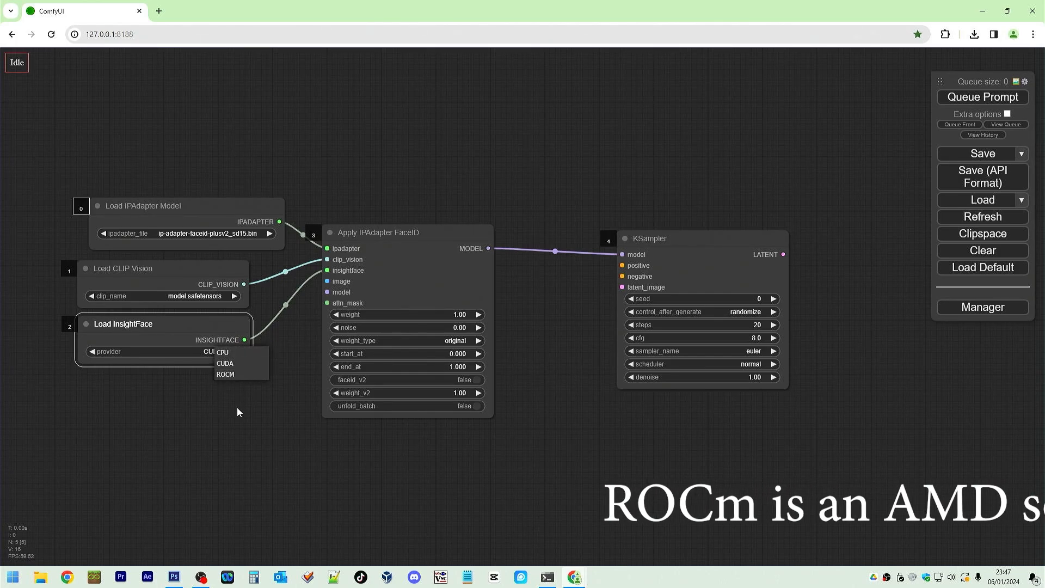
click(226, 364)
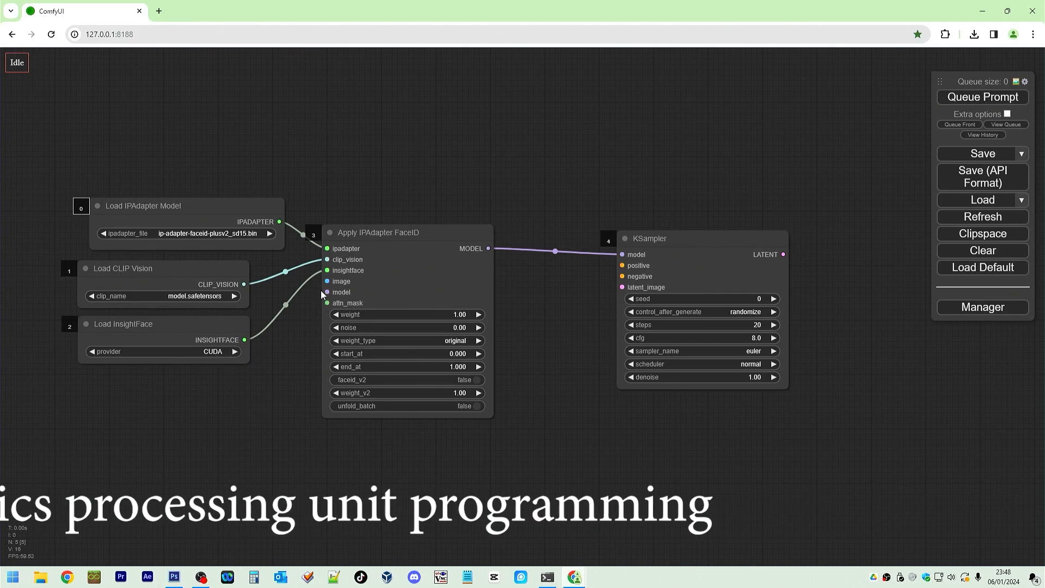
mouse_move(229, 403)
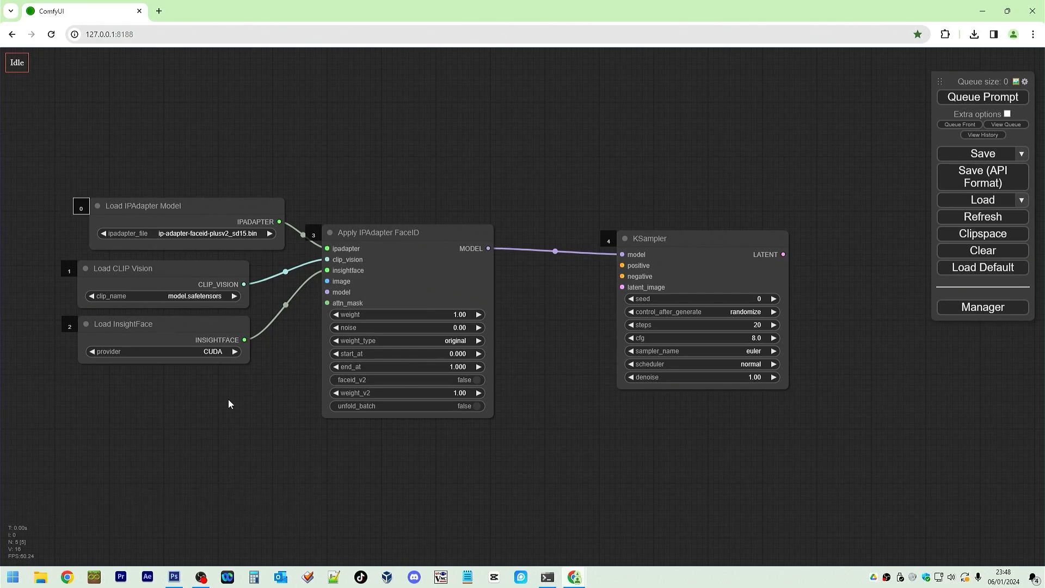
Add a Load Image node and upload the black-and-white webp portrait of a woman
double_click(229, 403)
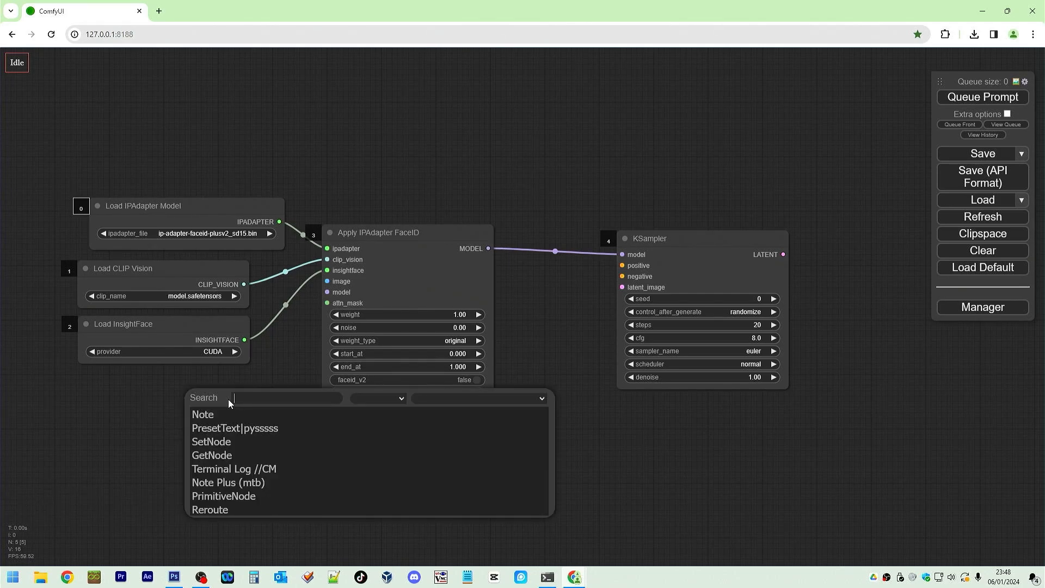
text(iim)
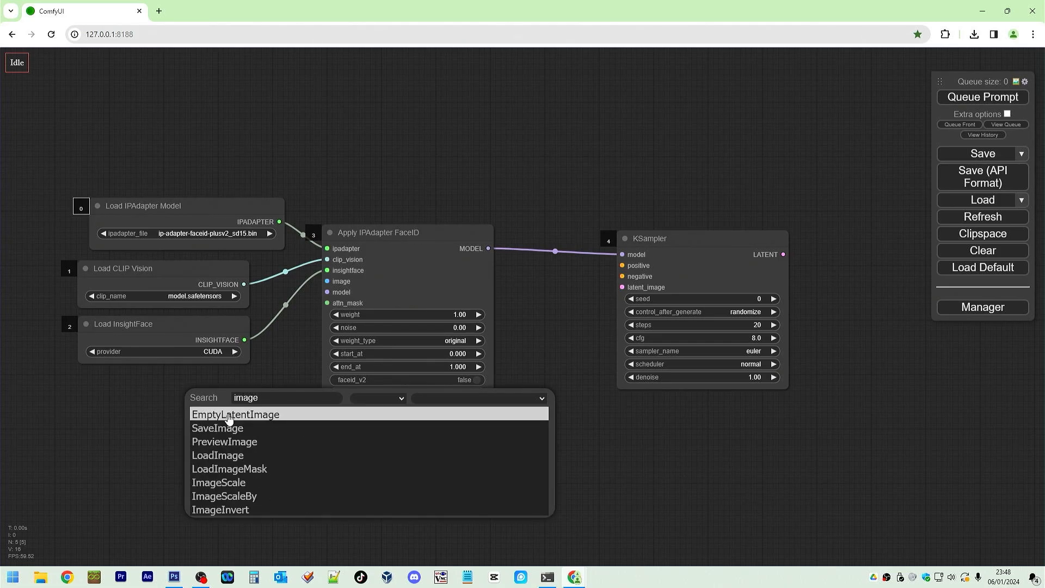
click(218, 455)
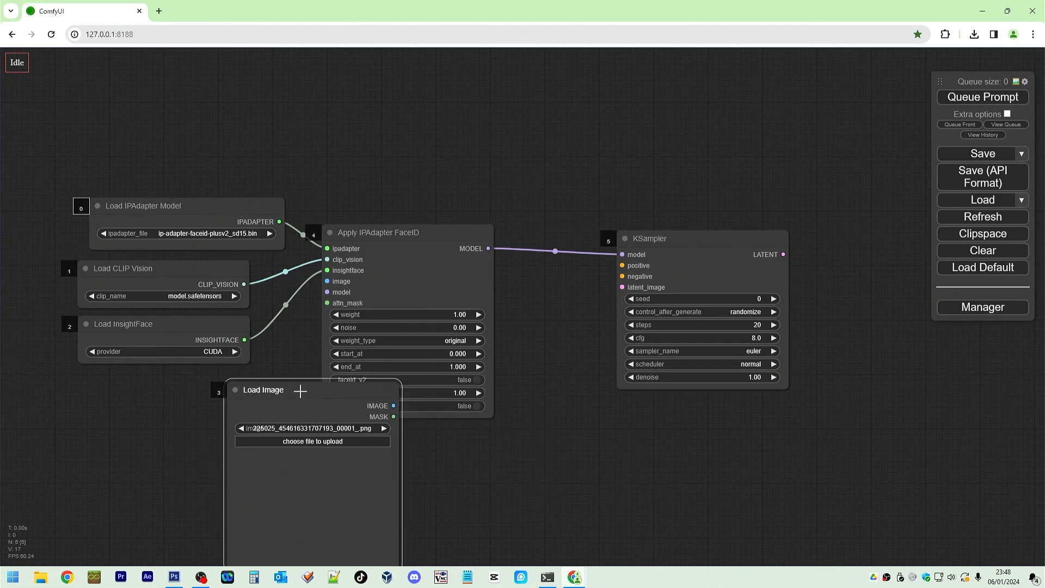
click(312, 441)
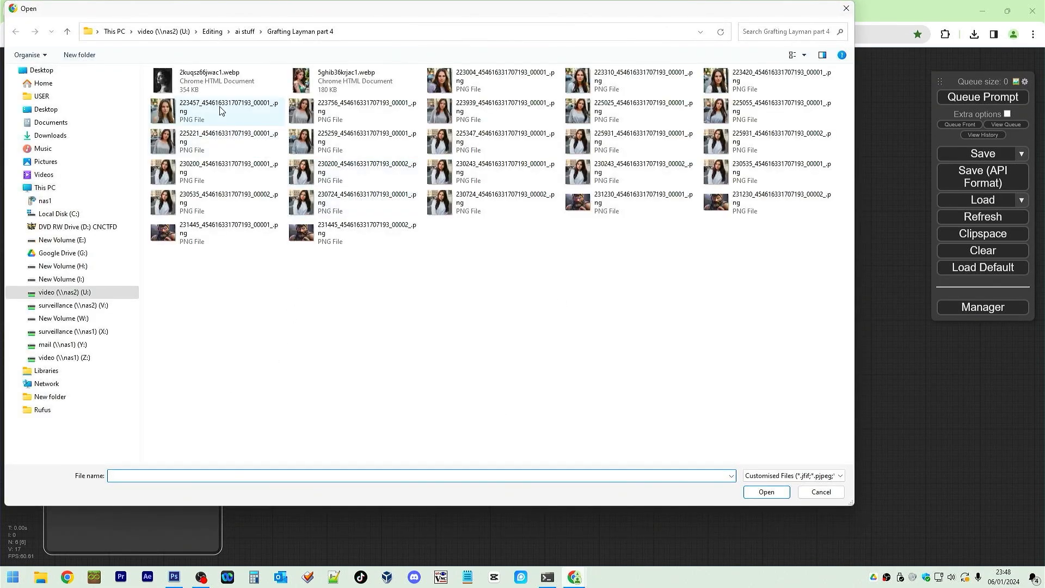
click(766, 491)
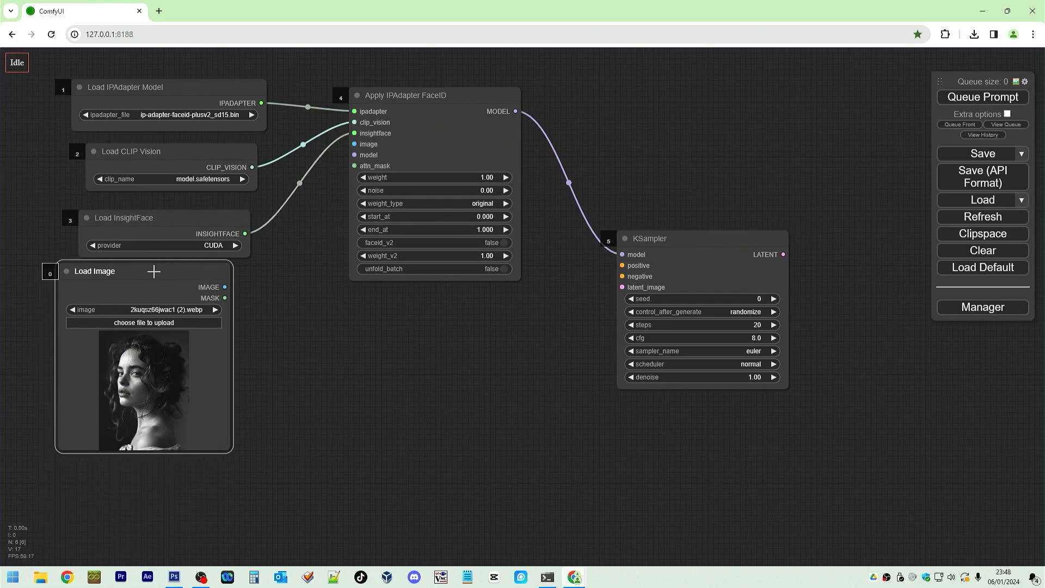
click(386, 396)
text(mage)
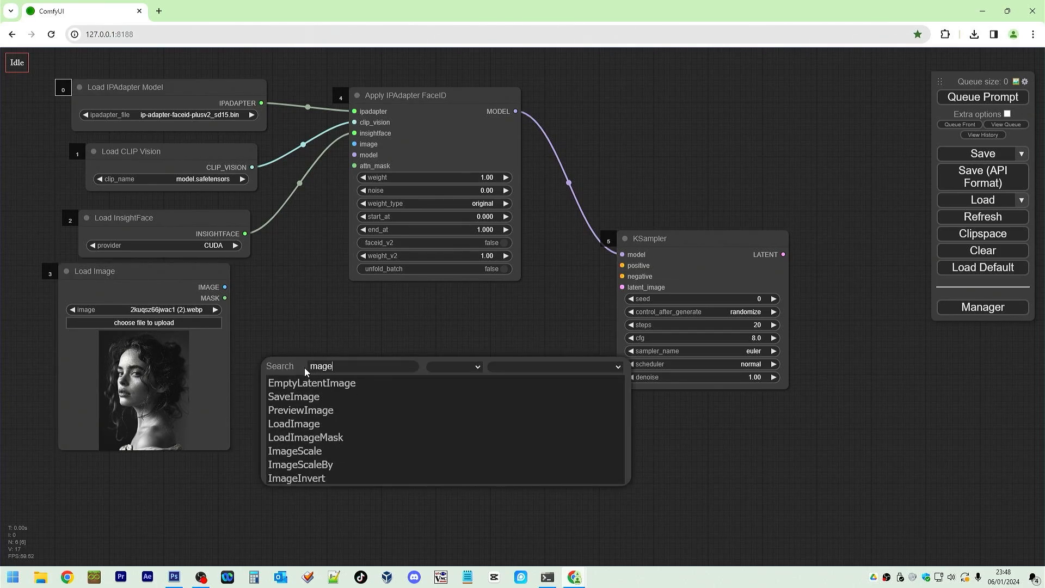
mouse_move(300, 411)
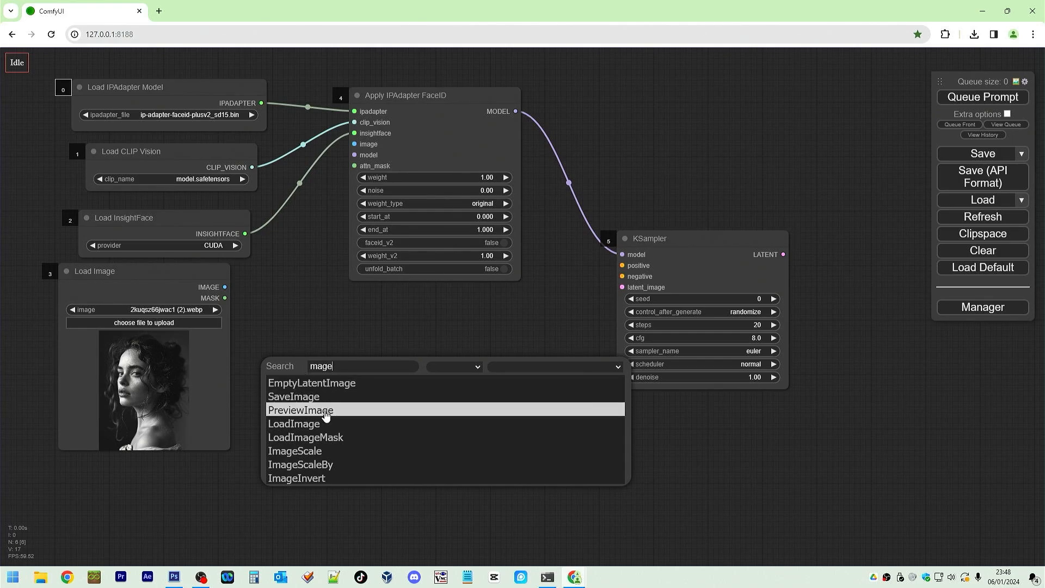
Add ImageBlend and Image Flip nodes and arrange them beside the second portrait image
scroll(down, 3)
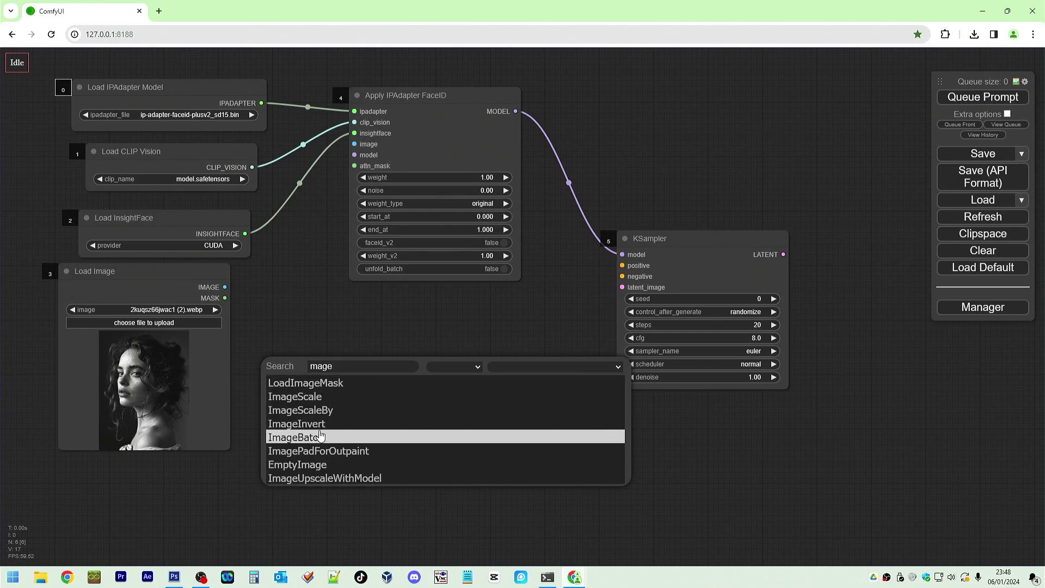
scroll(down, 3)
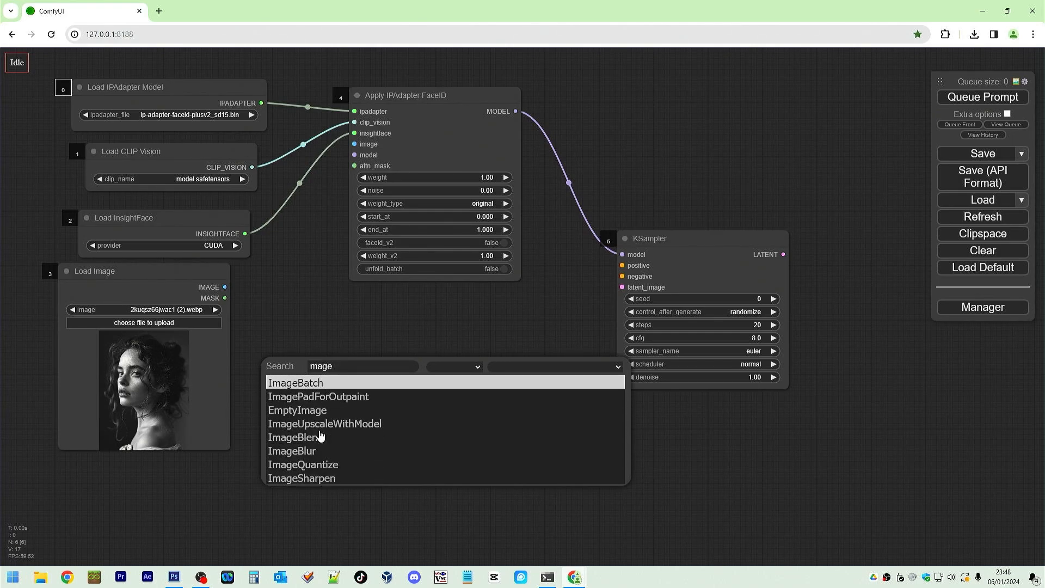
click(295, 437)
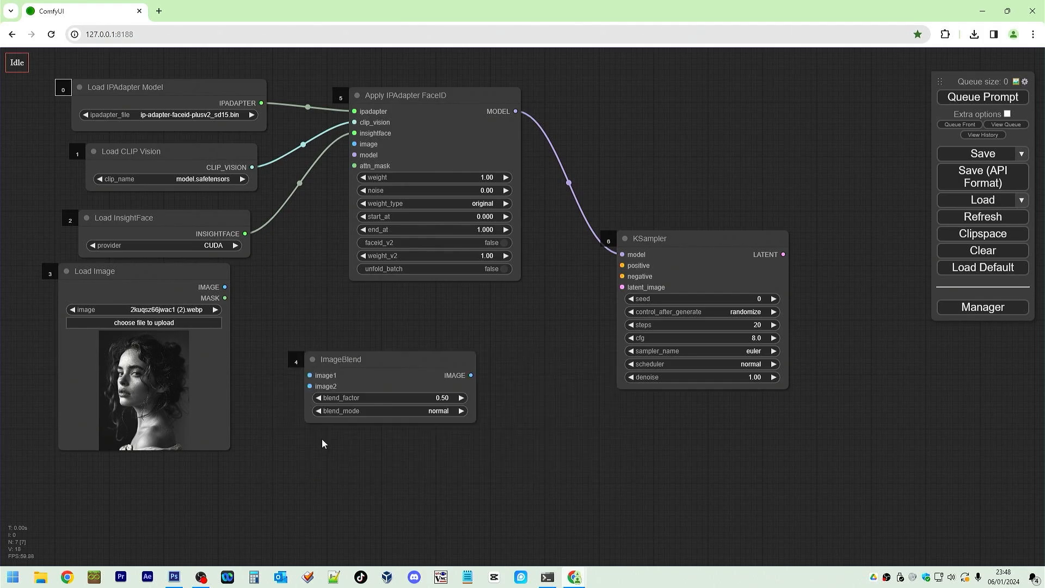
mouse_move(228, 287)
text(flip)
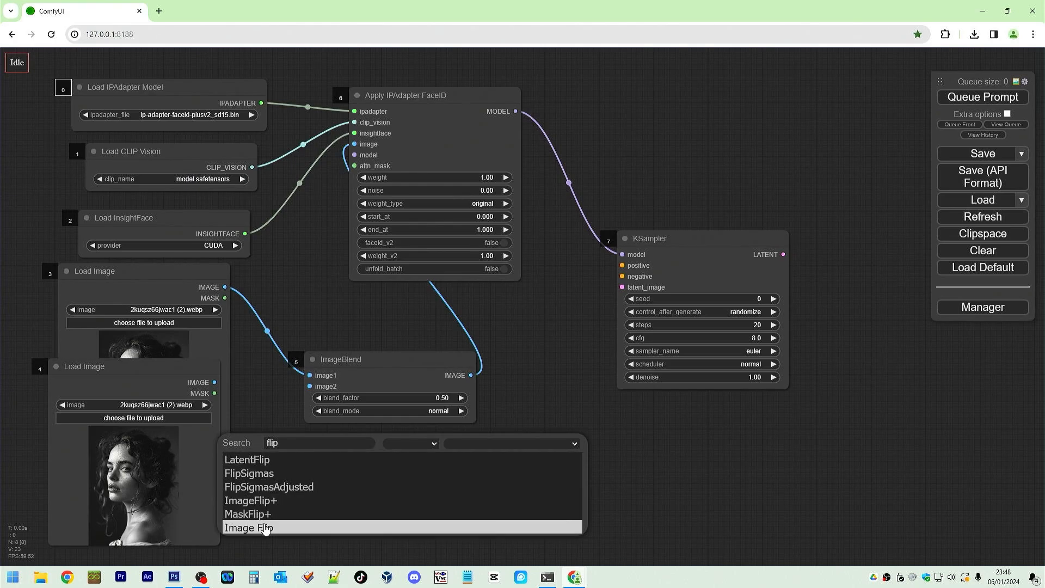
click(248, 527)
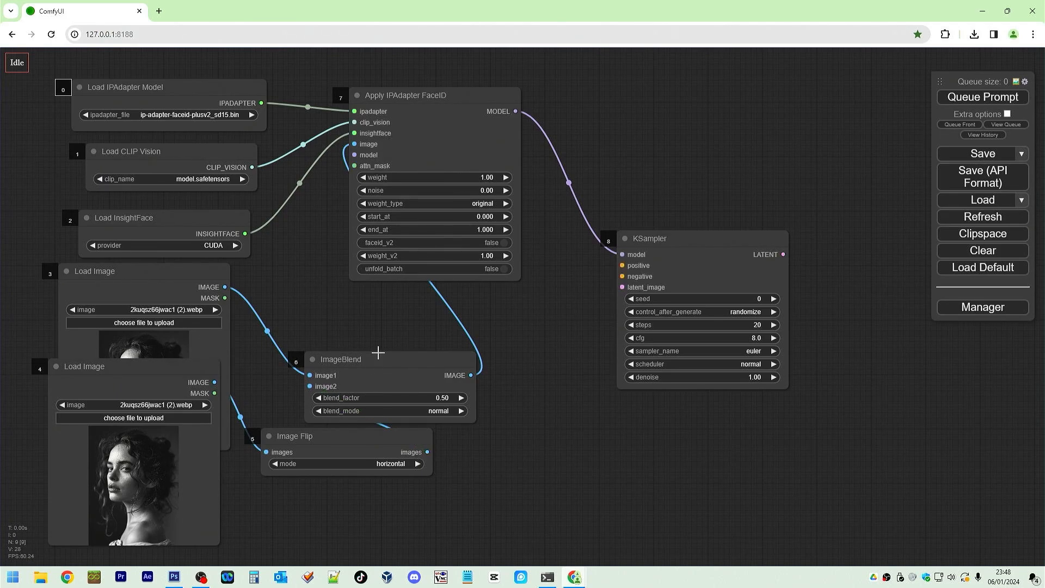
drag(340, 358, 400, 318)
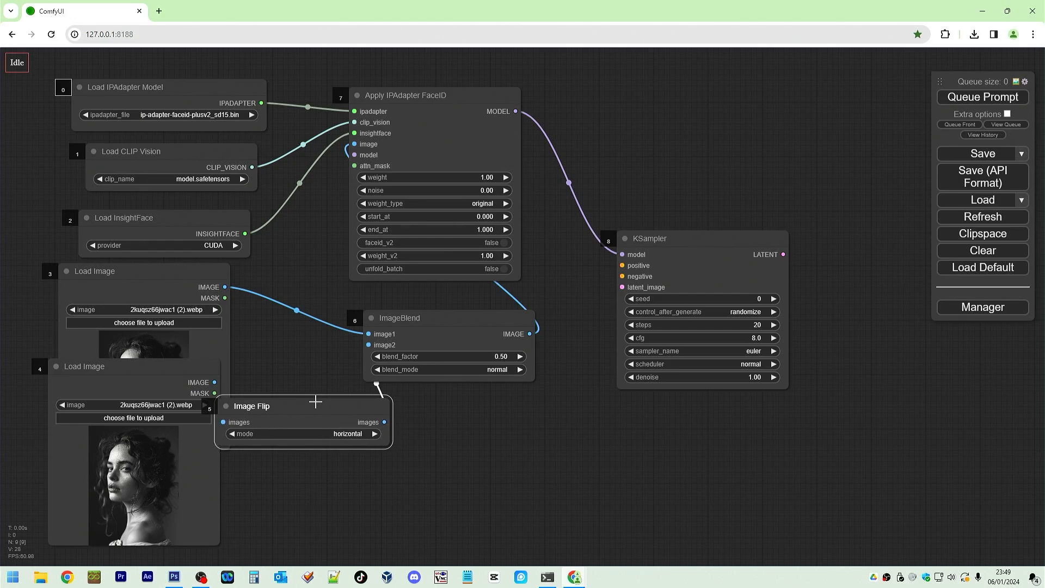
drag(304, 405, 267, 402)
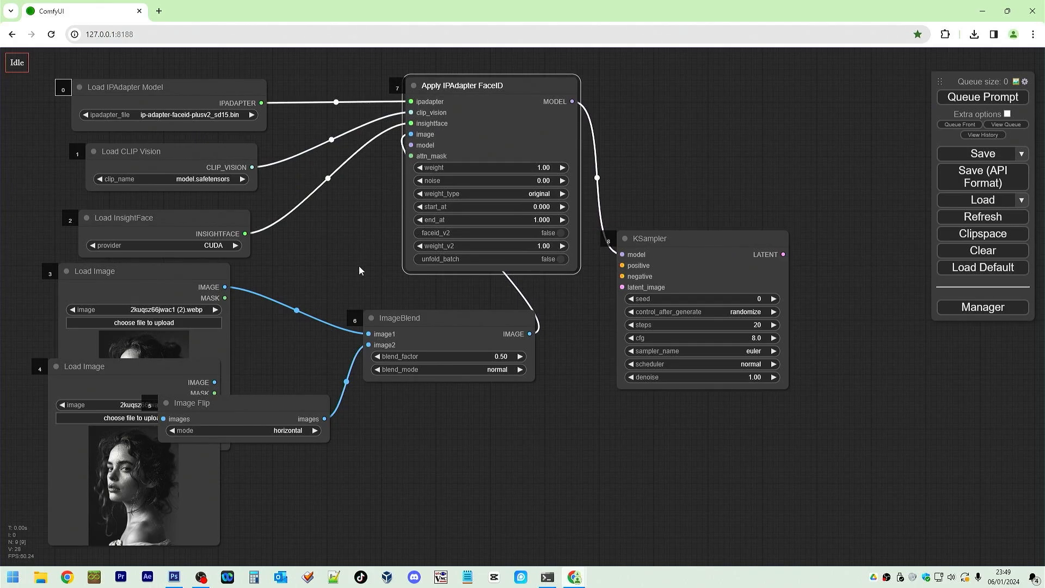
Add a LoraLoaderModelOnly node using the ip-adapter-faceid LoRA file
double_click(361, 271)
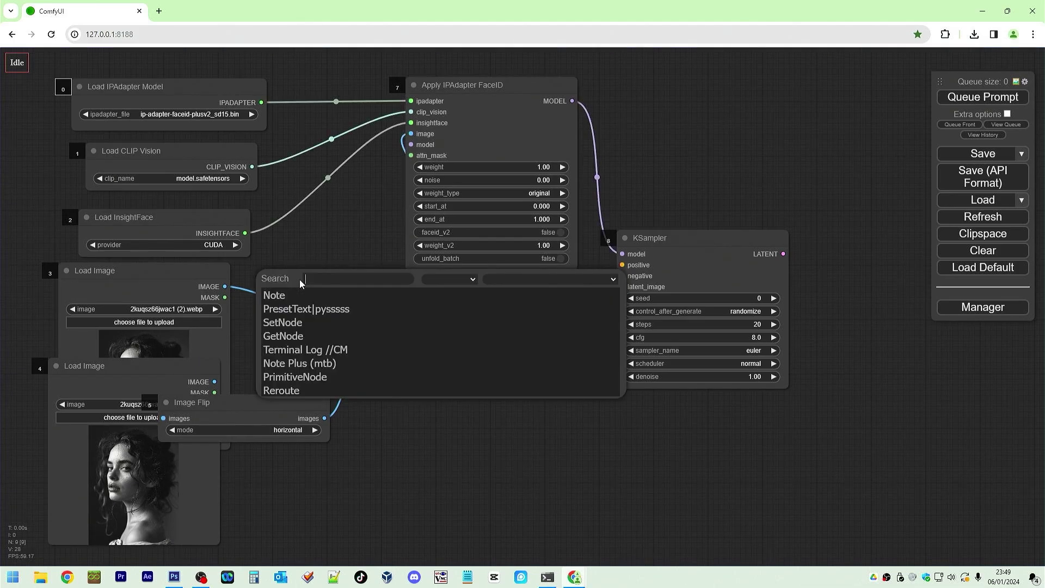
text(load)
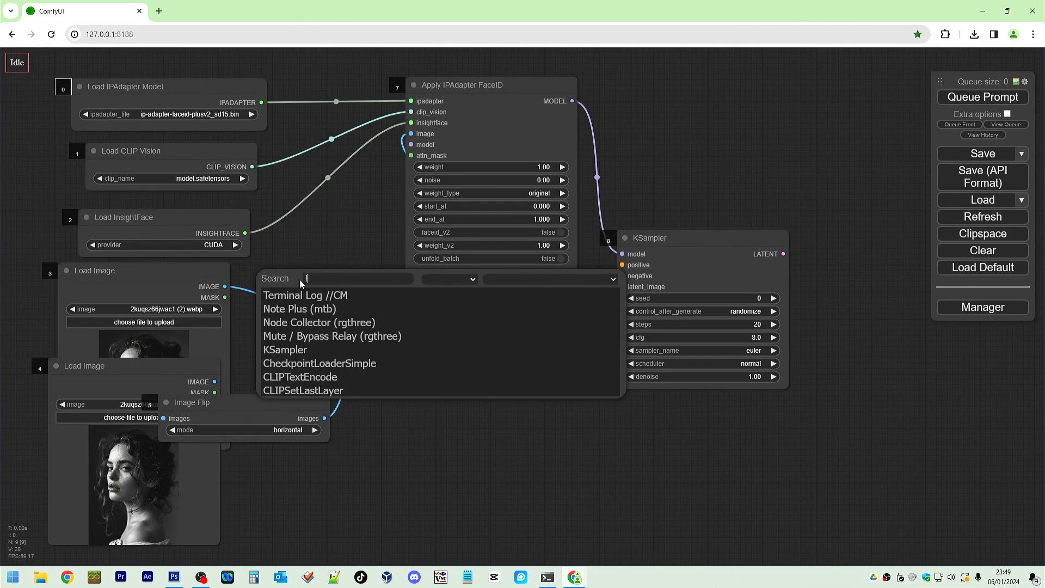
text(loralo)
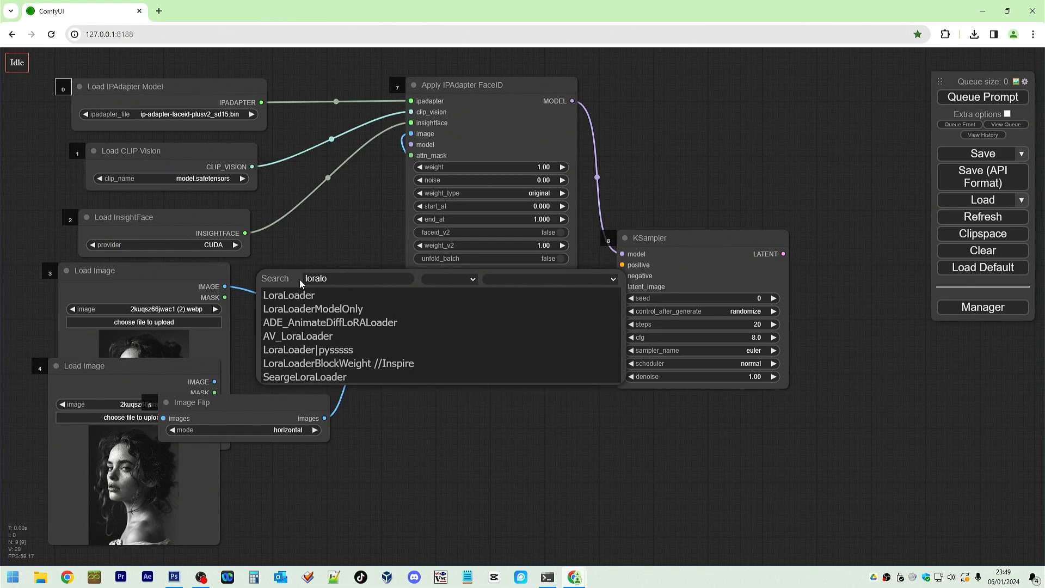
click(312, 308)
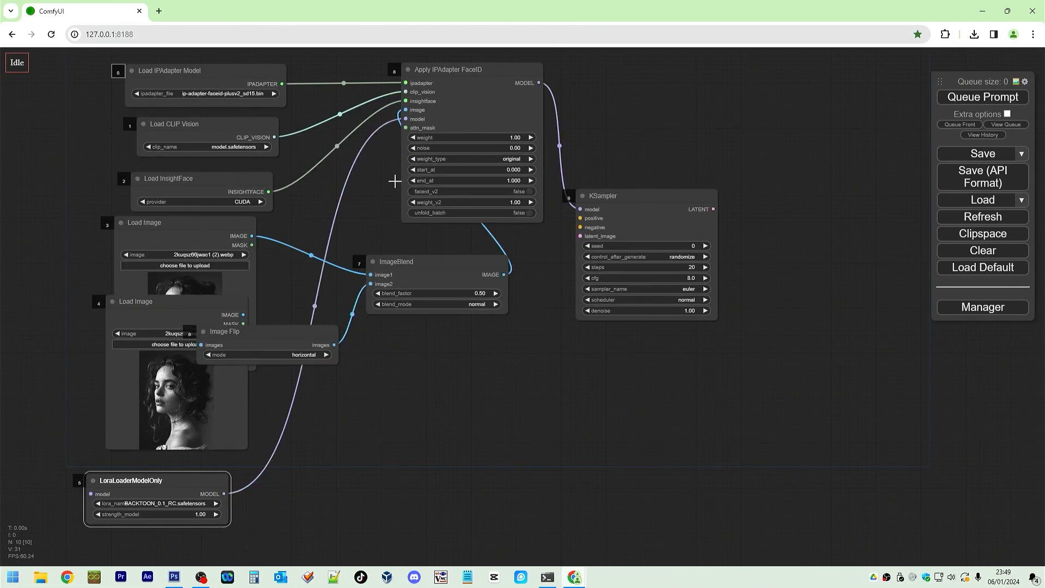
click(156, 503)
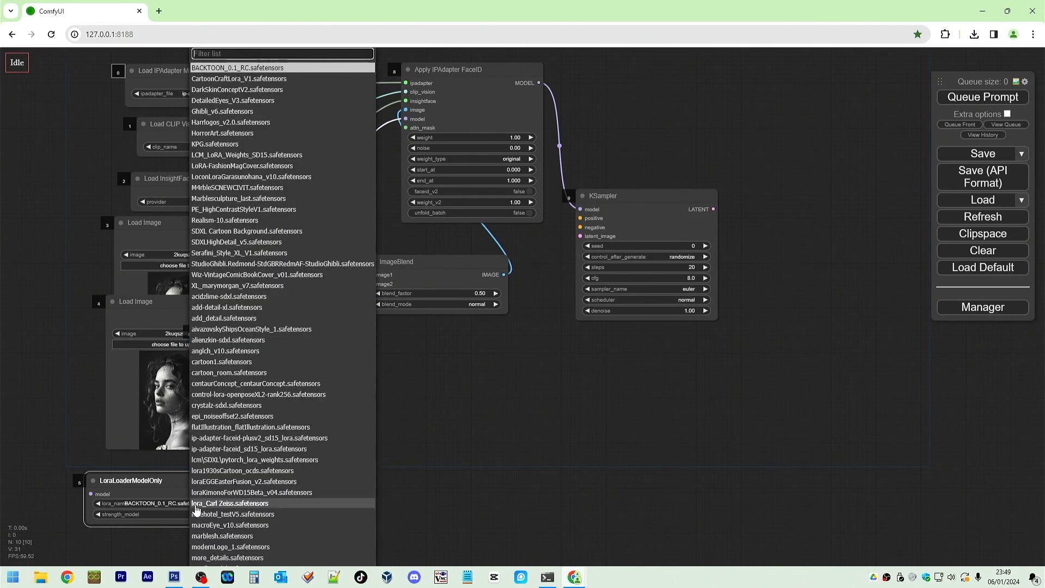
text(ip)
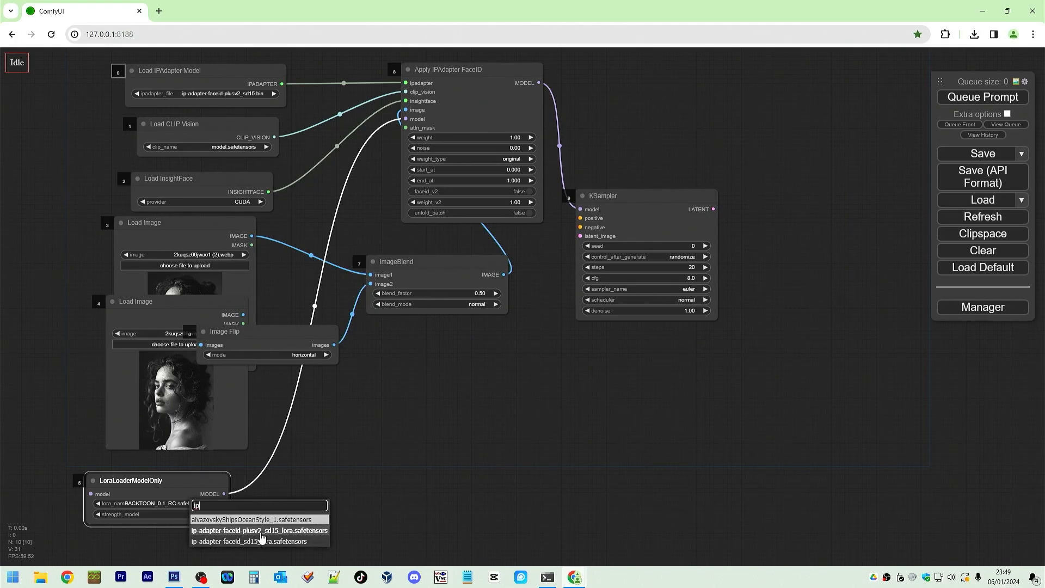
click(259, 530)
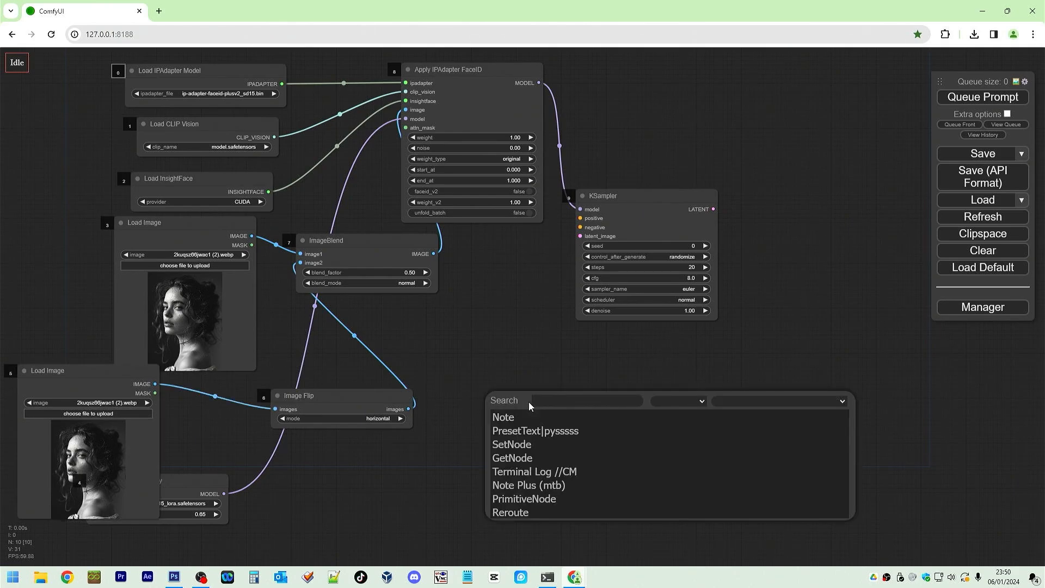
Add a Preview Image node for the flipped reference portrait
text(pre)
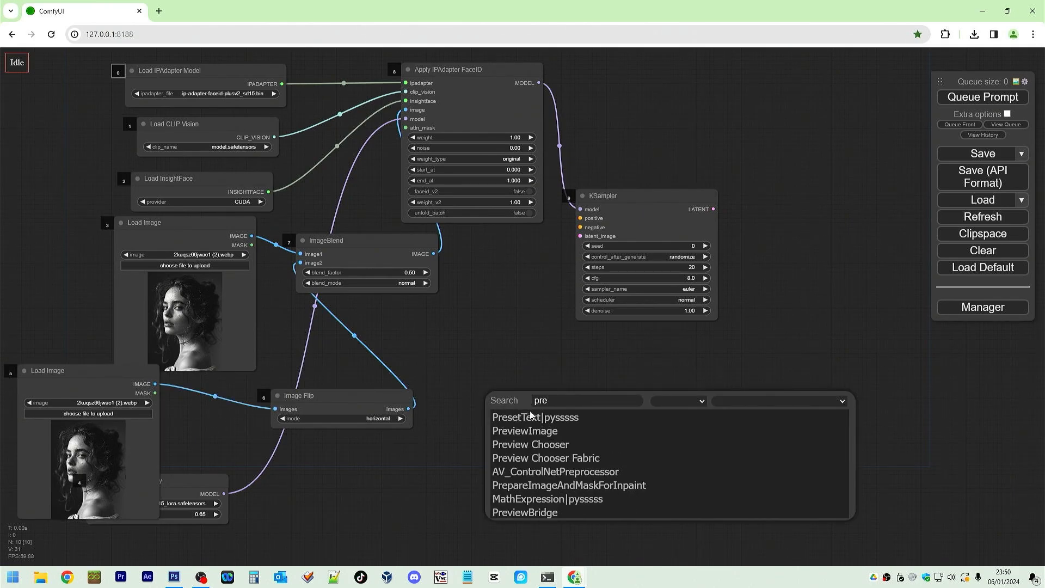
click(525, 431)
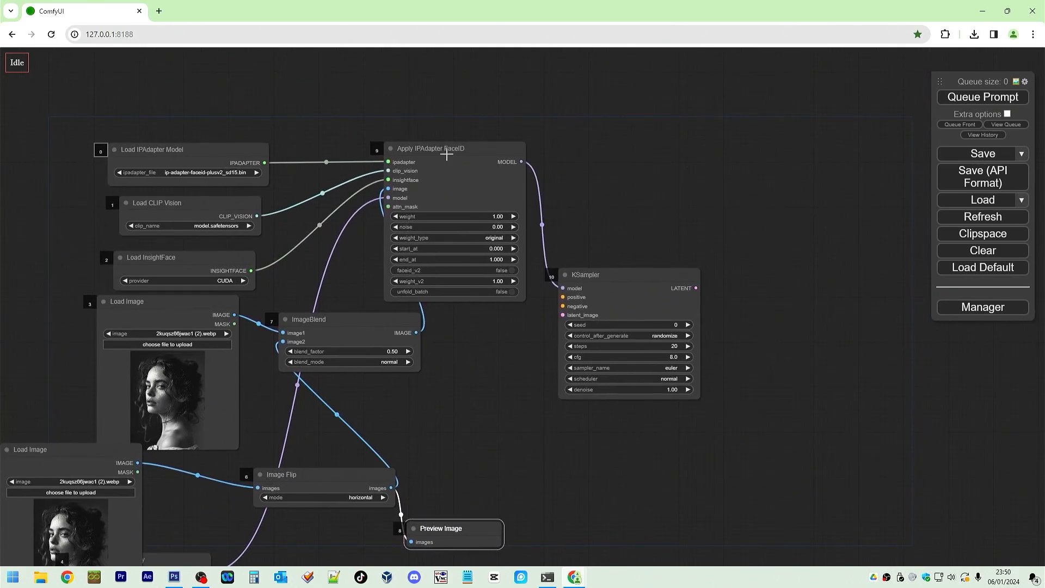
mouse_move(643, 280)
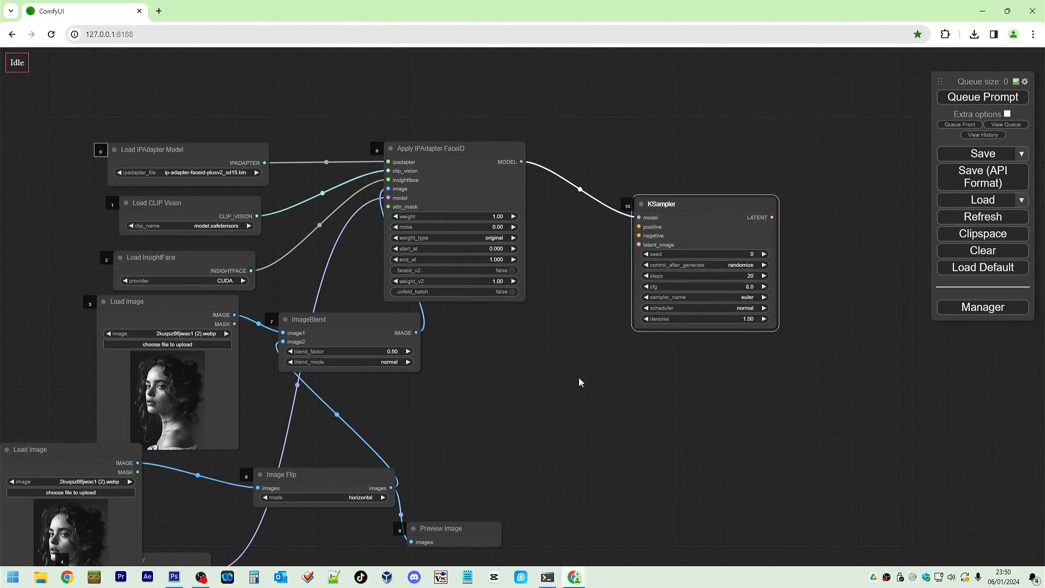
Add a CLIP Text Encode node and place a second copy beside it for negative prompts
double_click(580, 383)
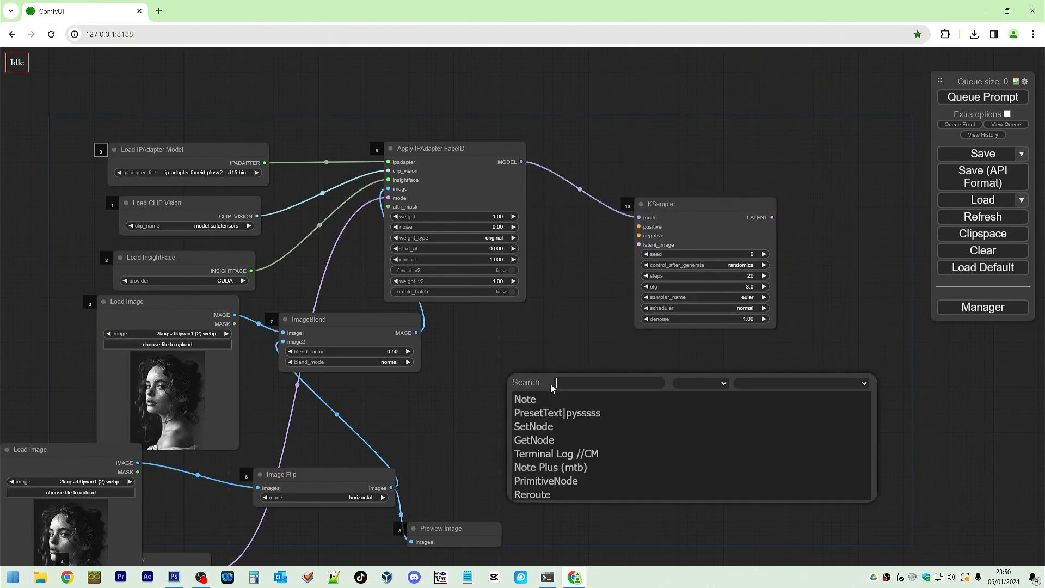
text(clip)
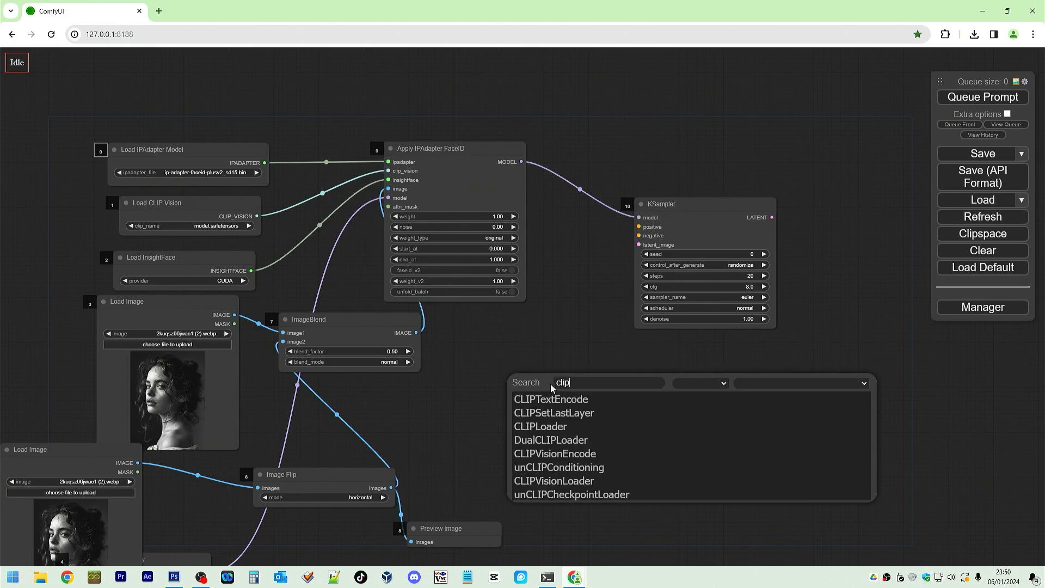
click(552, 398)
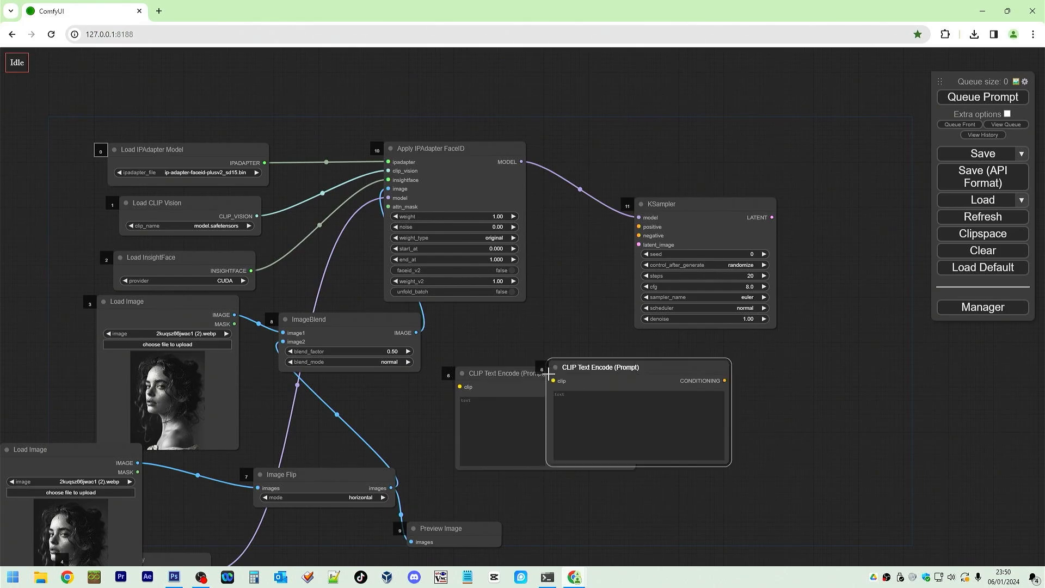
drag(600, 367, 713, 427)
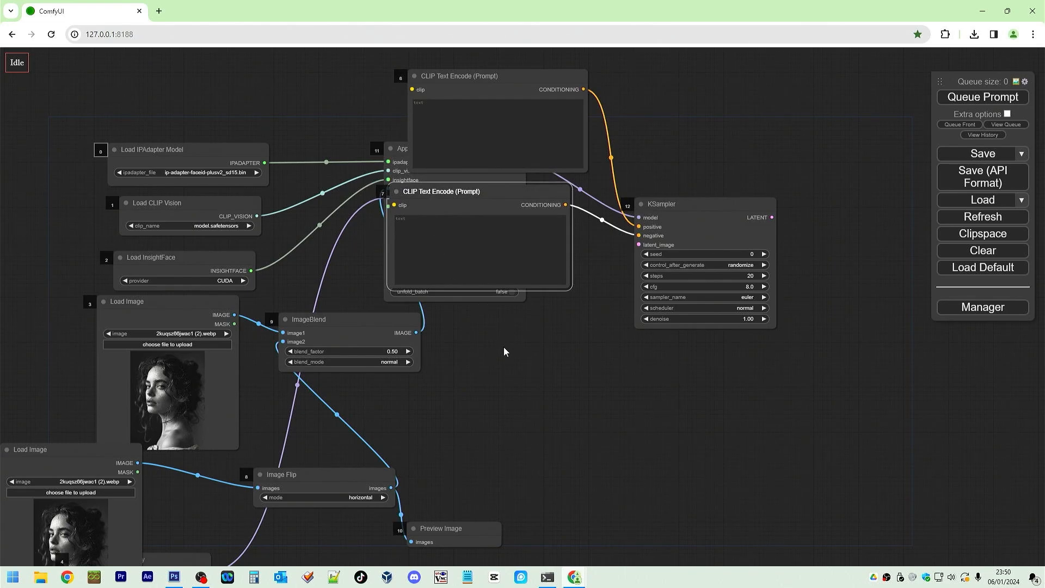
mouse_move(497, 360)
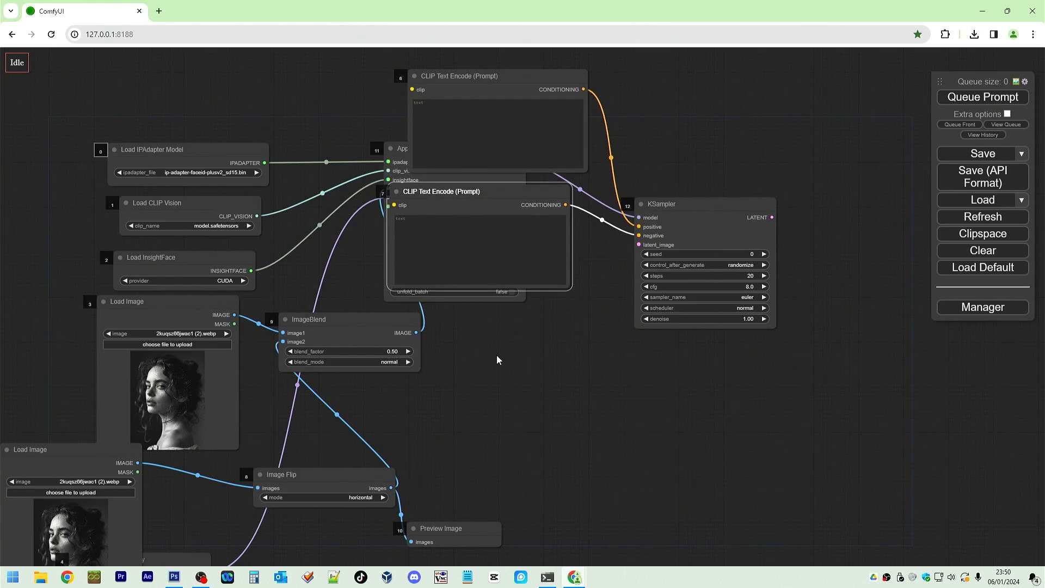
Add a Load Checkpoint node to the graph
double_click(496, 359)
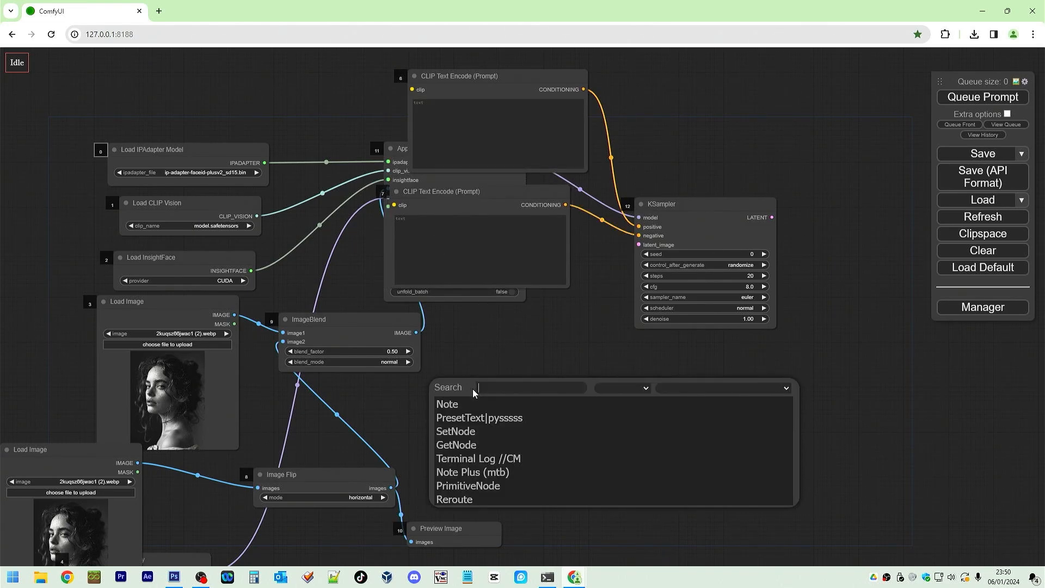
text(load)
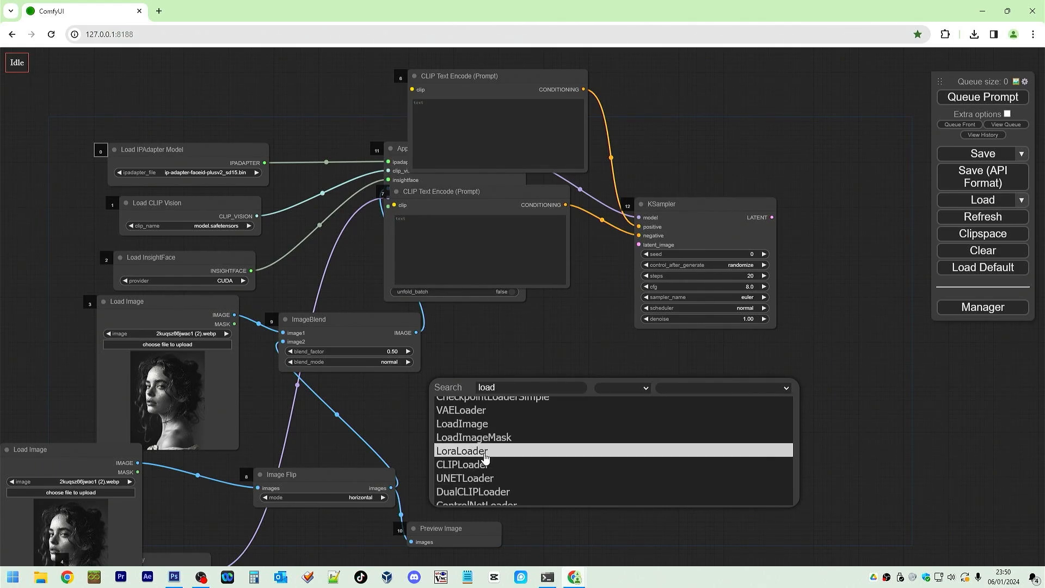
scroll(down, 3)
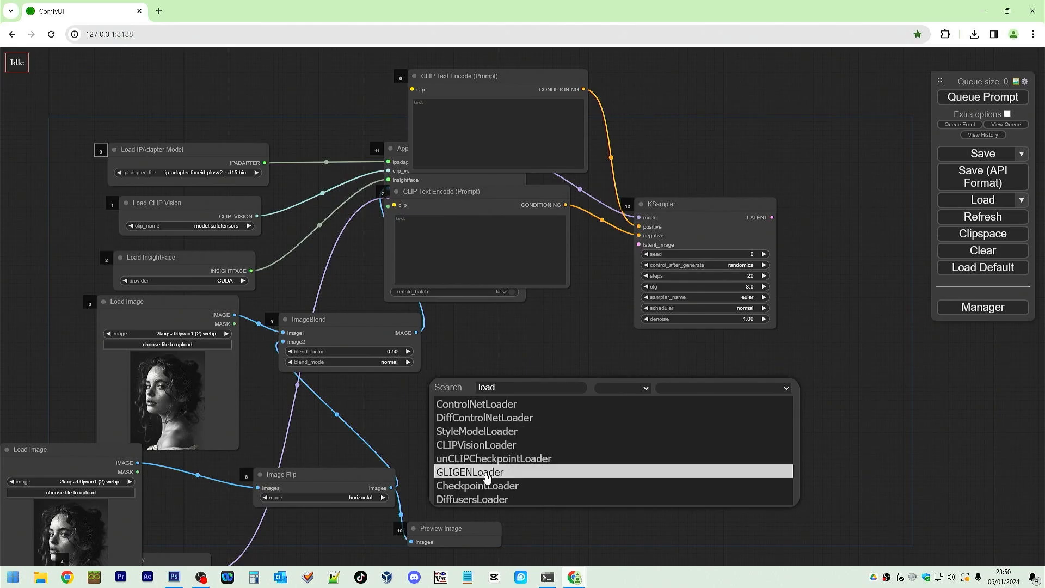
click(478, 486)
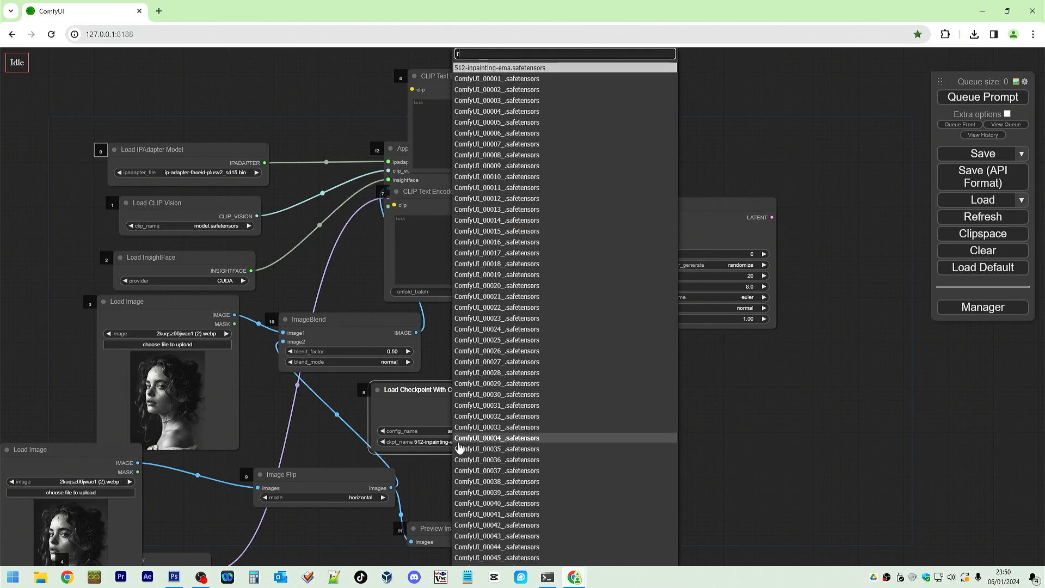
Select realisticVisionV51_v51VAE.safetensors as the checkpoint model
text(ealis)
text(check)
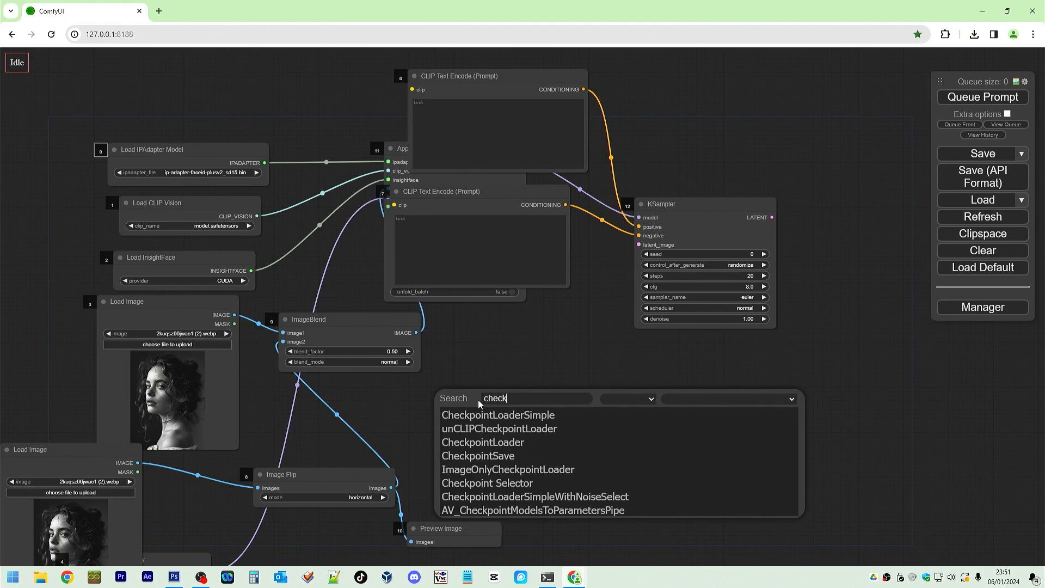
text(point)
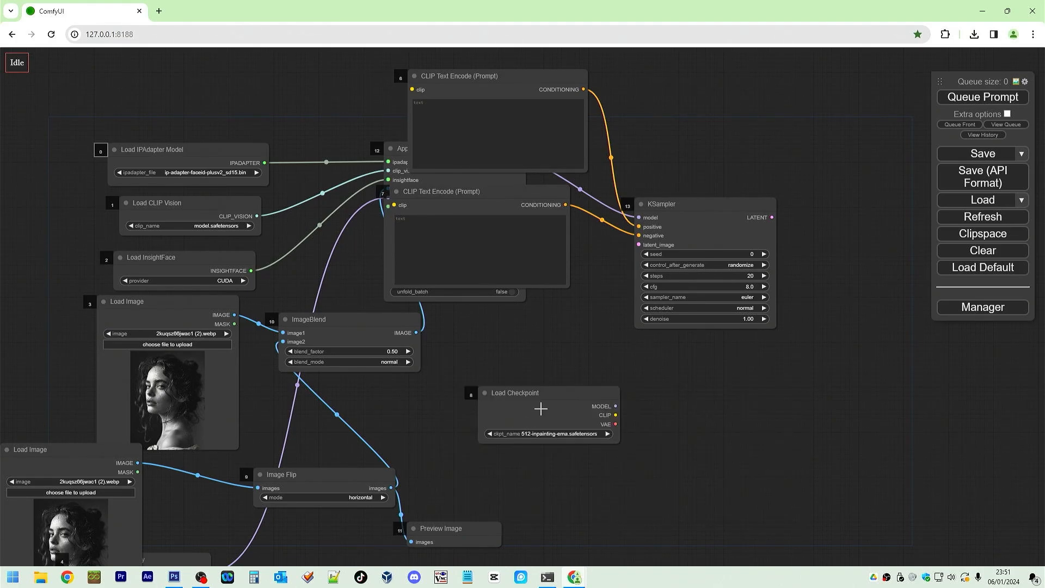
click(543, 434)
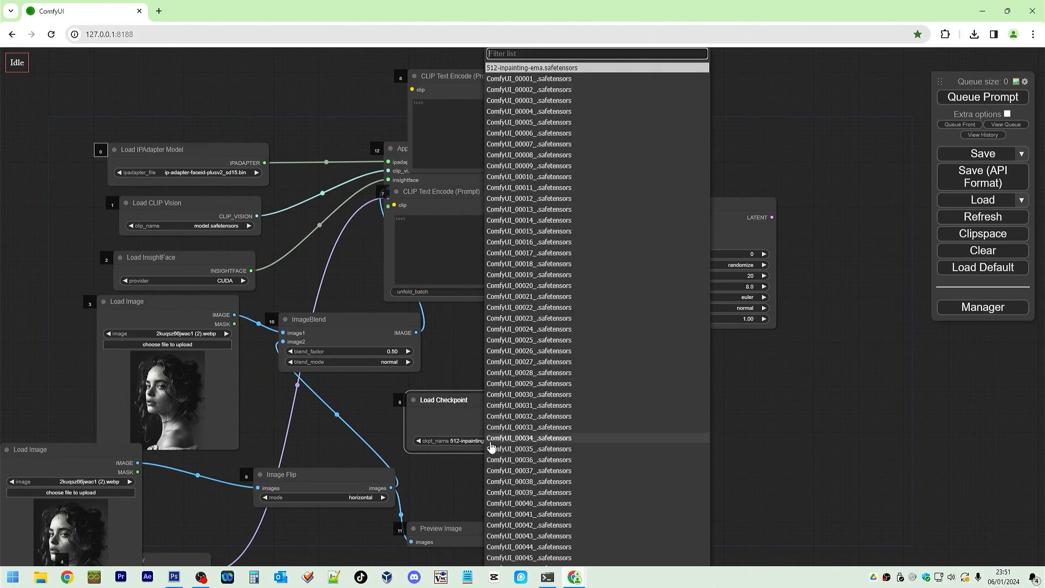
text(realistic)
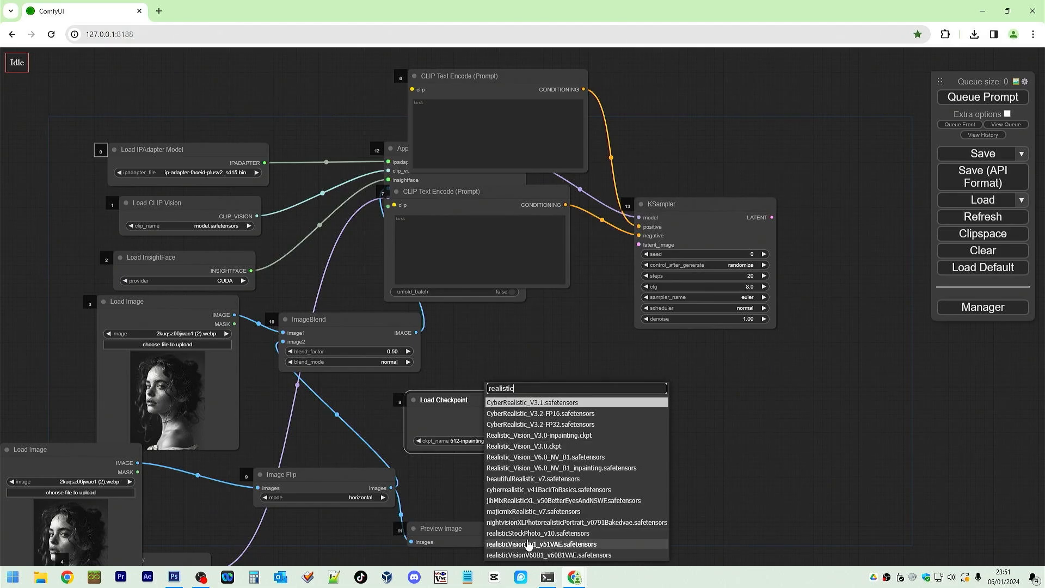
mouse_move(557, 505)
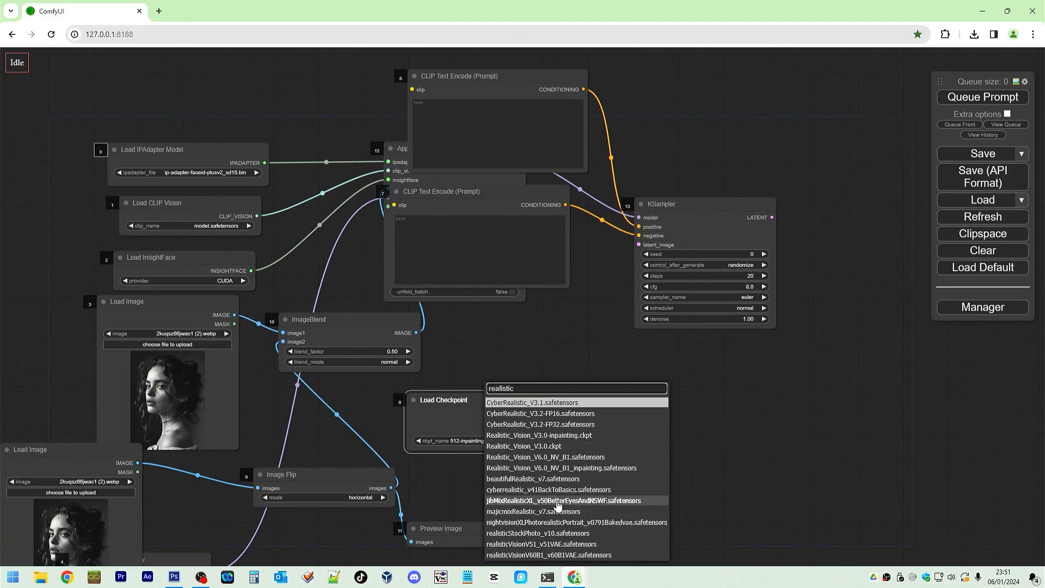
click(540, 544)
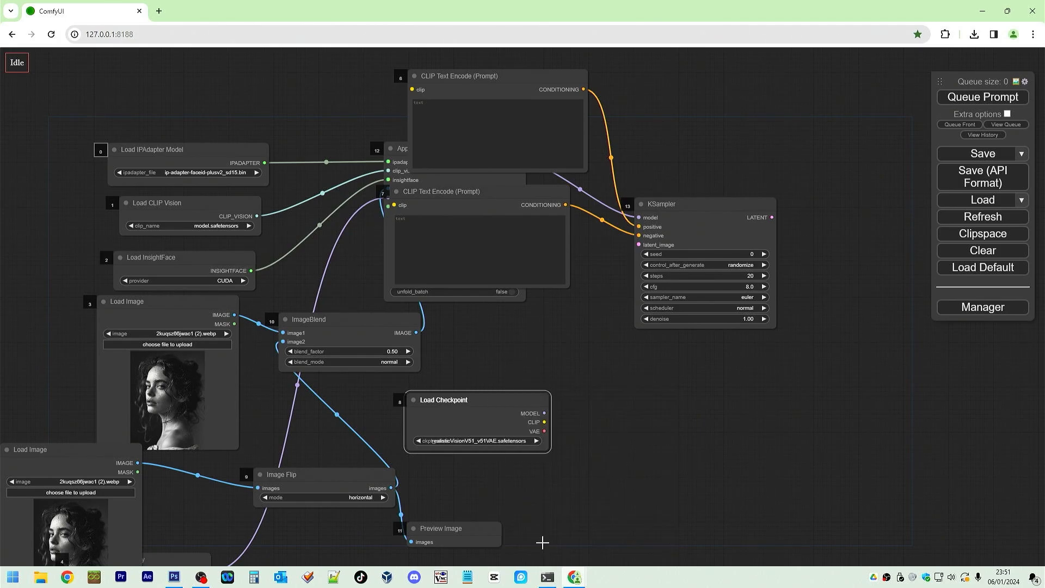
mouse_move(544, 414)
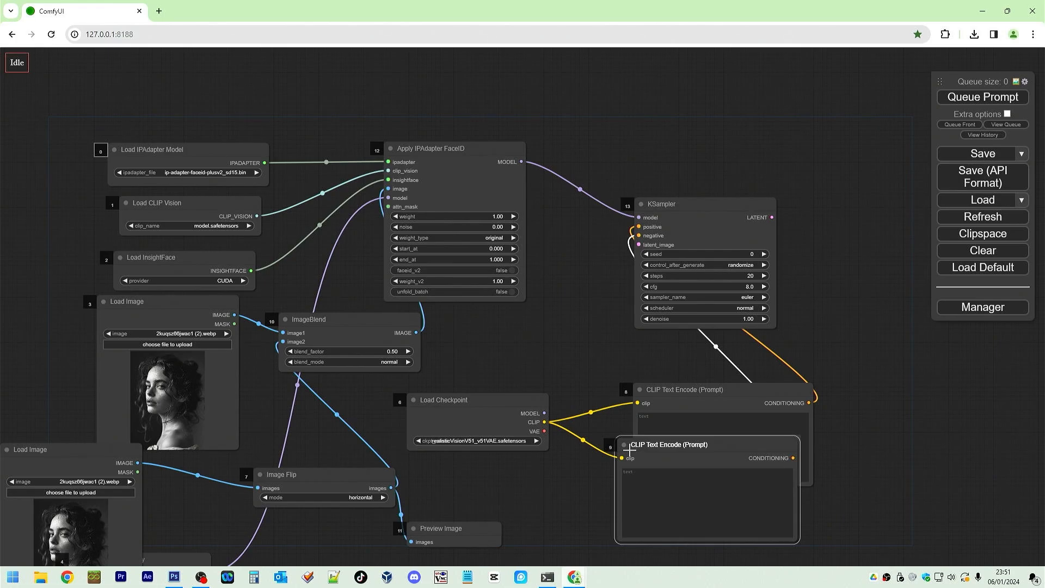
mouse_move(516, 340)
text(lat)
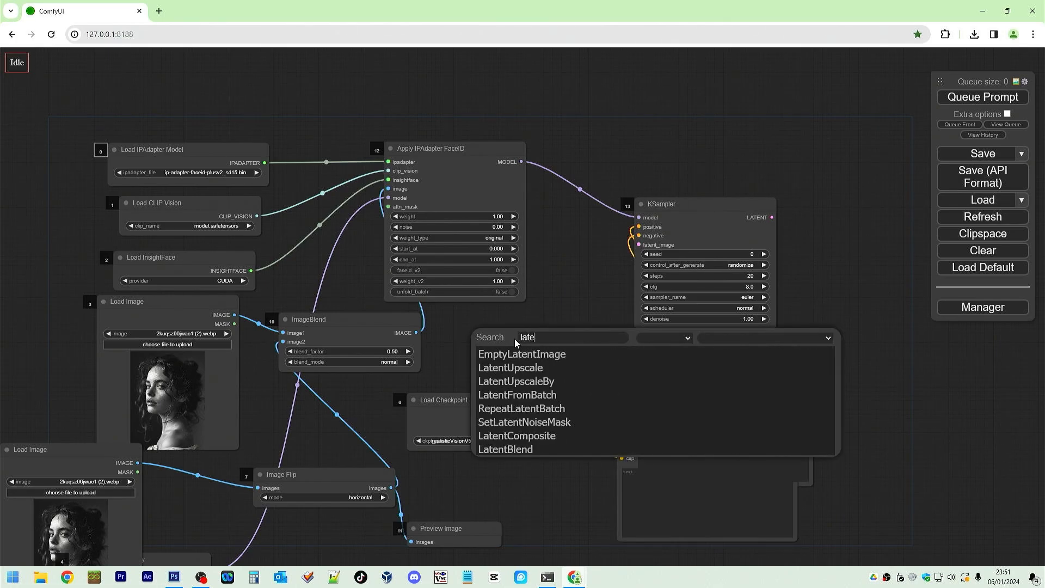
Add an Empty Latent Image node sized 1280 wide by 720 high
text(empty)
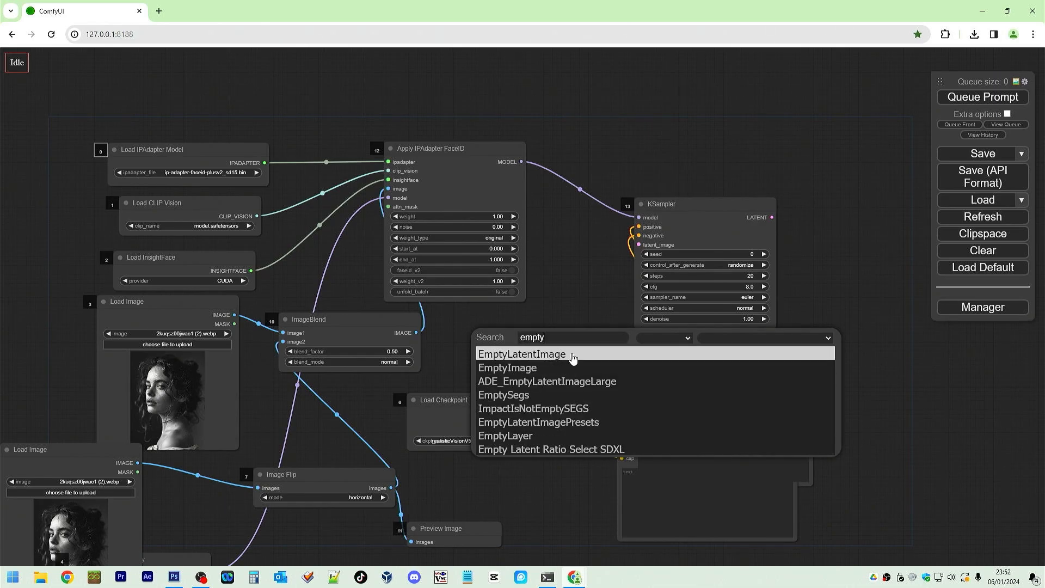
click(521, 354)
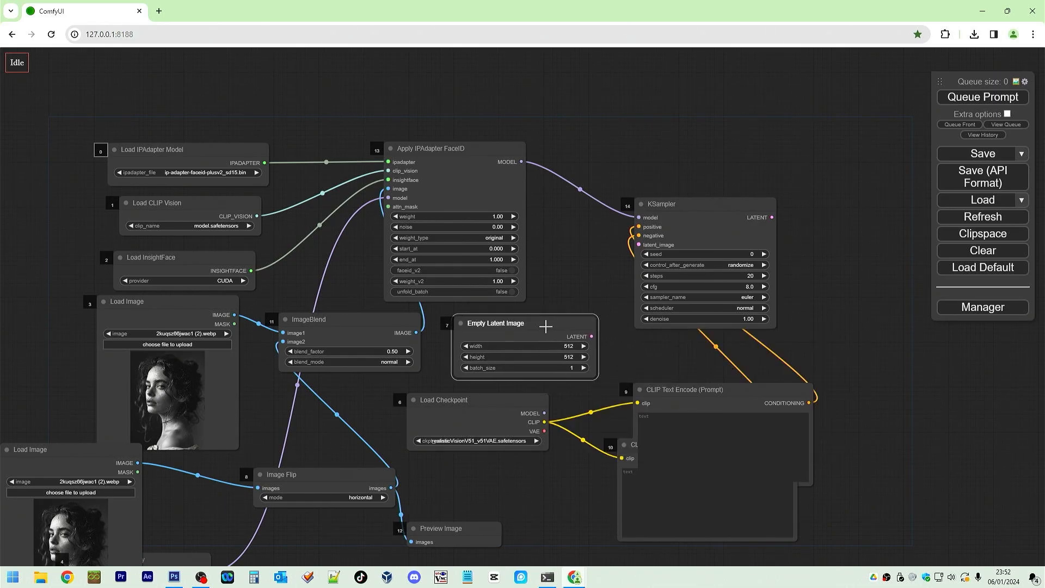
double_click(497, 346)
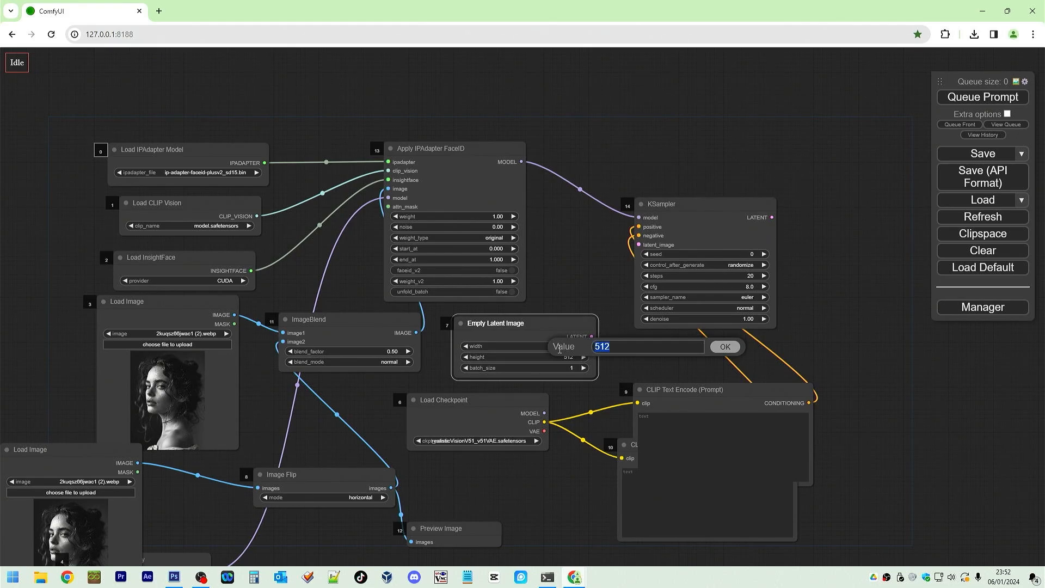
click(725, 347)
text(7)
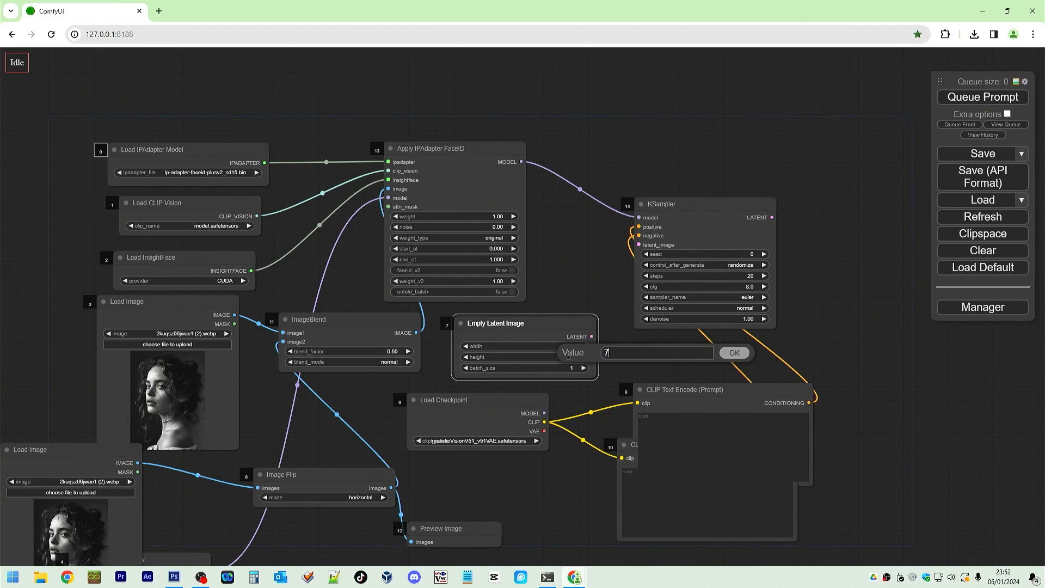
click(733, 353)
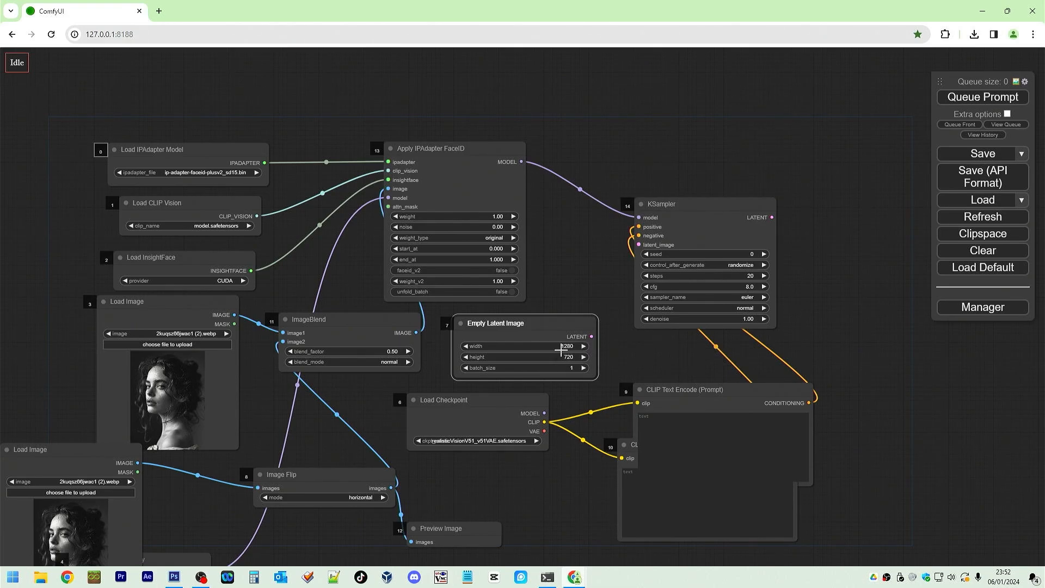
mouse_move(593, 354)
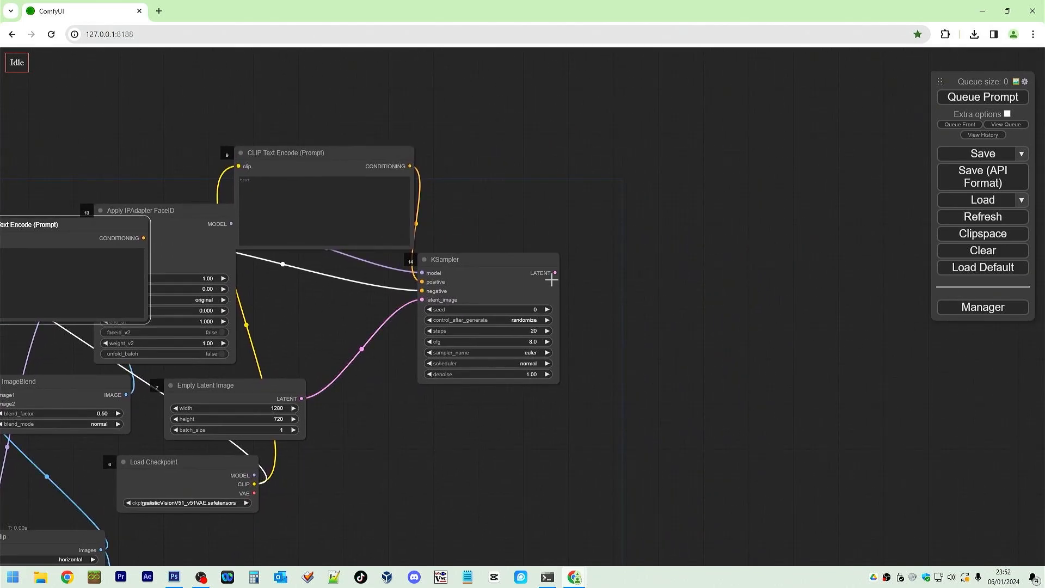
mouse_move(597, 302)
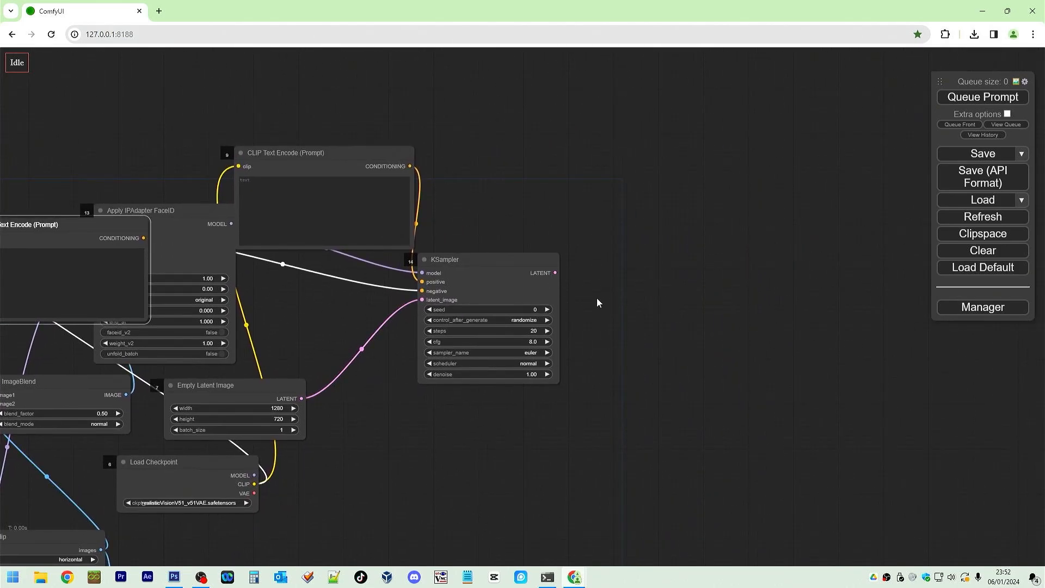
Add a Load VAE node using vae-ft-mse-840000-ema-pruned
double_click(597, 302)
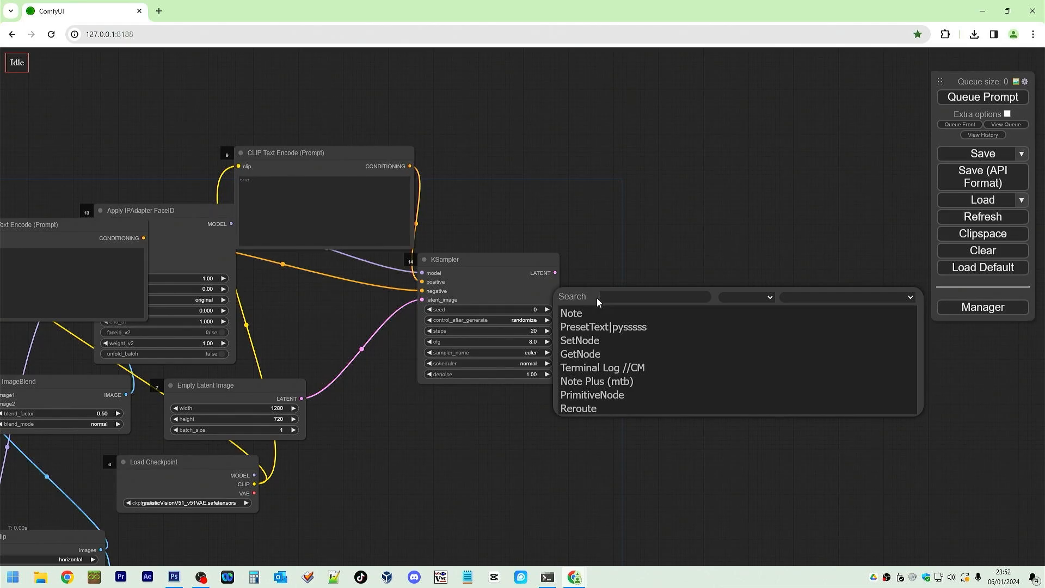
text(load)
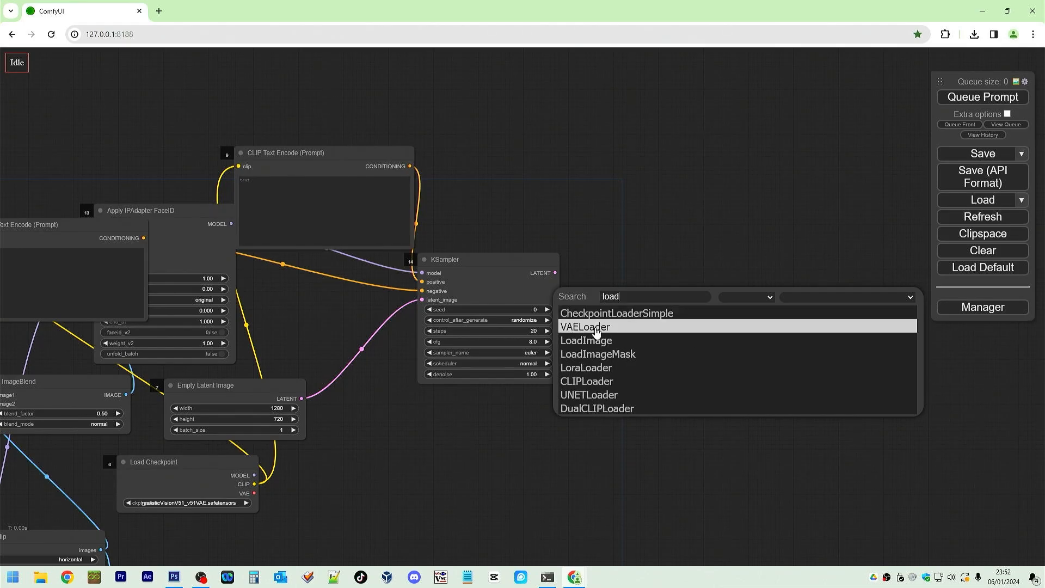
click(584, 325)
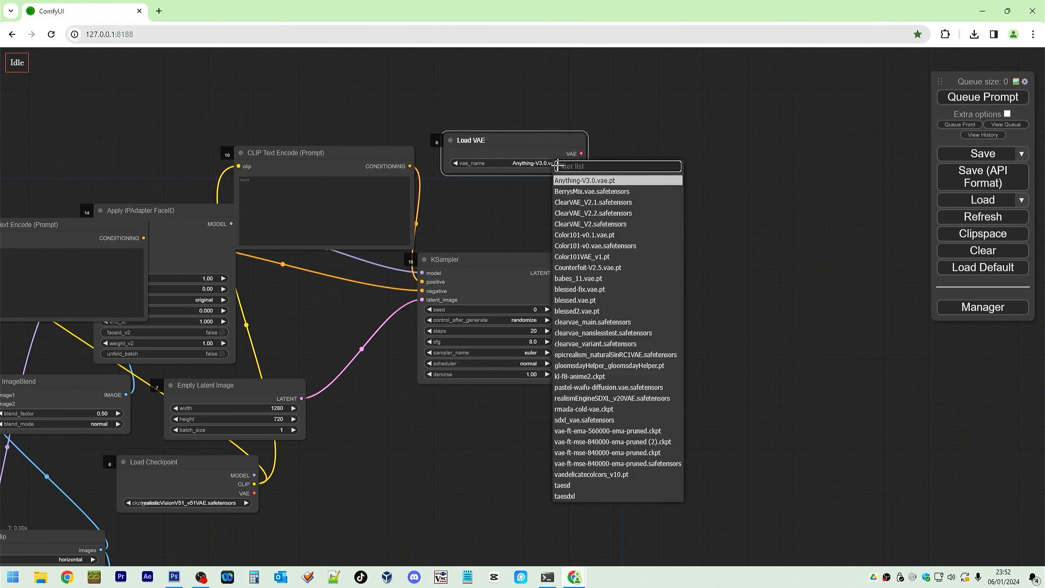
click(608, 464)
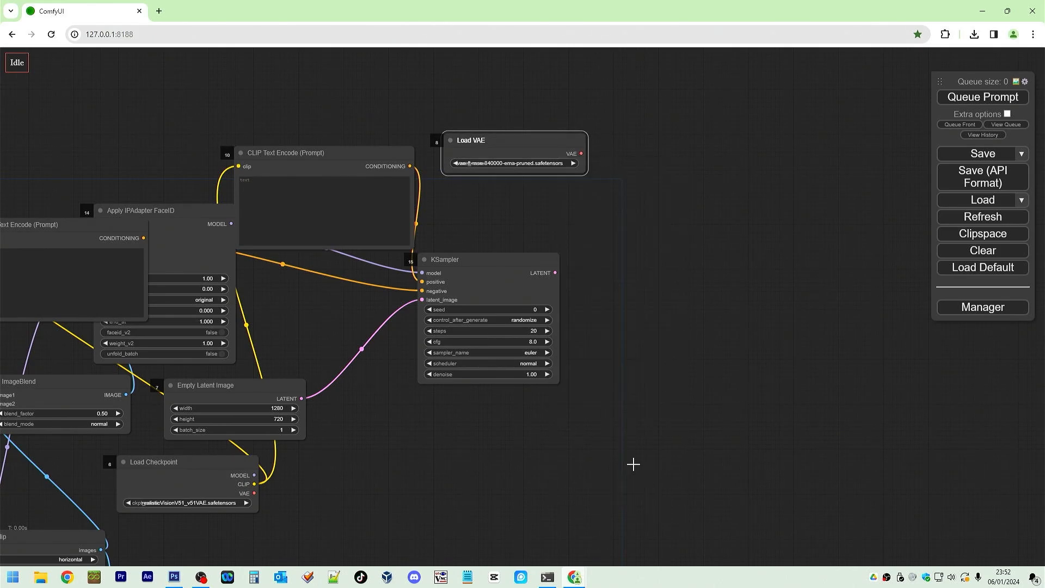
mouse_move(581, 181)
text(va)
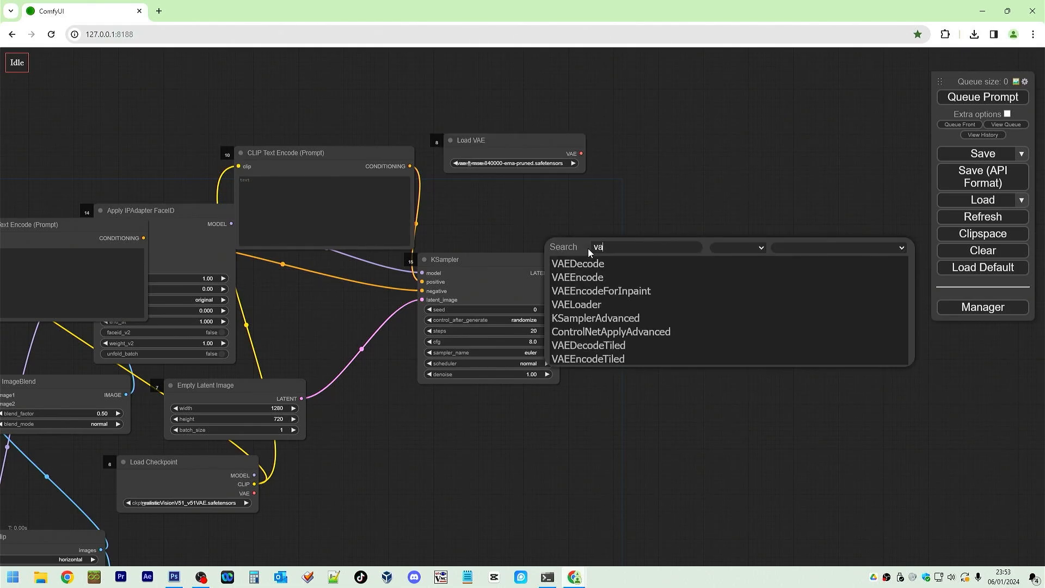
Add a VAE Decode node to decode the sampler's latent output
text(e)
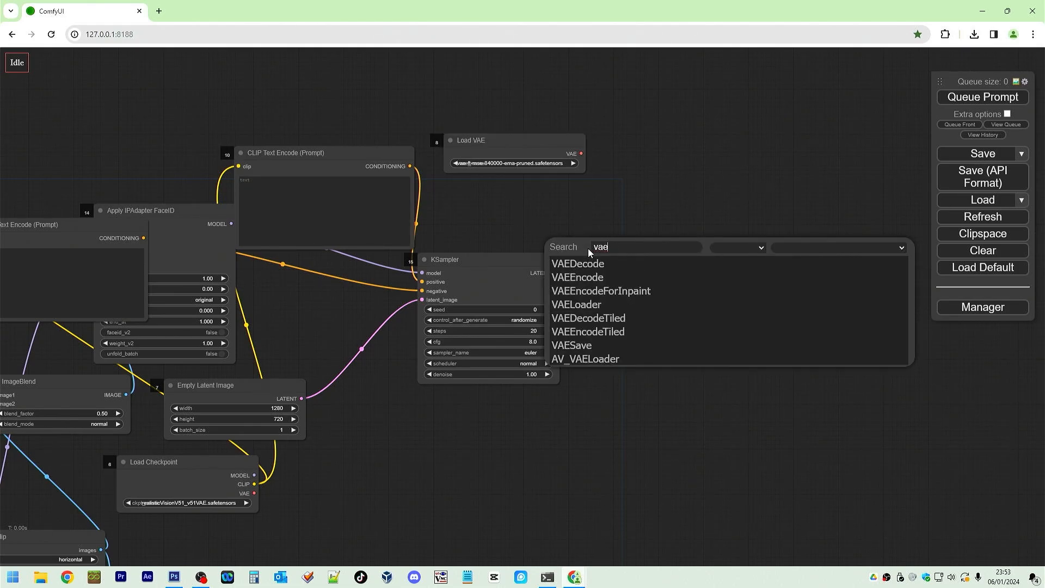
text(d)
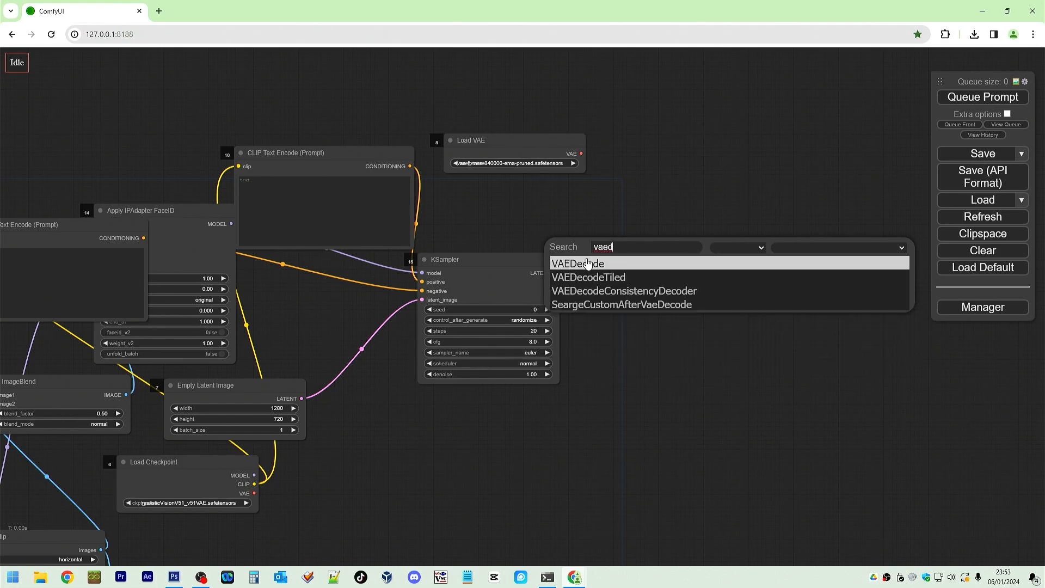
click(577, 263)
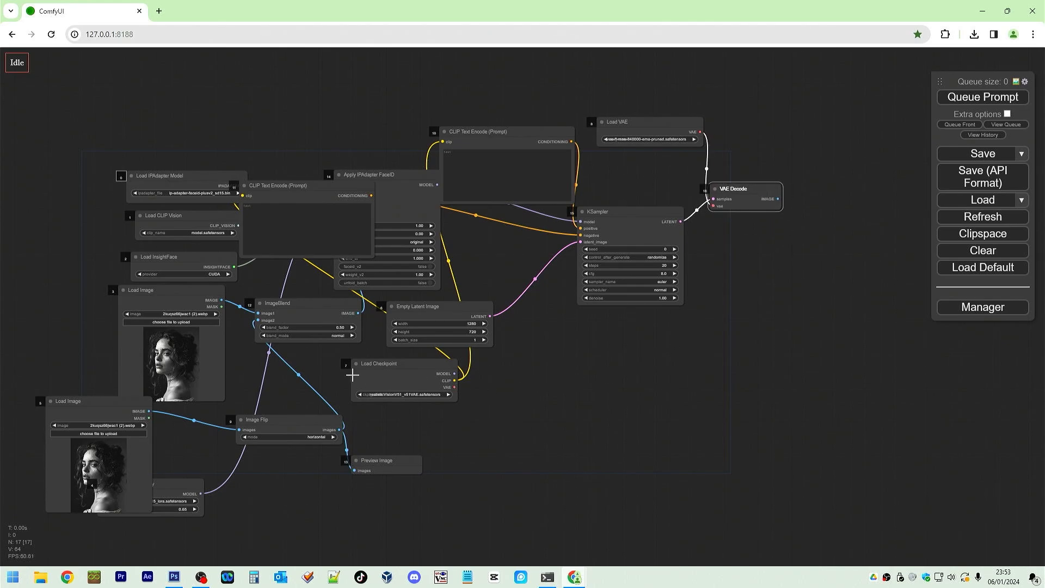
double_click(353, 376)
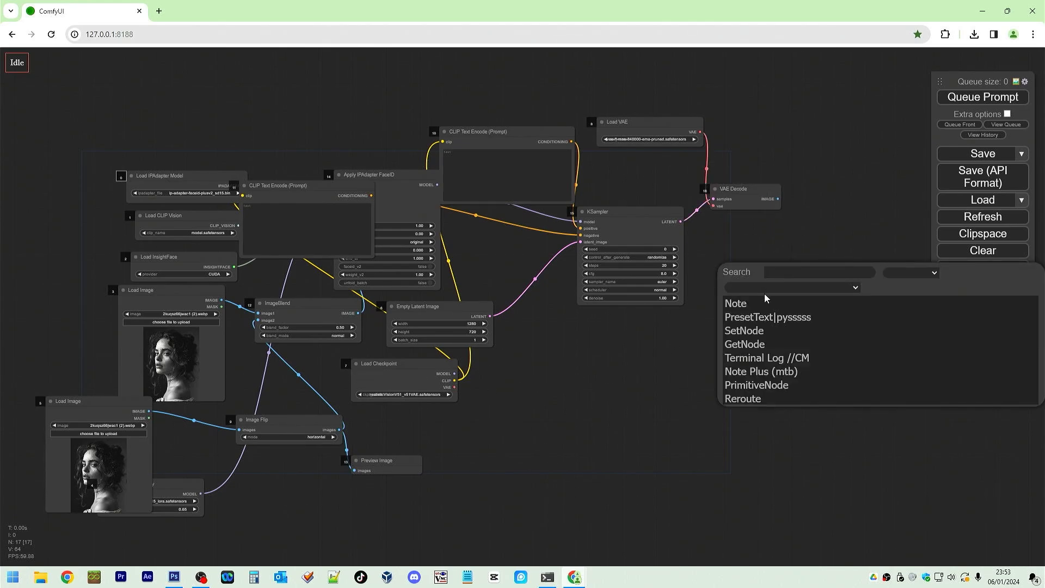
mouse_move(779, 272)
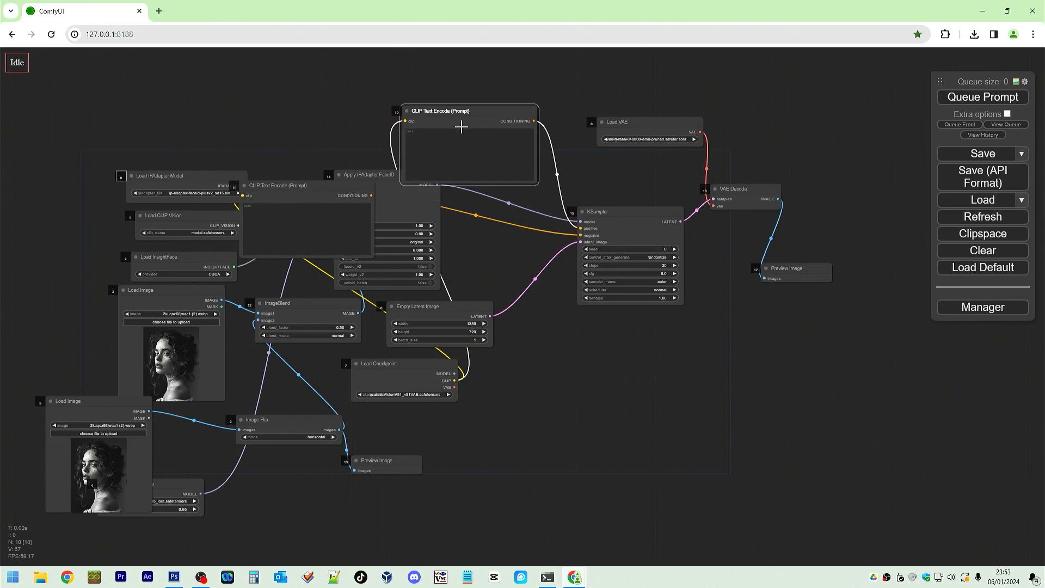
Write the positive prompt: solo woman in a garden, photorealistic, ultra detailed, accepting the photorealistic suggestion
click(467, 144)
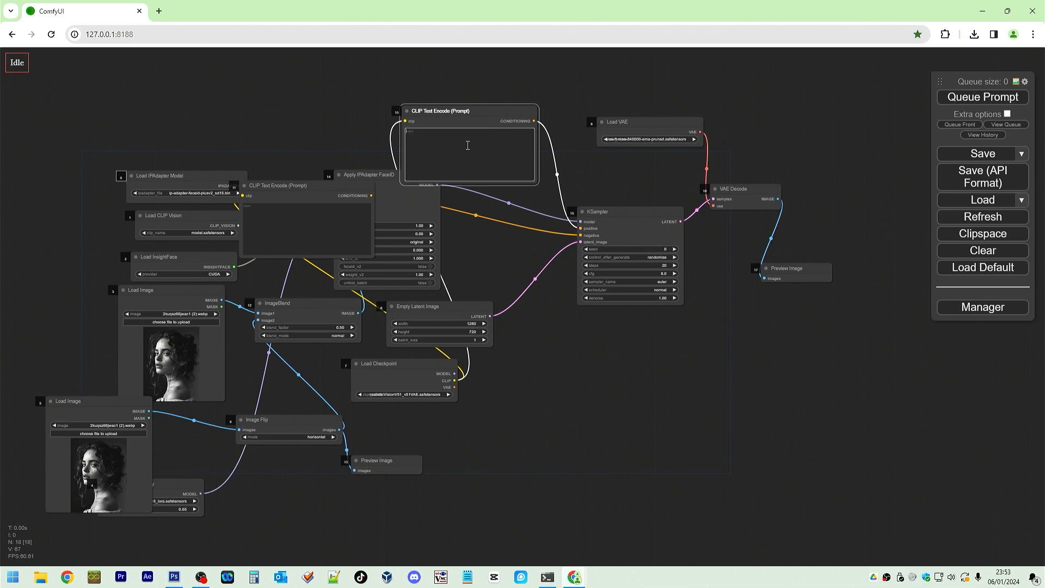
text(solo wo)
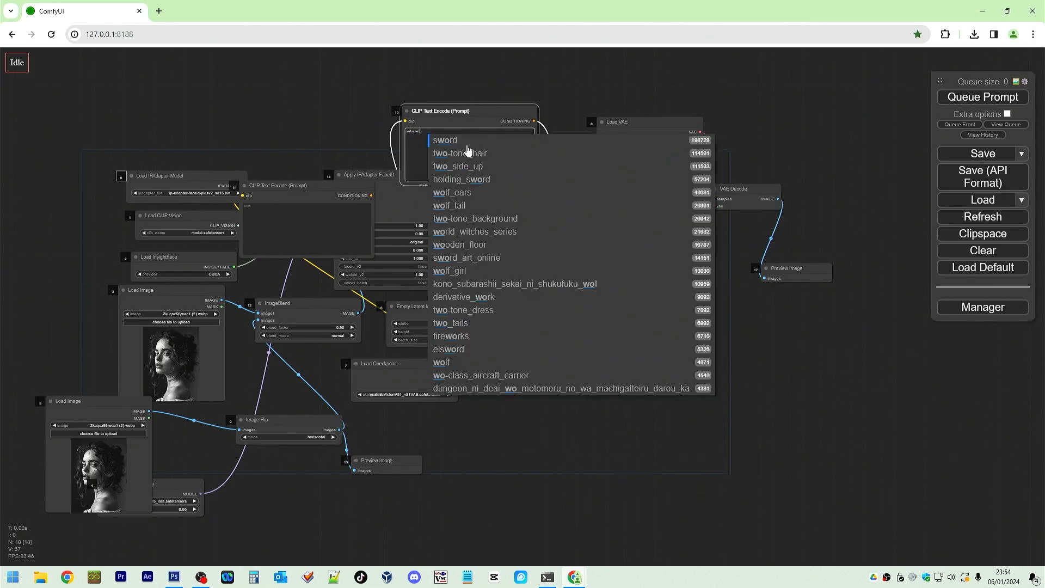
text(gar)
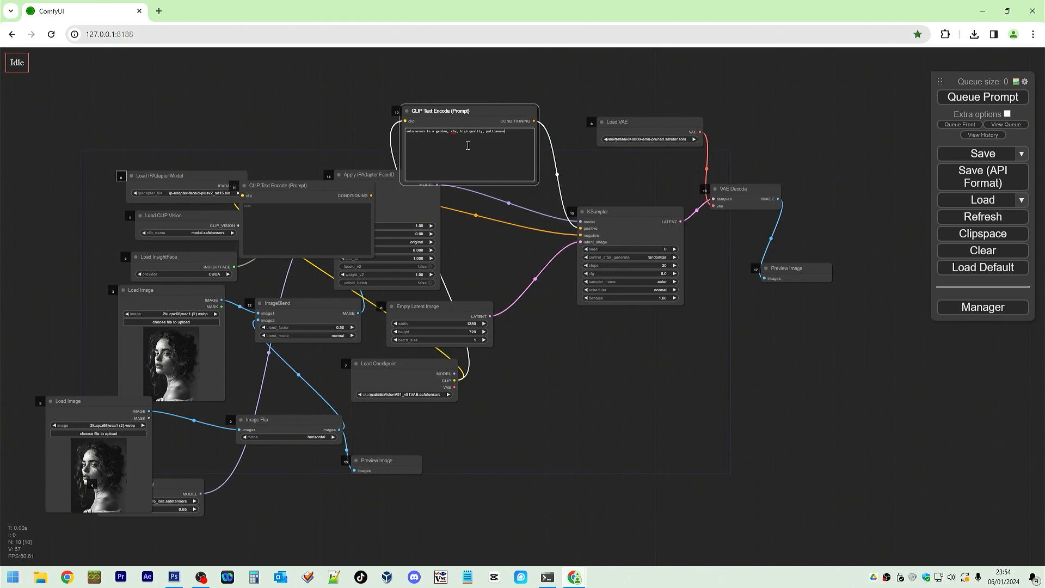
text(, diffuse light, highly)
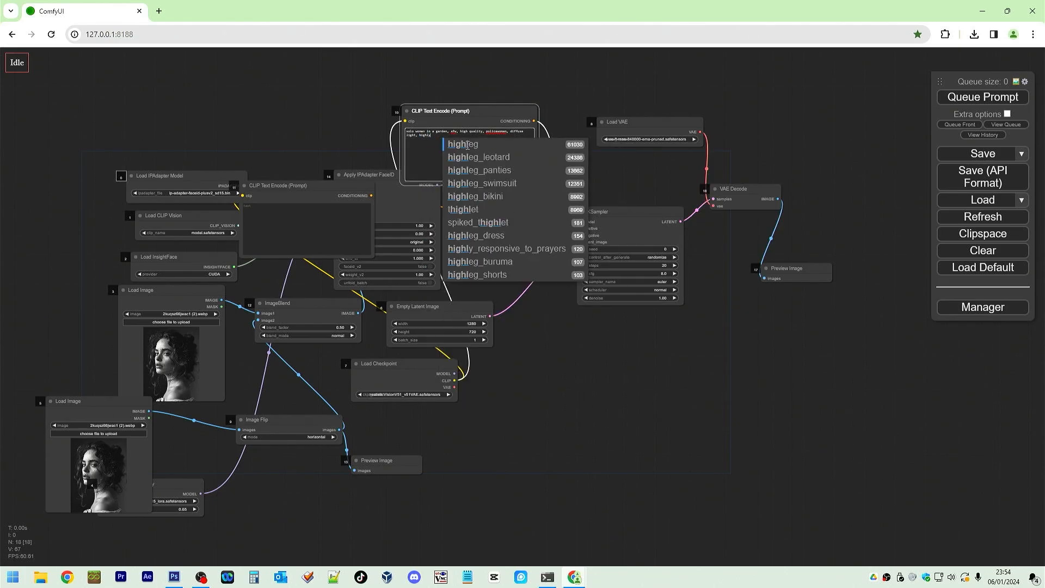
text(phon)
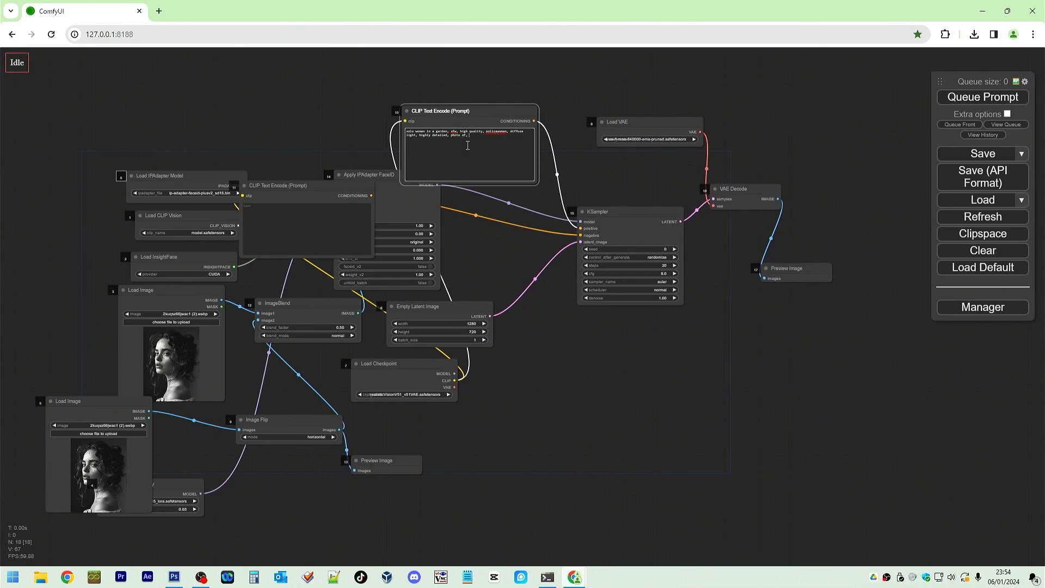
text(photograph,)
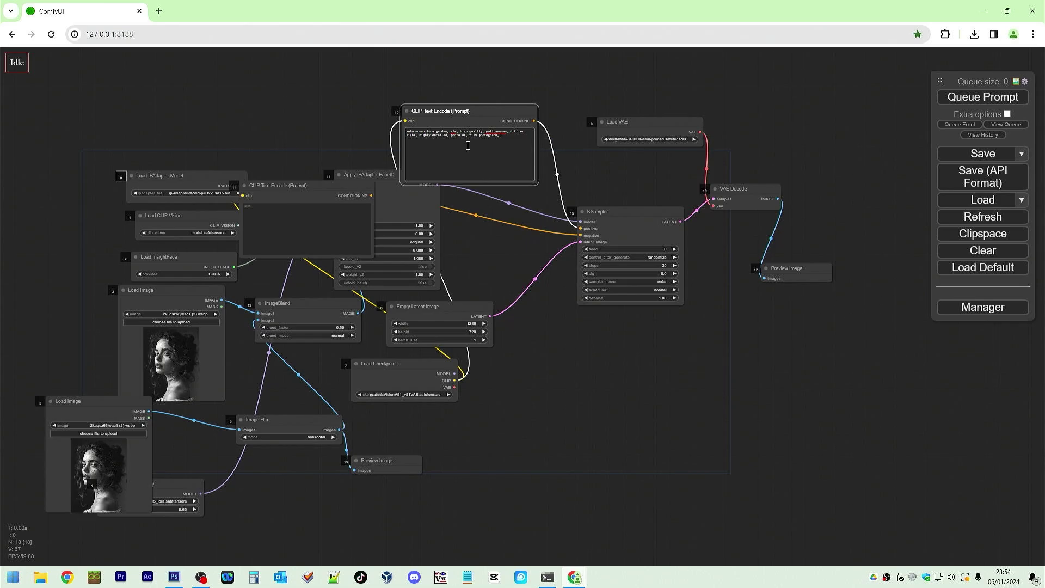
text(ultra realistic)
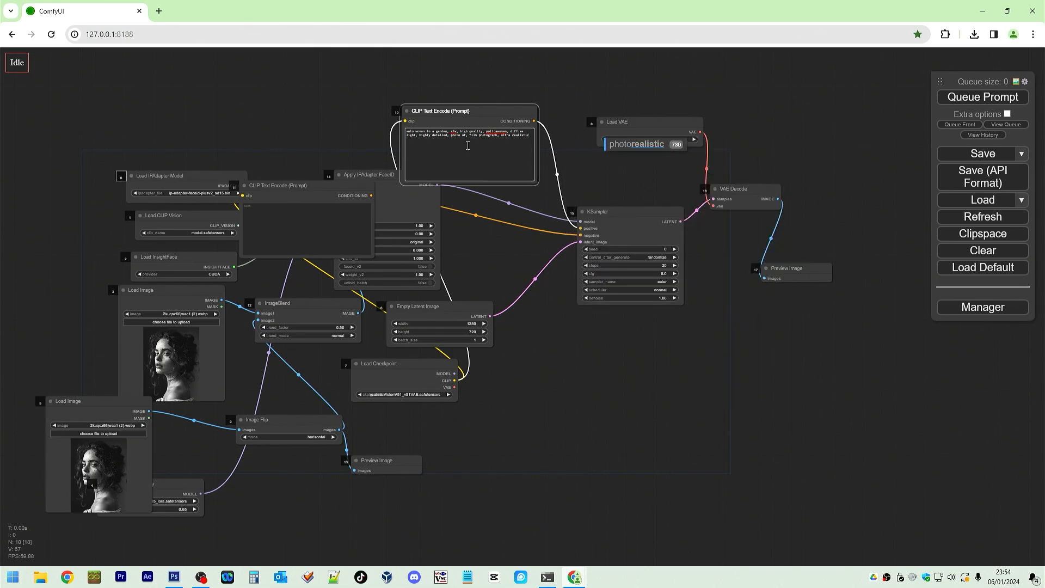
click(644, 138)
text(nsfw, adult, nudity,)
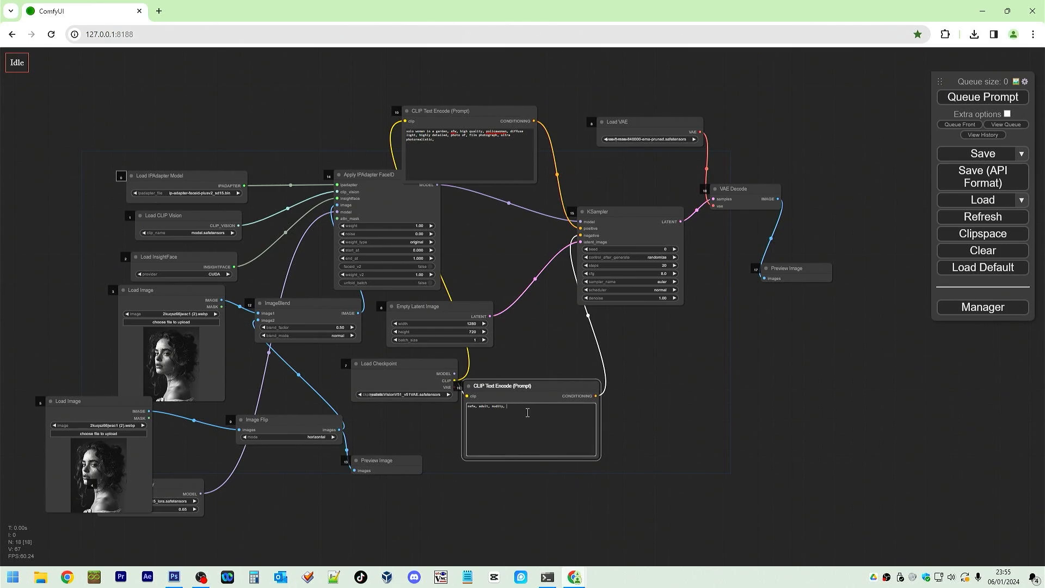
Fill the negative prompt with 'nsfw, adult, nudity, naked, bad quality'
text(naka)
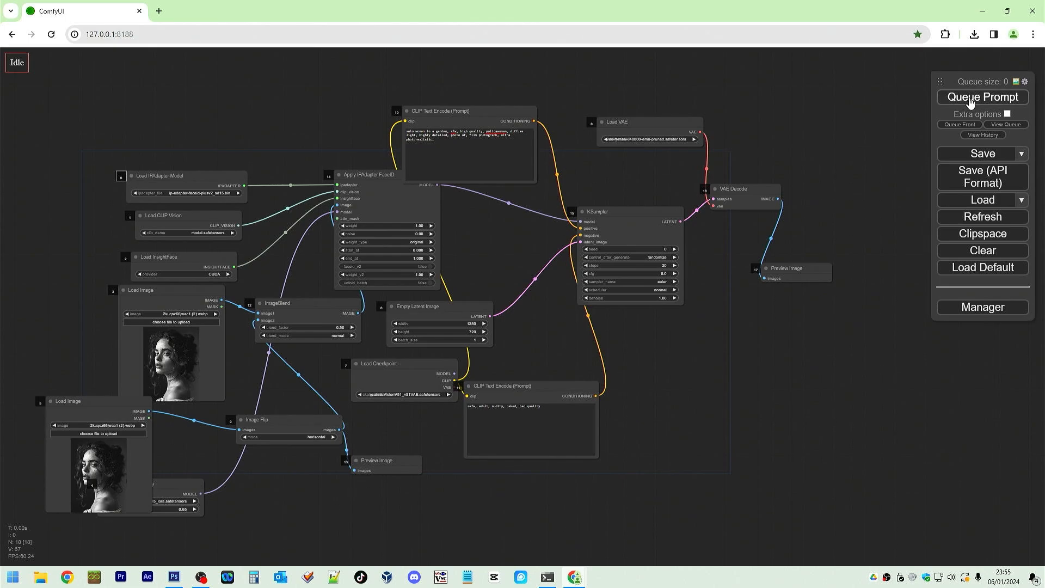
Queue the finished workflow once to generate the garden portrait
click(981, 97)
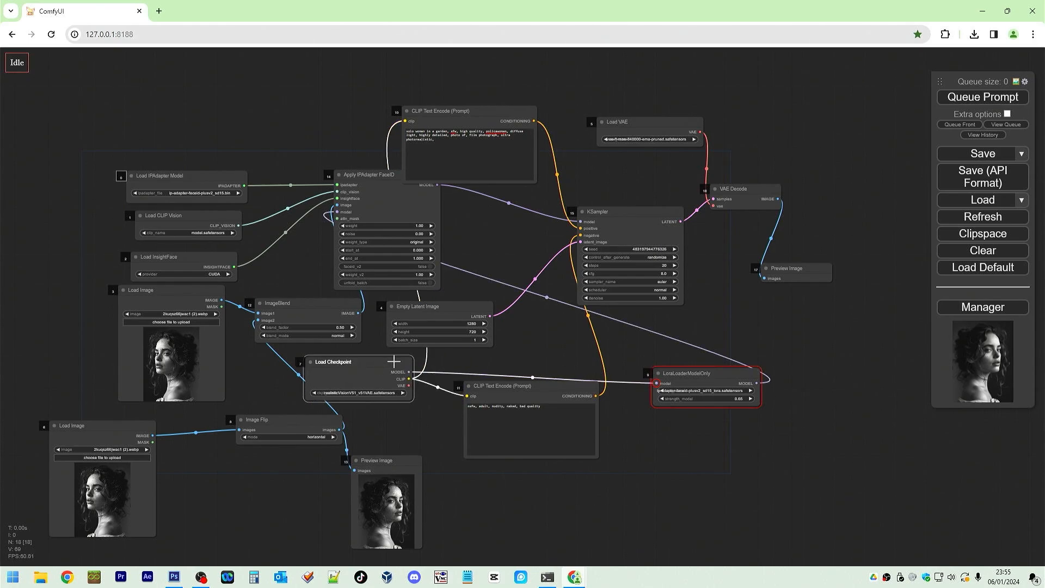
Let the run finish and view the full 1280×720 garden result in its own tab
click(981, 97)
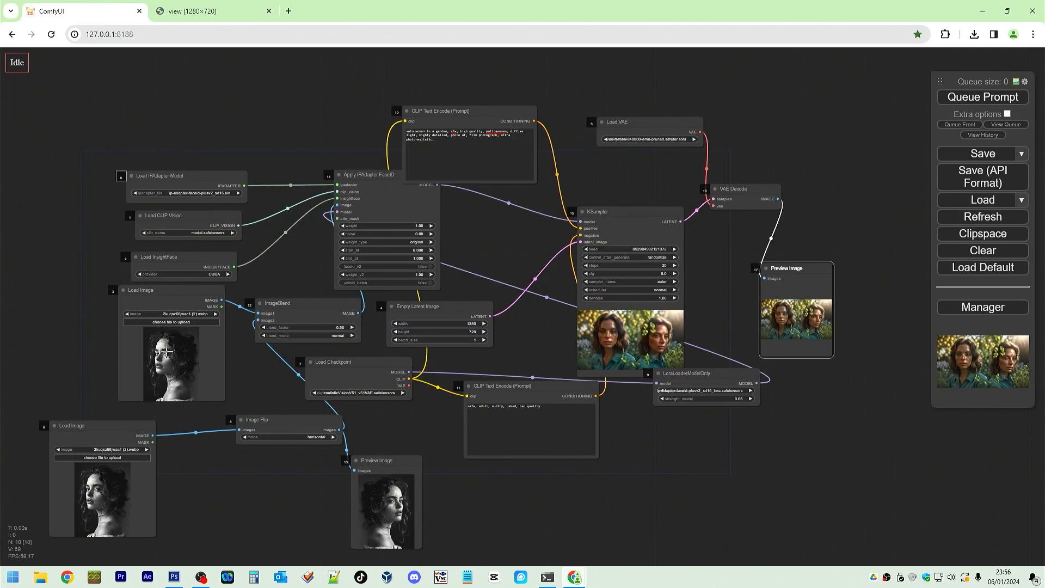
Dismiss the downloads panel, feed Image Flip into a Save Image node and queue a new run
click(973, 34)
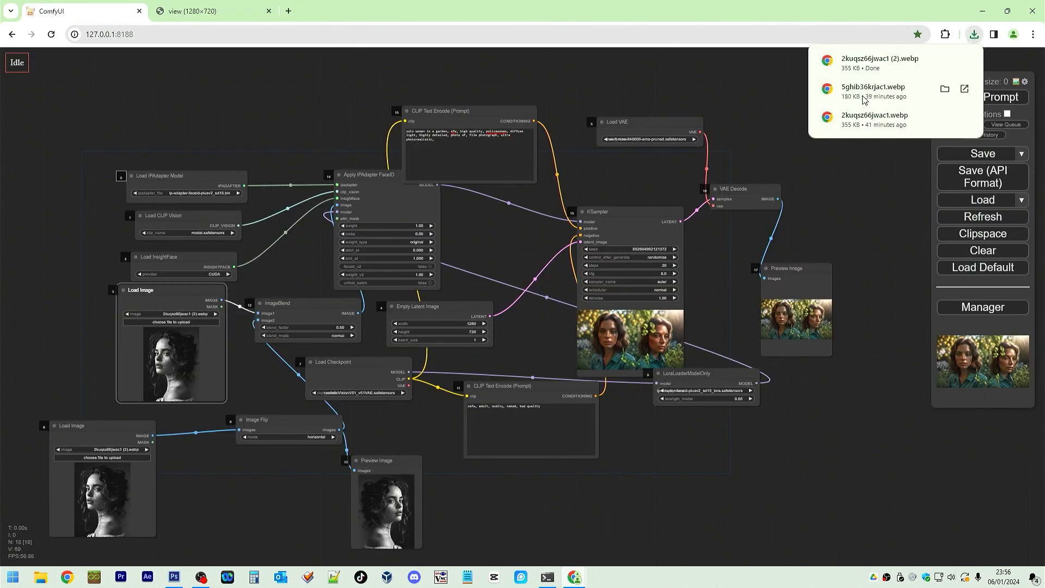
click(426, 406)
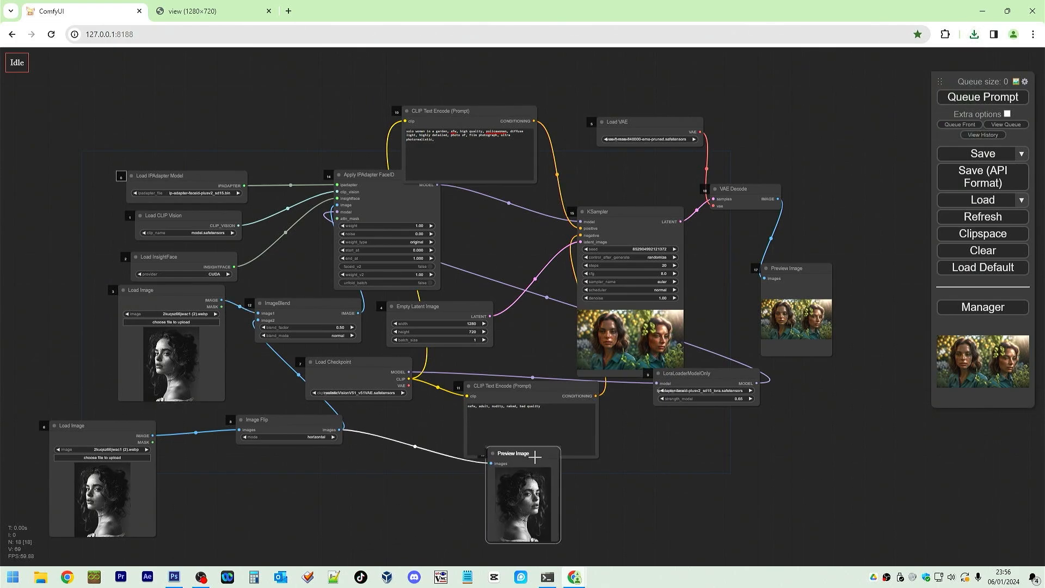
drag(513, 453, 474, 445)
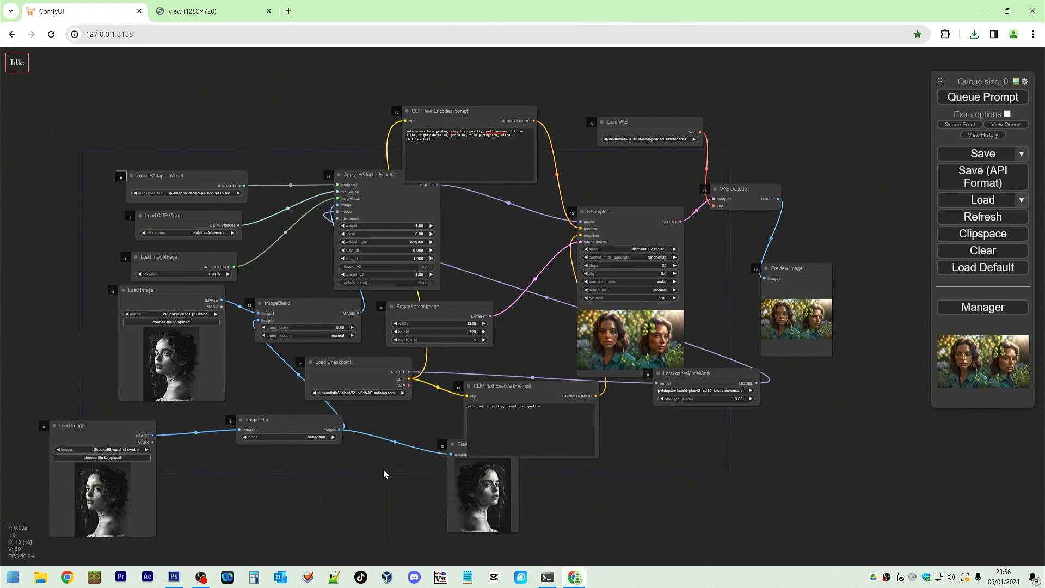
mouse_move(46, 360)
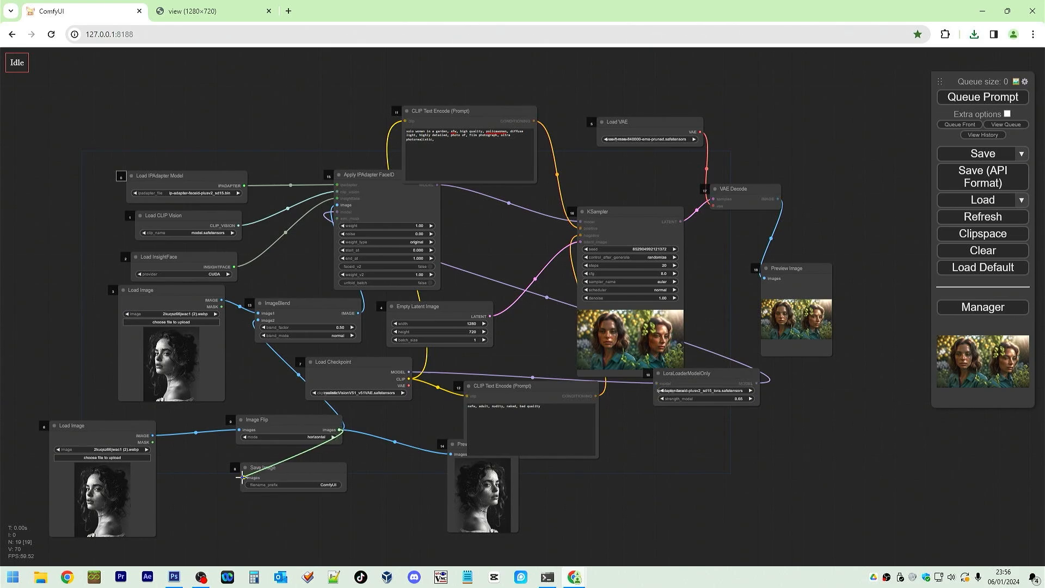
click(981, 97)
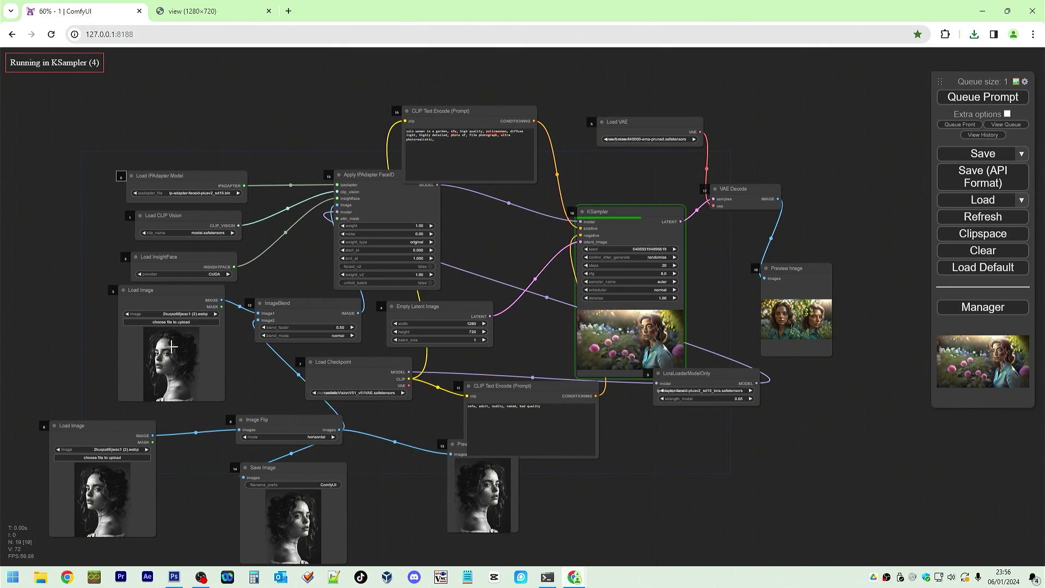
Load the saved flipped portrait from H:\Comfy\ComfyUI\output into the second Load Image node
click(169, 323)
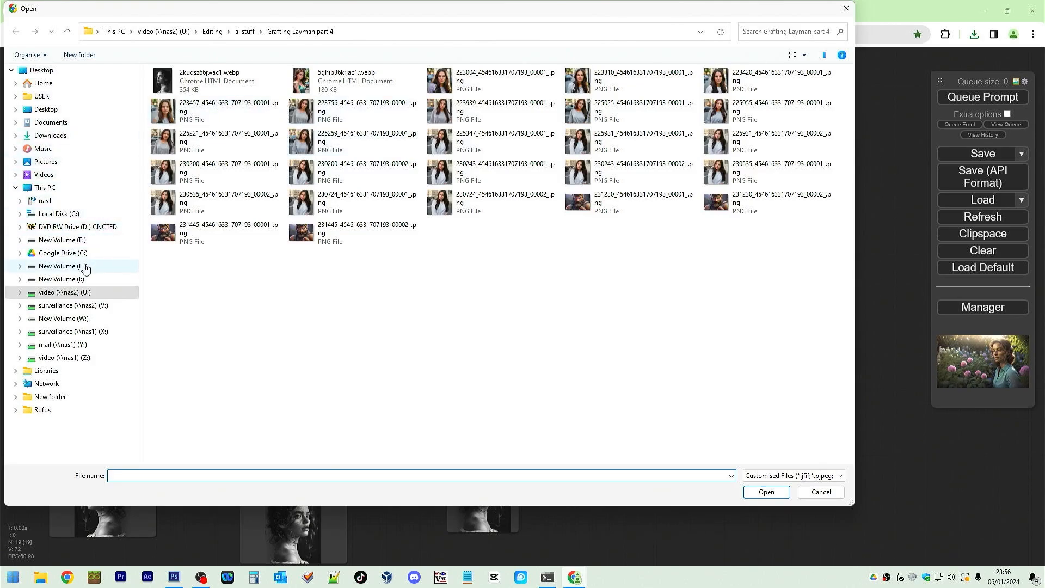
click(64, 266)
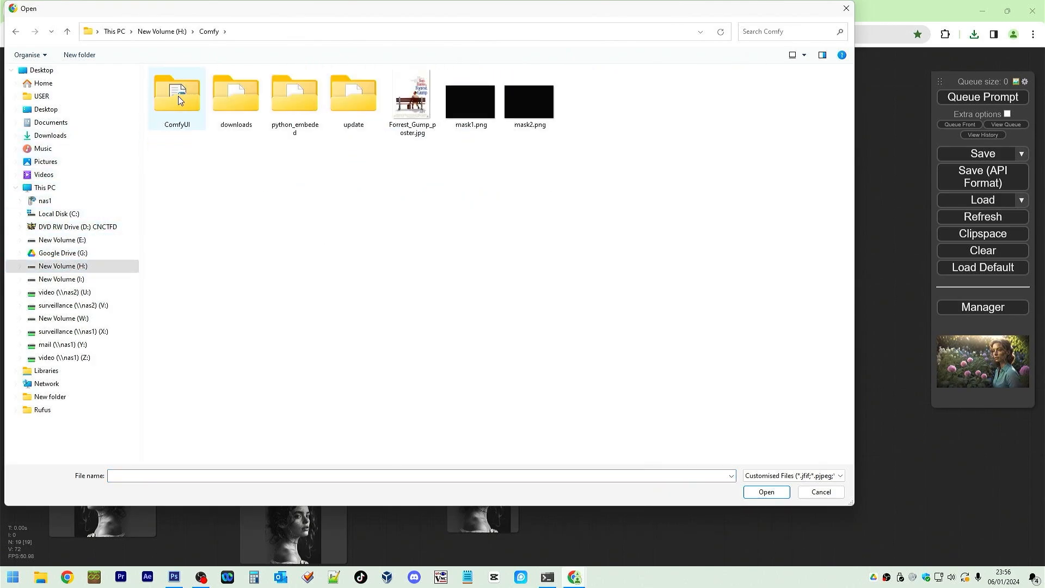
double_click(177, 94)
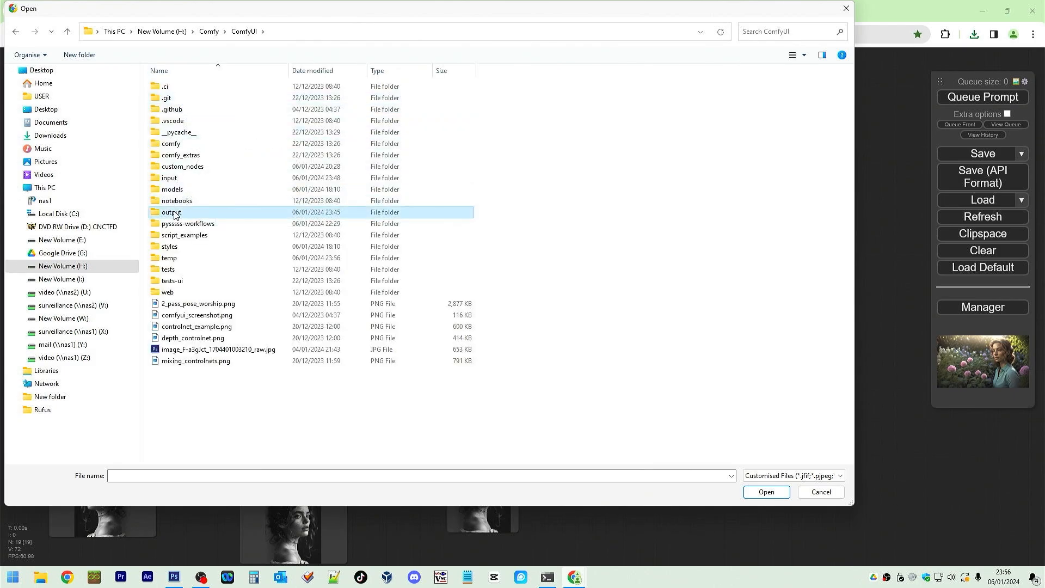
double_click(171, 212)
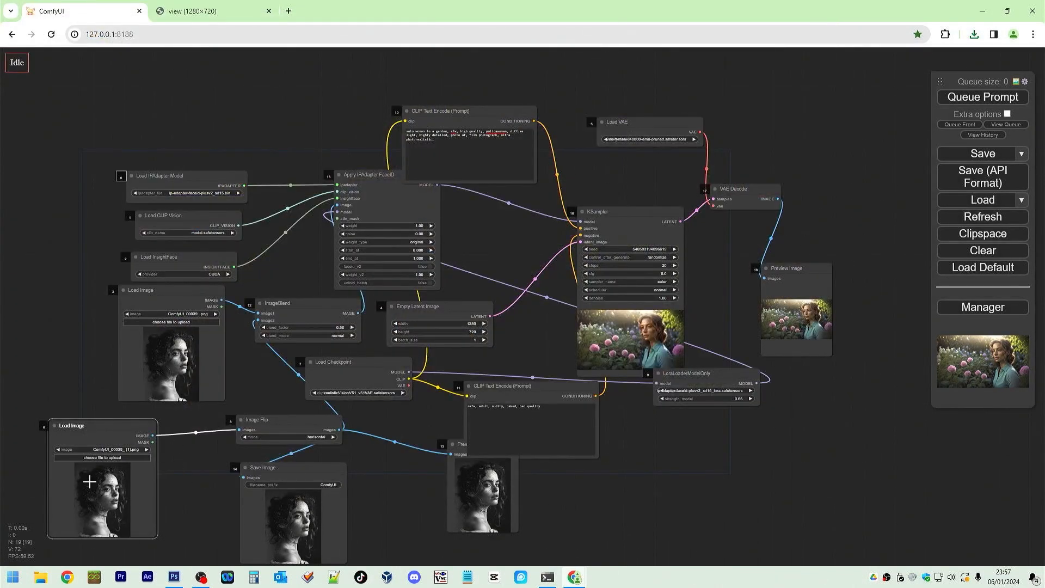
mouse_move(321, 472)
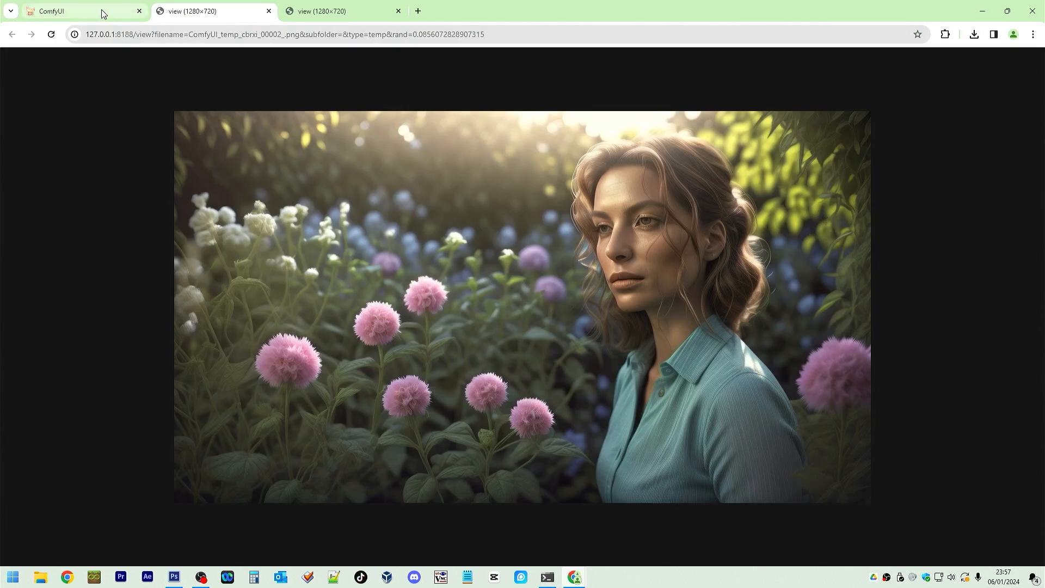
Switch between the garden portrait tab and the ComfyUI workflow tab to compare results
click(73, 11)
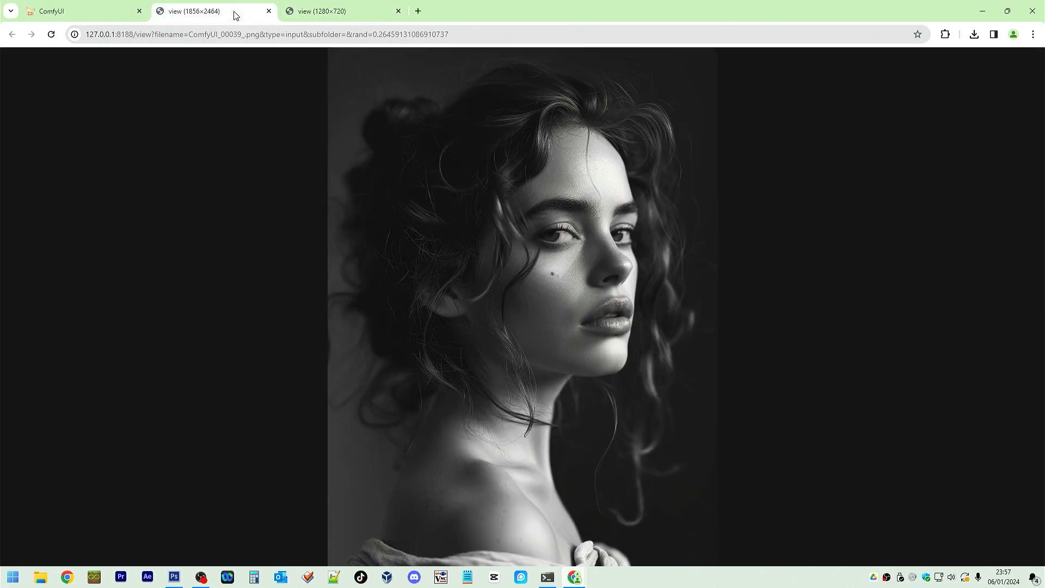
click(320, 10)
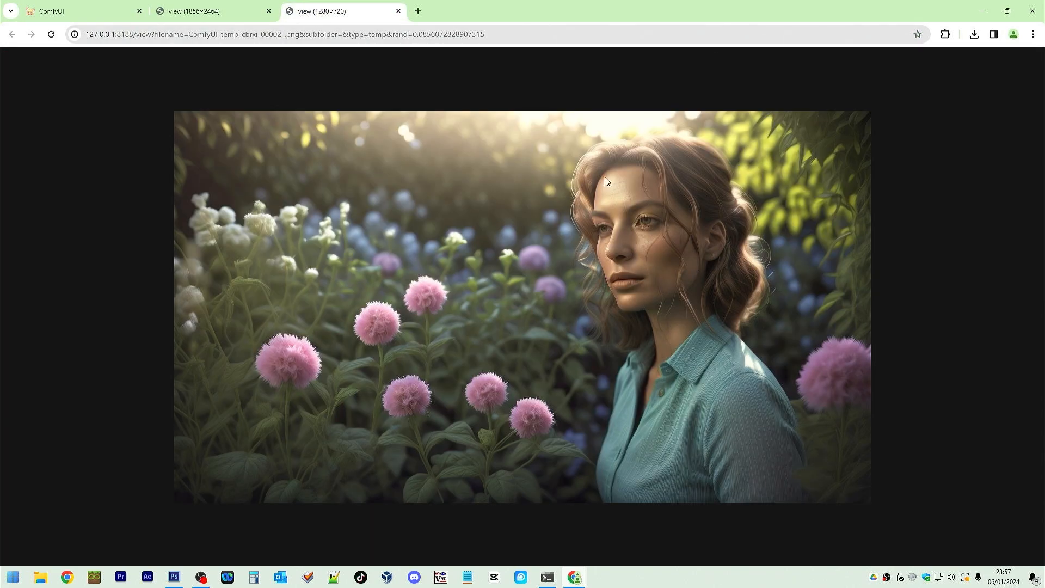
click(79, 10)
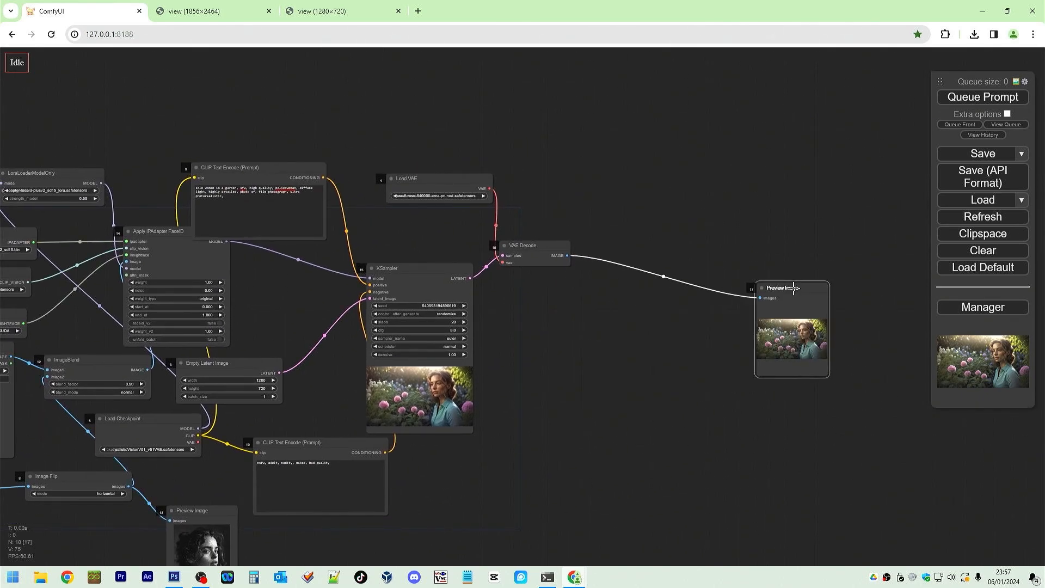
mouse_move(562, 335)
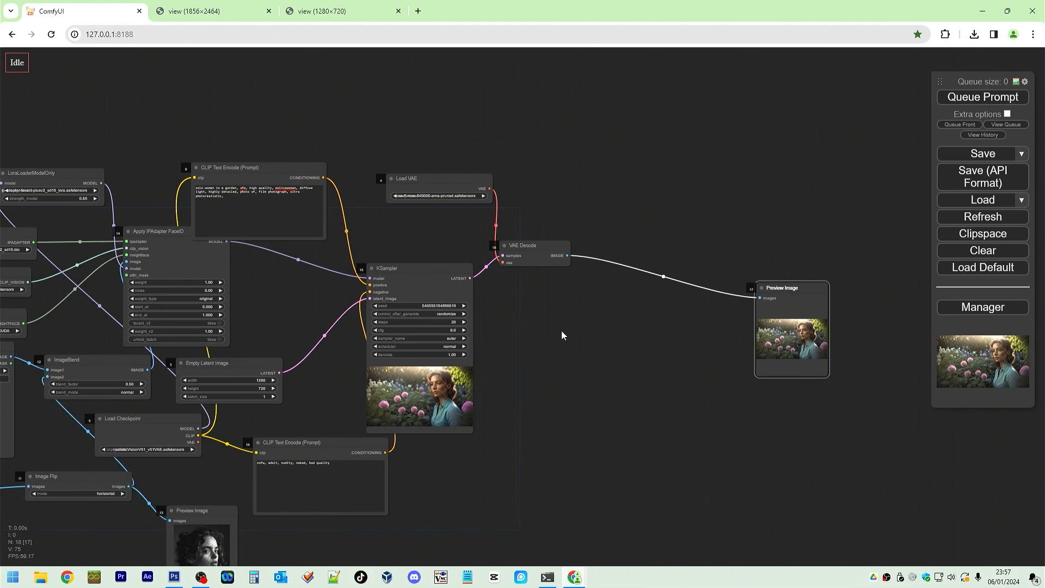
Add a CR Upscale Image node with the 4x-UltraSharp.pth model after decoding and queue the run
right_click(562, 336)
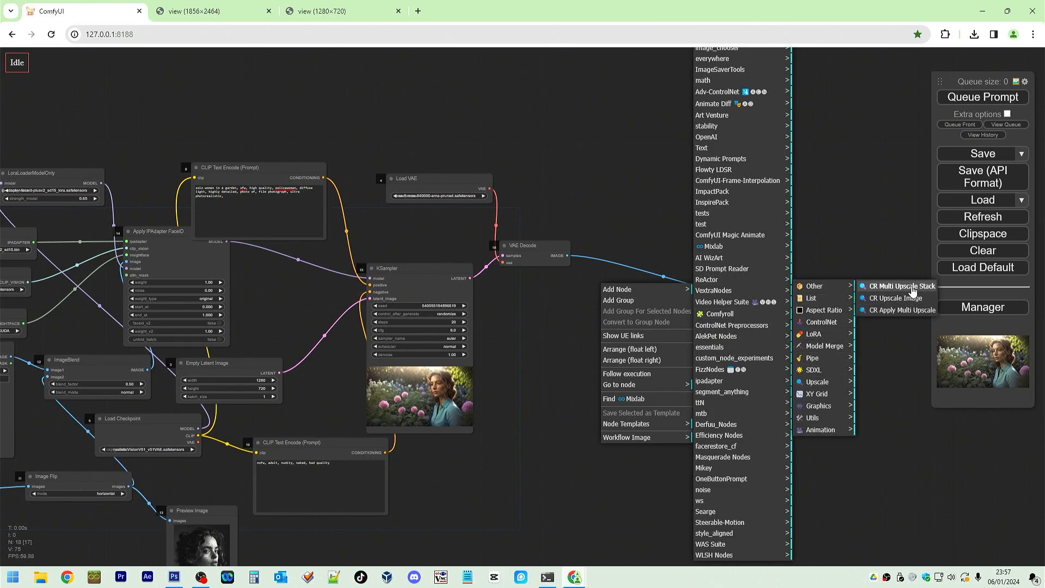
click(893, 298)
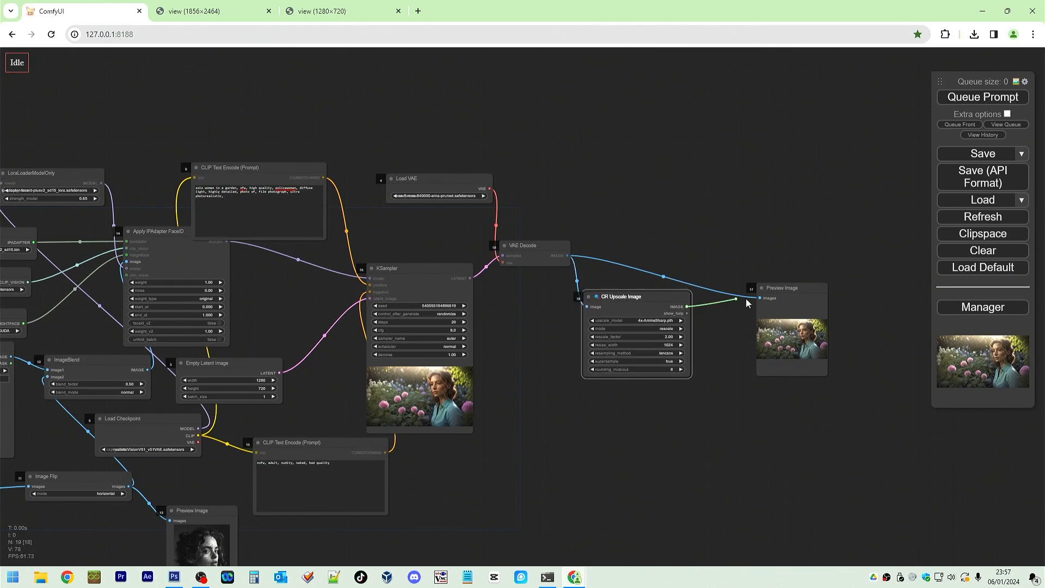
click(634, 321)
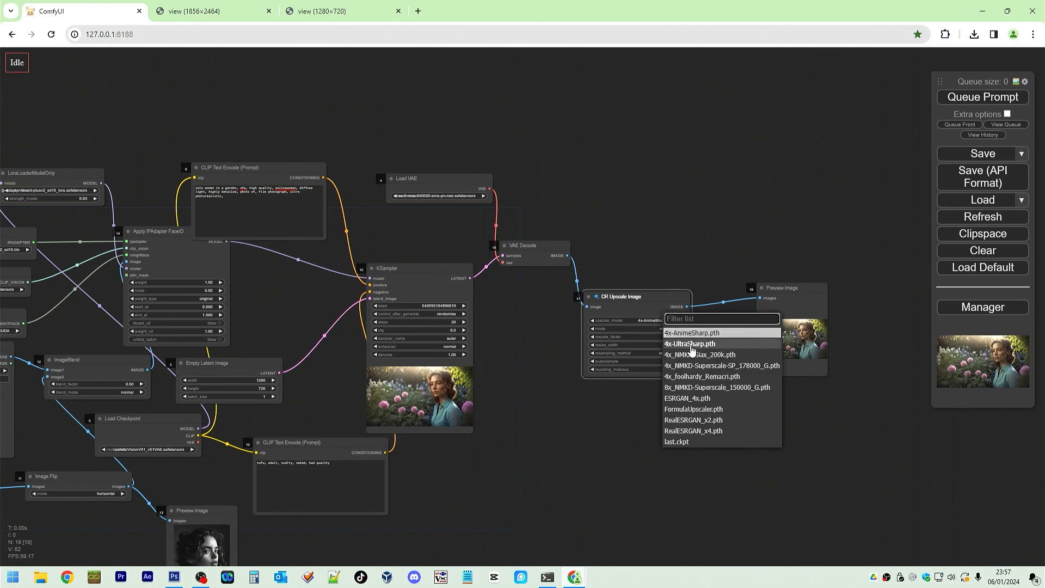
click(691, 343)
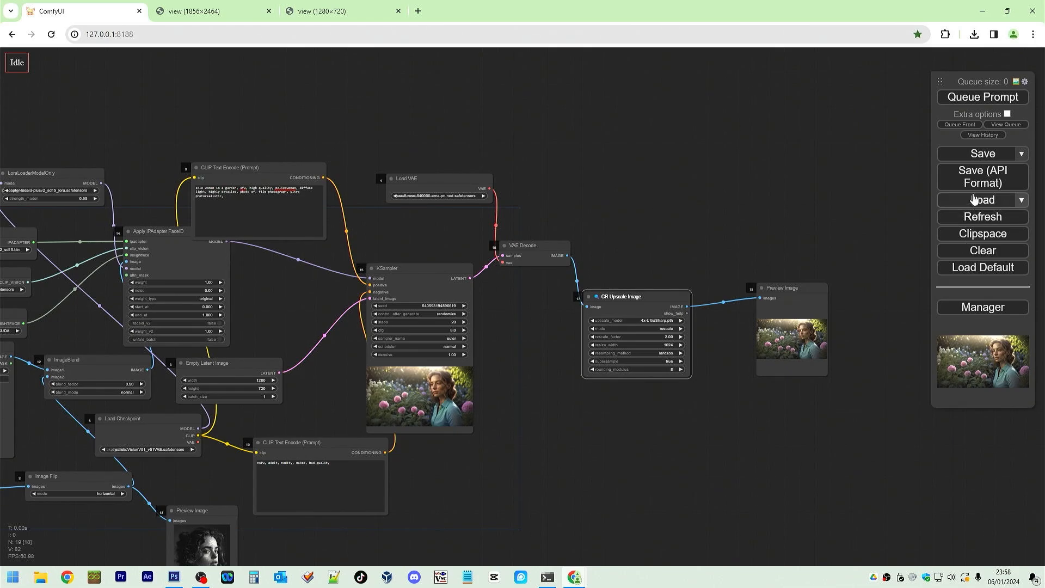
click(983, 97)
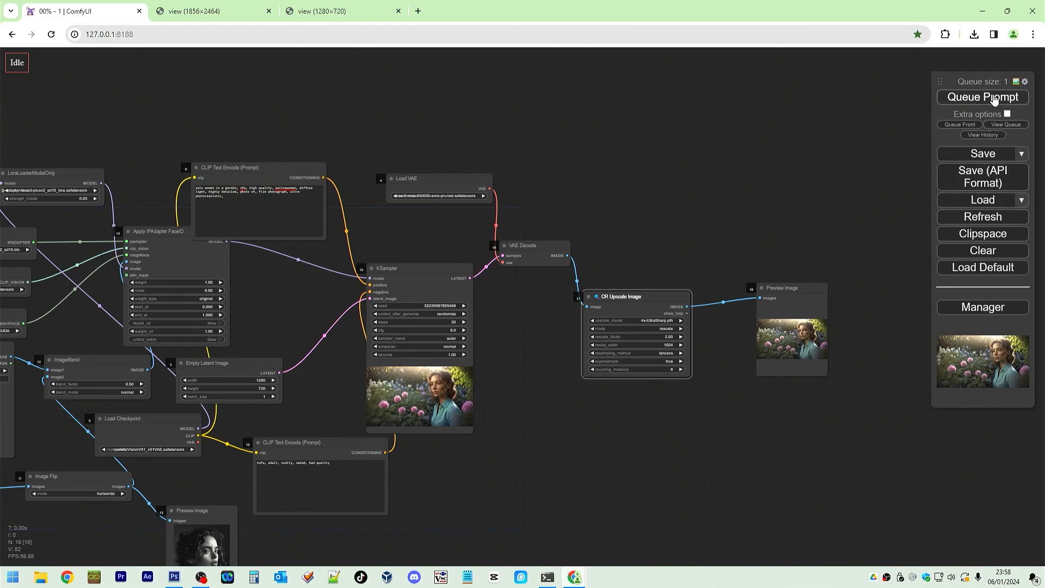
click(981, 97)
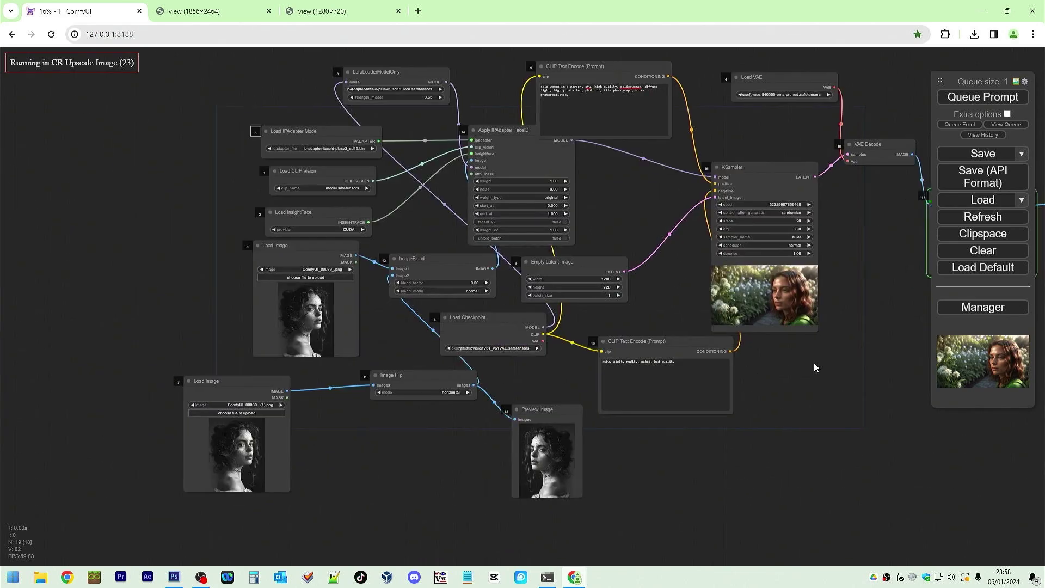
Inspect the 2560×1440 upscaled portrait full size, glance at the reference photo tab and close it
scroll(up, 3)
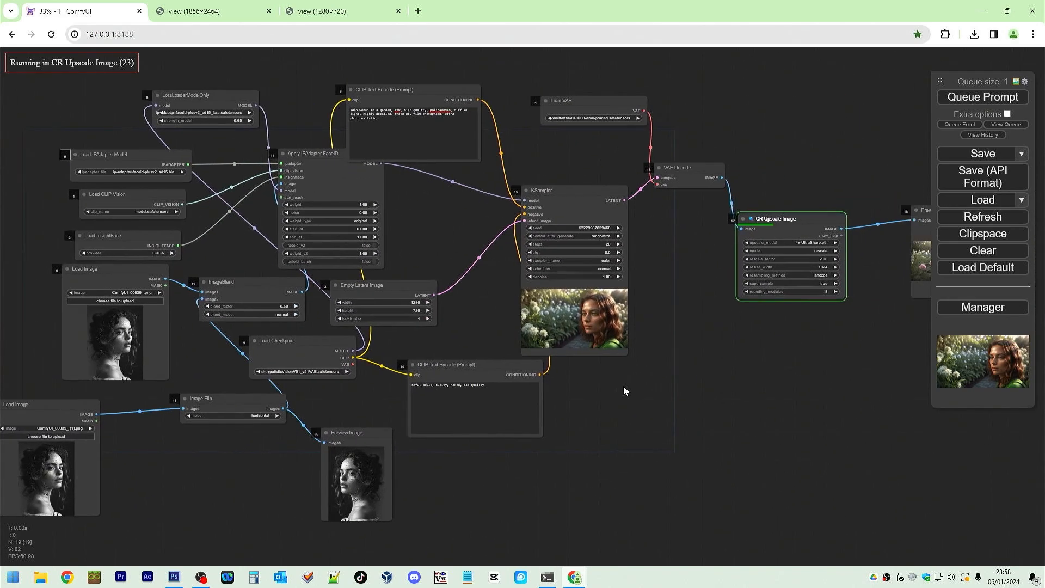
scroll(up, 3)
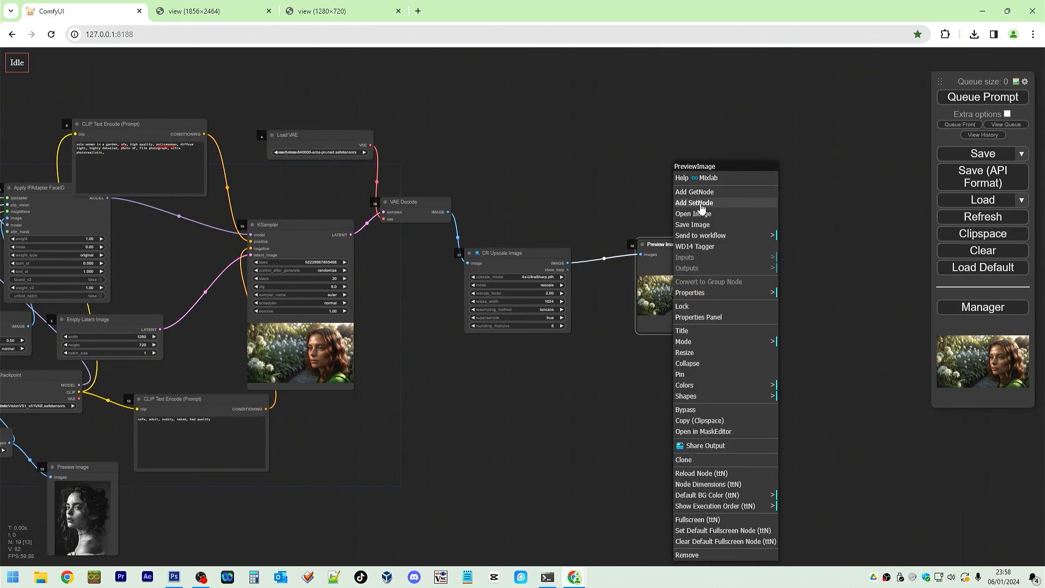
click(694, 213)
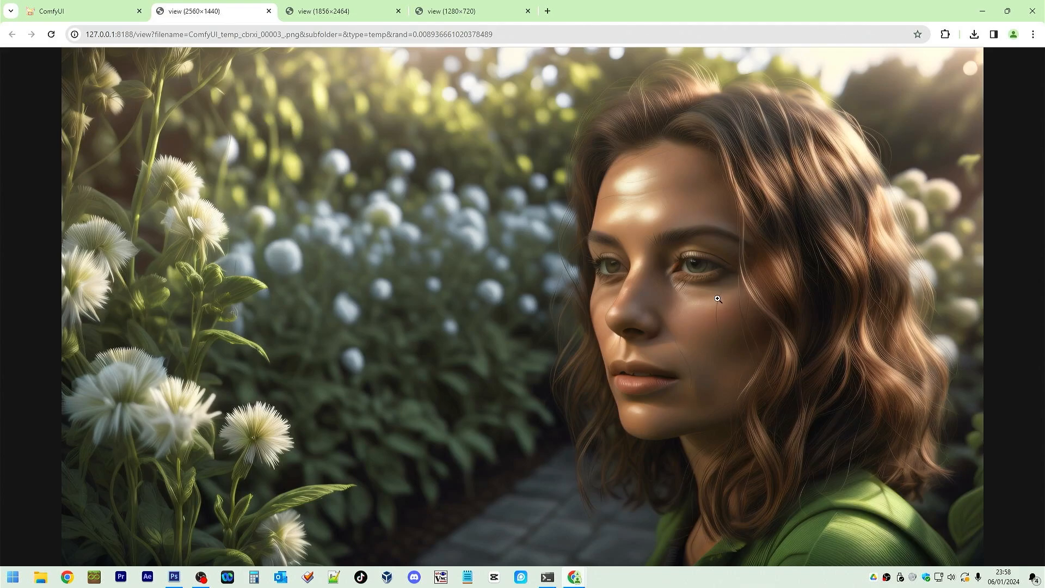
click(80, 11)
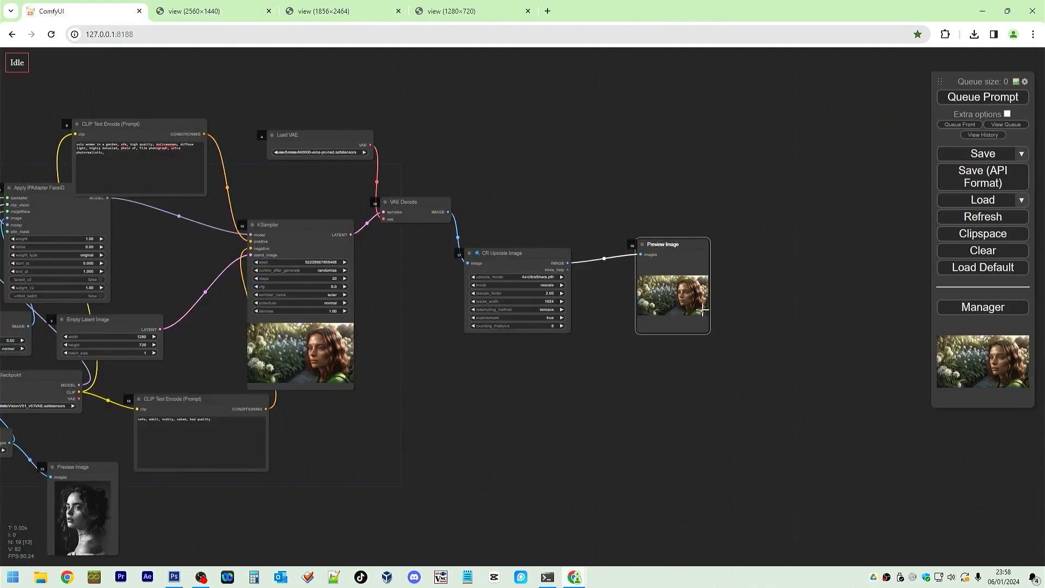
mouse_move(212, 11)
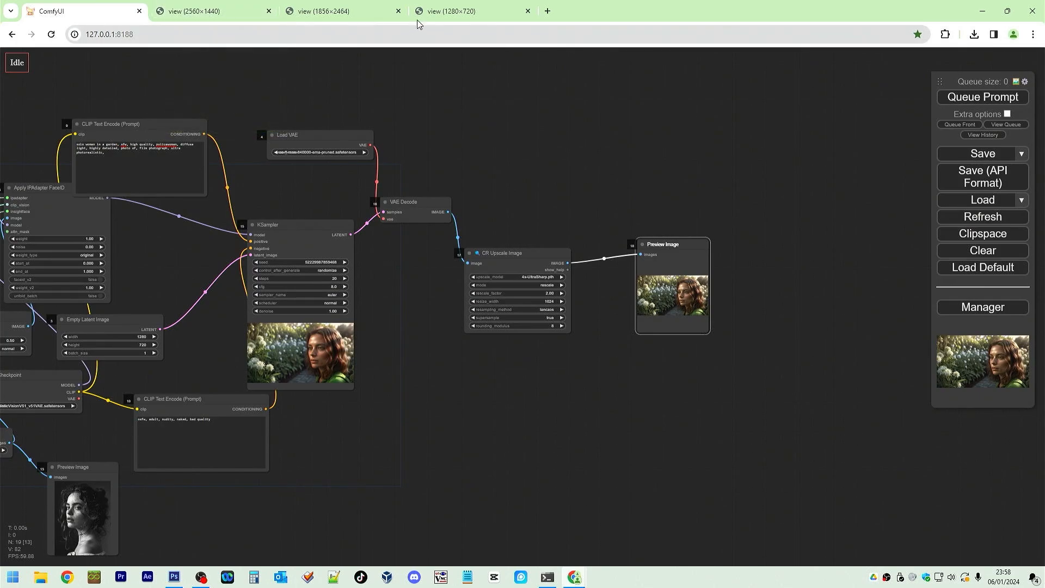
mouse_move(453, 11)
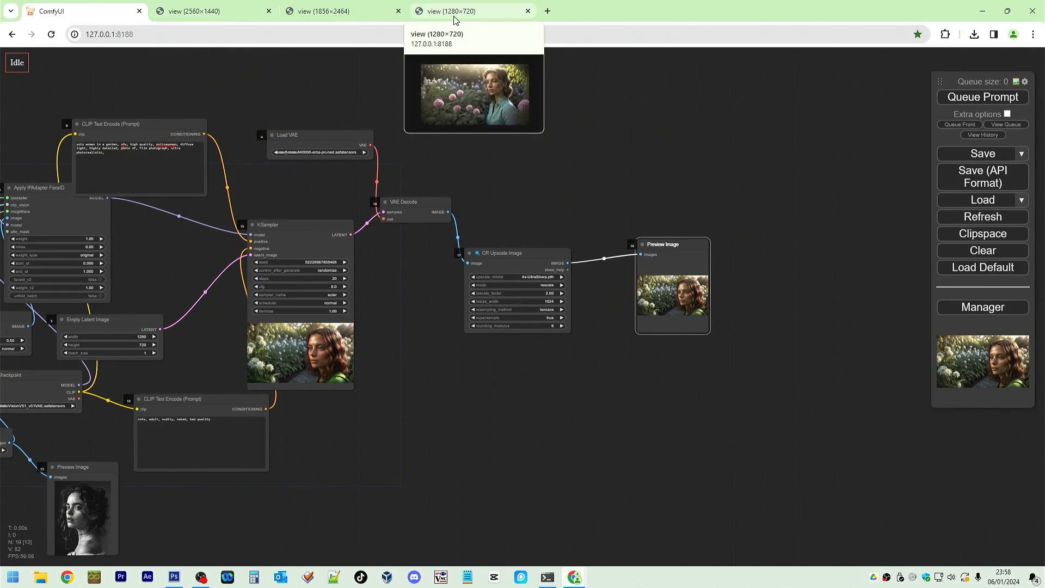
click(327, 10)
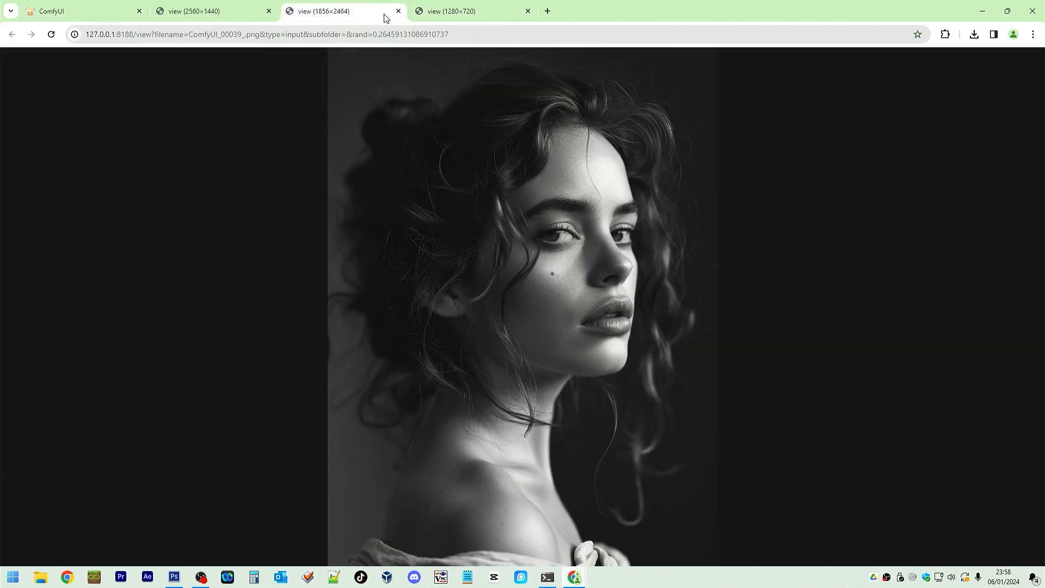
click(398, 11)
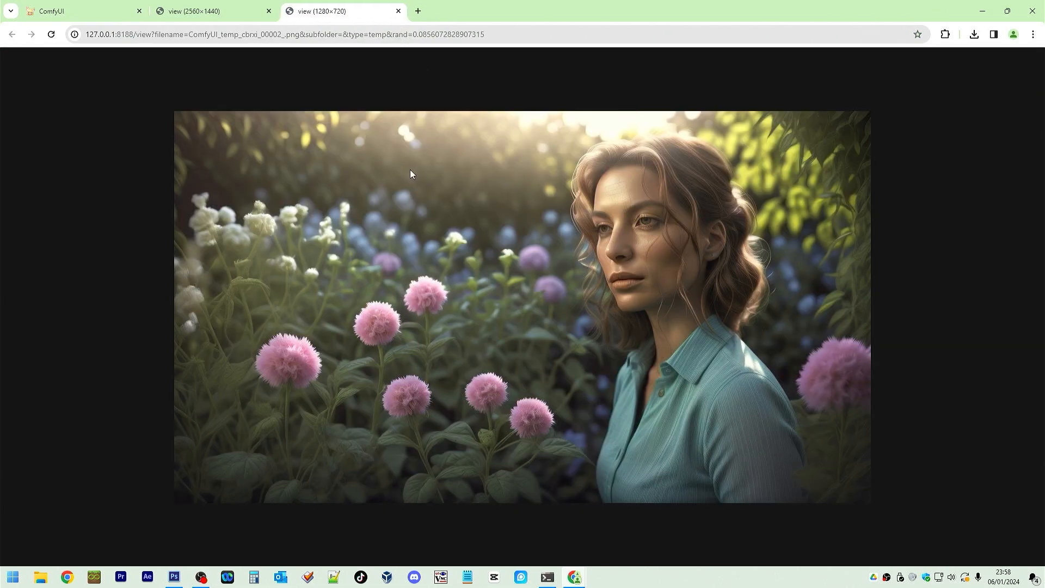
click(79, 11)
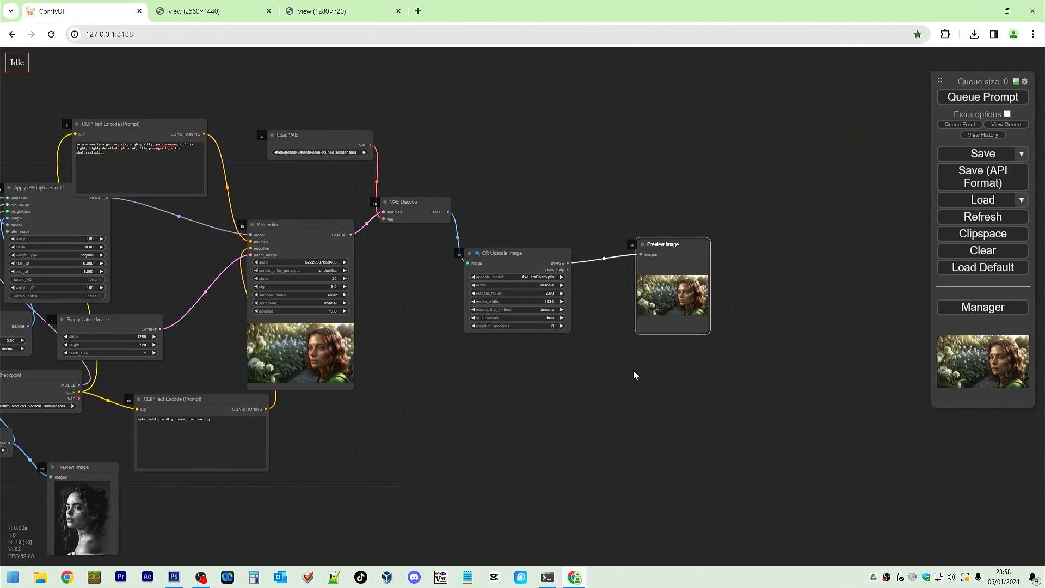
Add a FaceDetailer node after the upscale and an UltralyticsDetectorProvider feeding its bbox detector
double_click(634, 373)
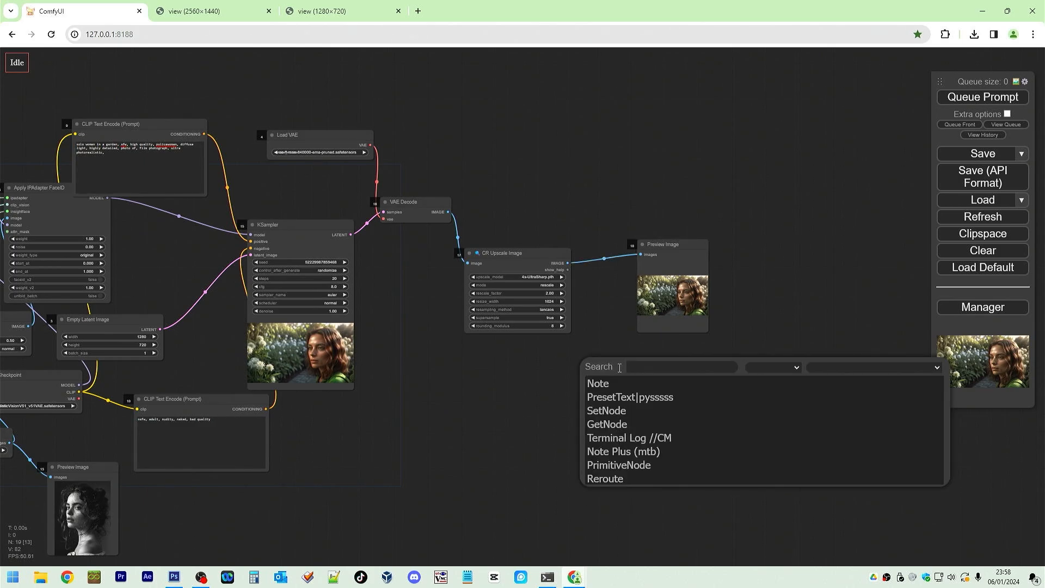
text(face)
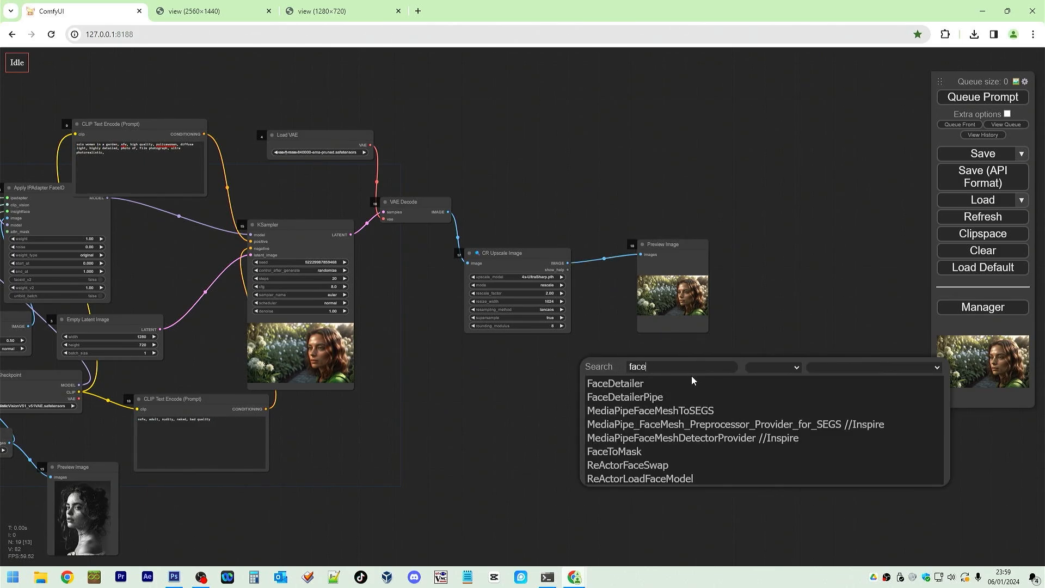
click(614, 382)
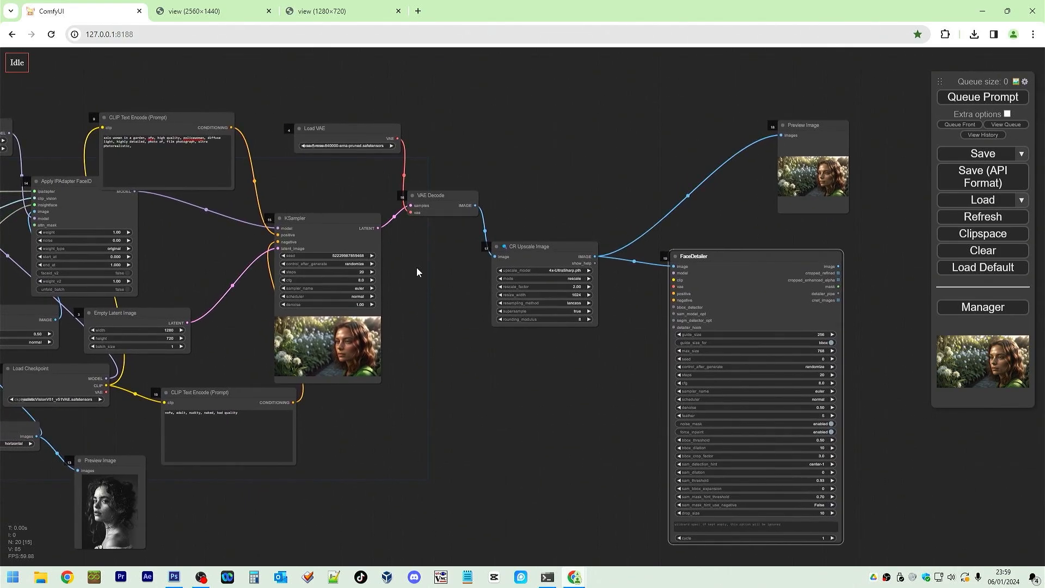
mouse_move(184, 236)
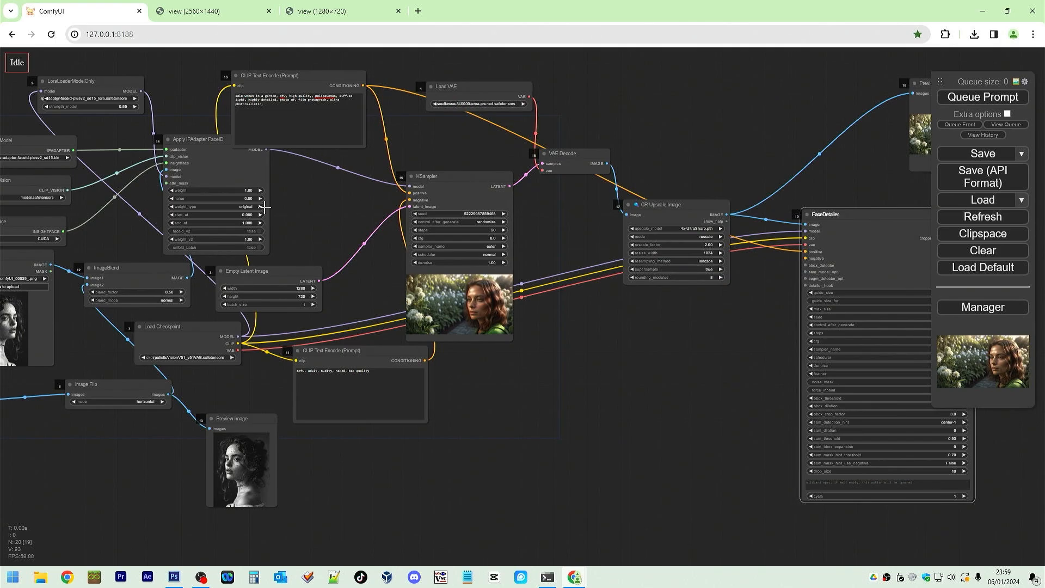
mouse_move(243, 141)
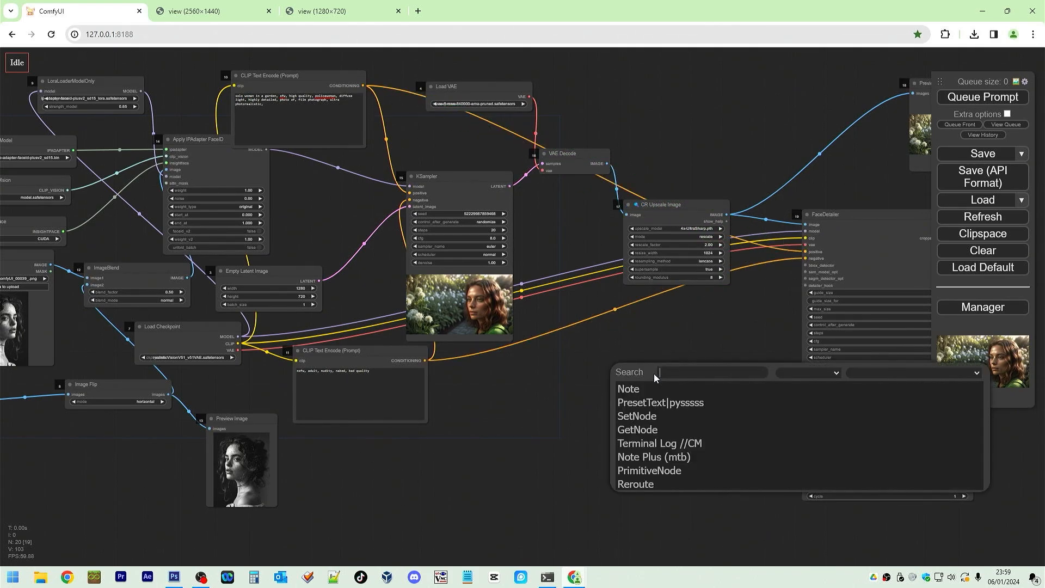
text(ultra)
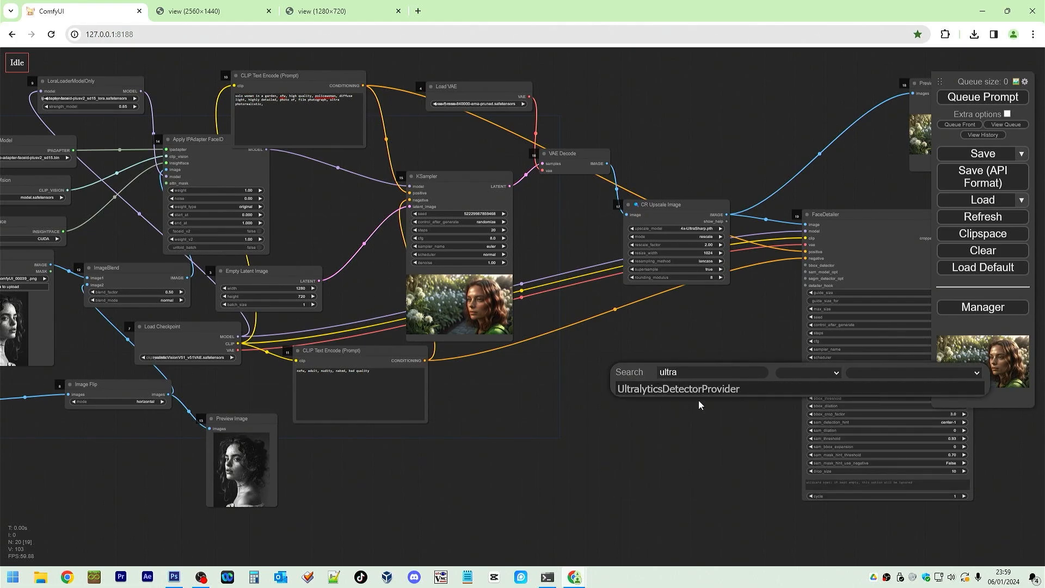
click(679, 389)
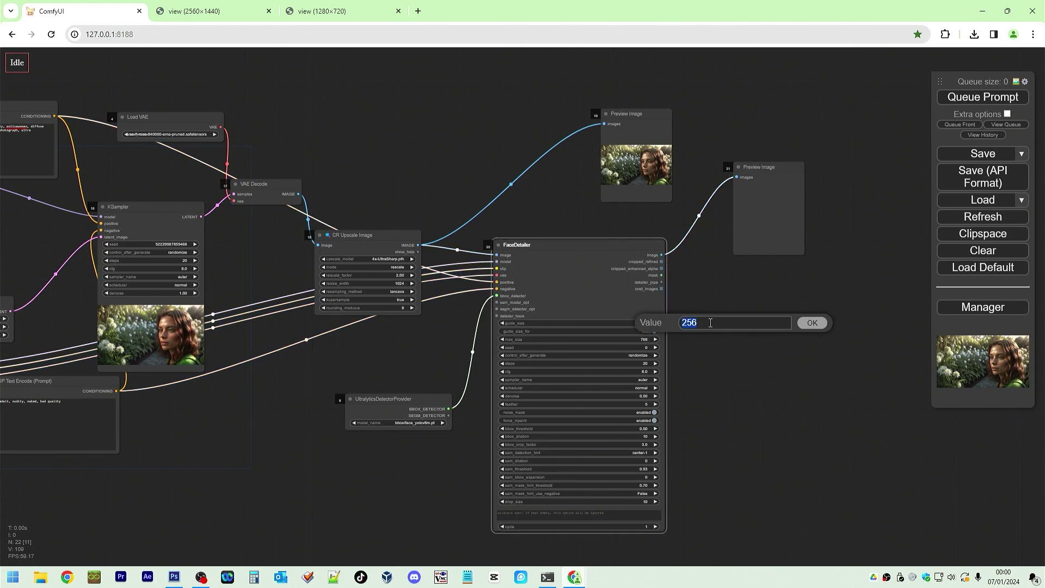
Set FaceDetailer guide_size to 512 and add a Seed Everywhere node for a shared sampler seed
click(812, 322)
text(seed every)
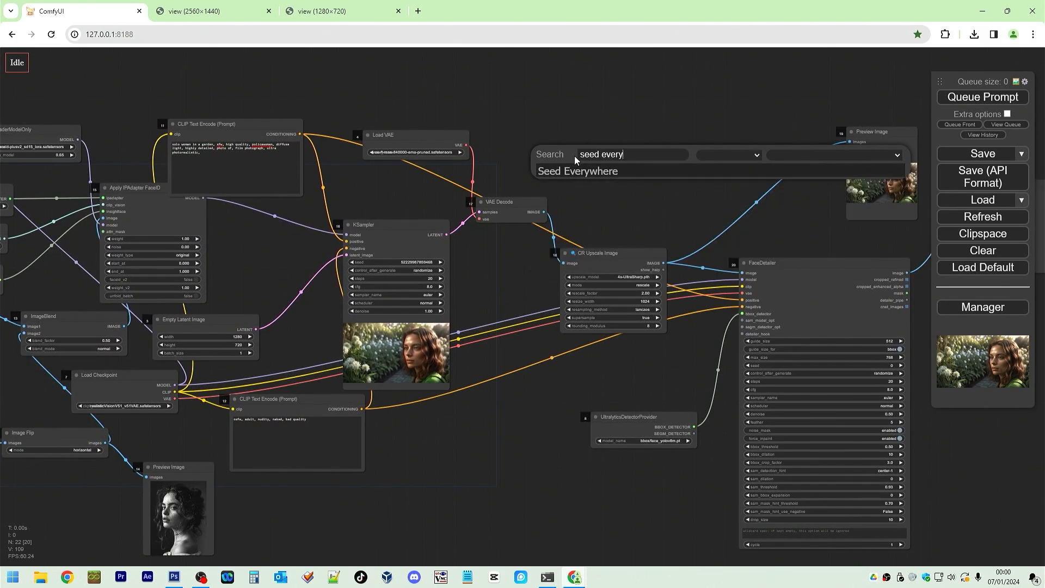
click(577, 171)
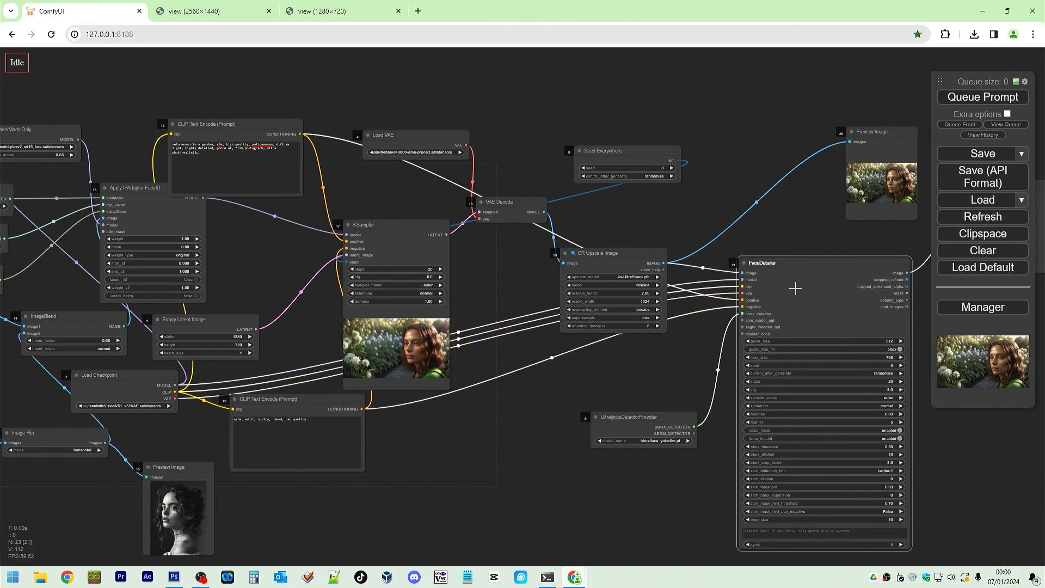
Switch the FaceDetailer and main samplers to dpmpp_3m_sde_gpu with the karras scheduler
right_click(795, 288)
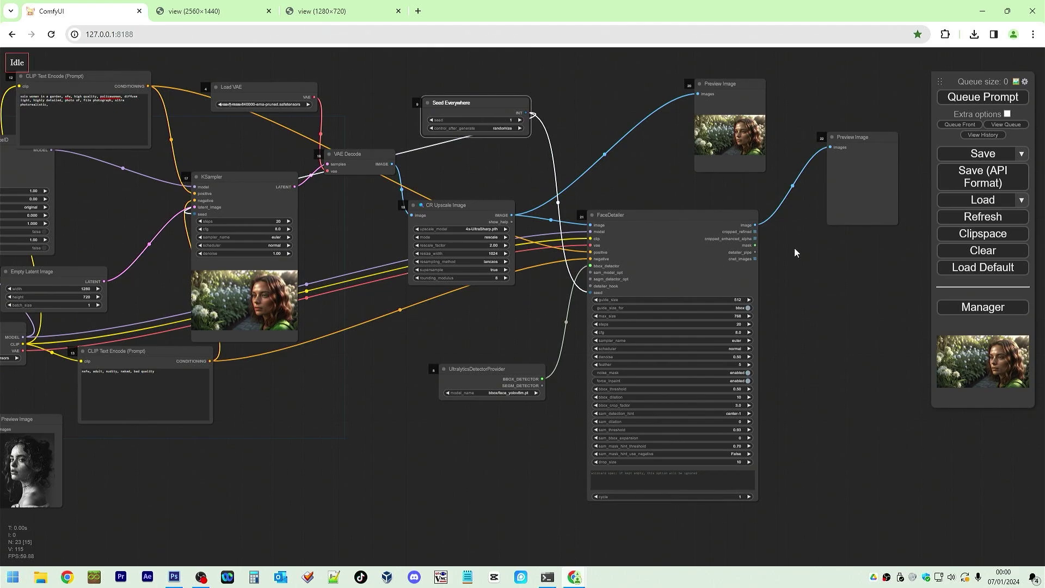
mouse_move(771, 272)
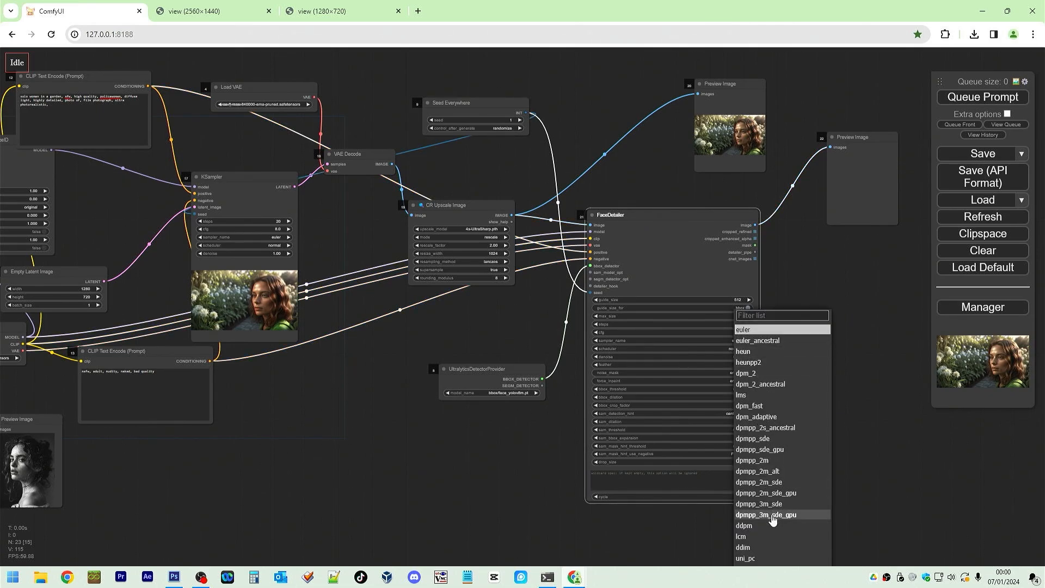
click(770, 515)
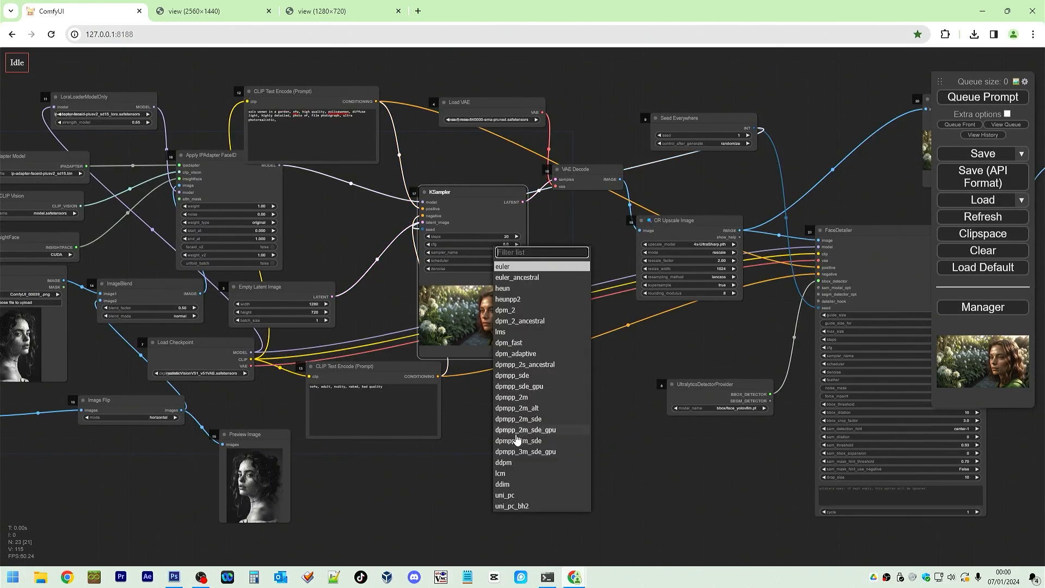
click(525, 451)
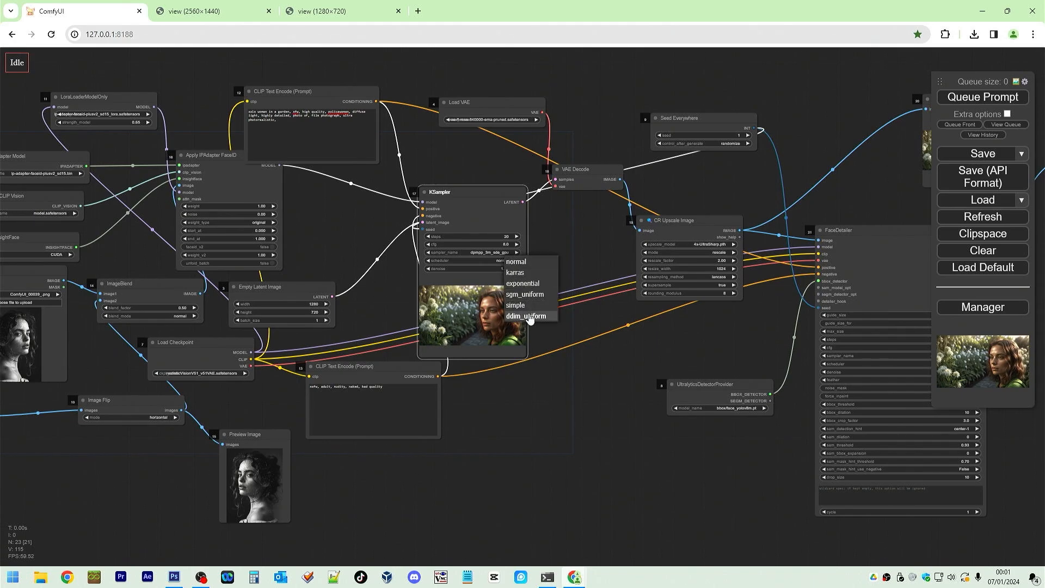
click(515, 272)
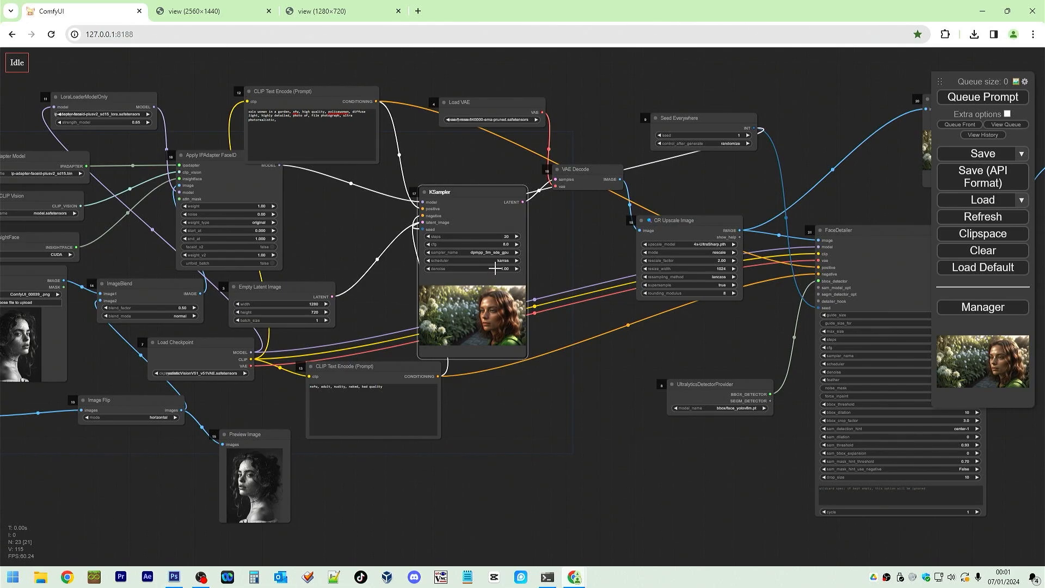
Give the main sampler CFG 5 and queue a generation
double_click(493, 268)
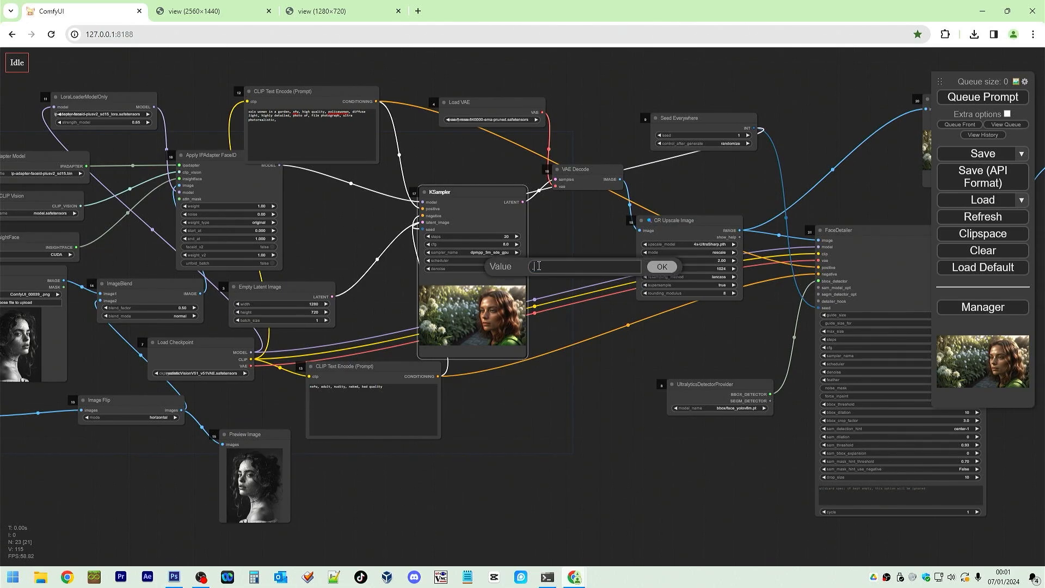
text(5)
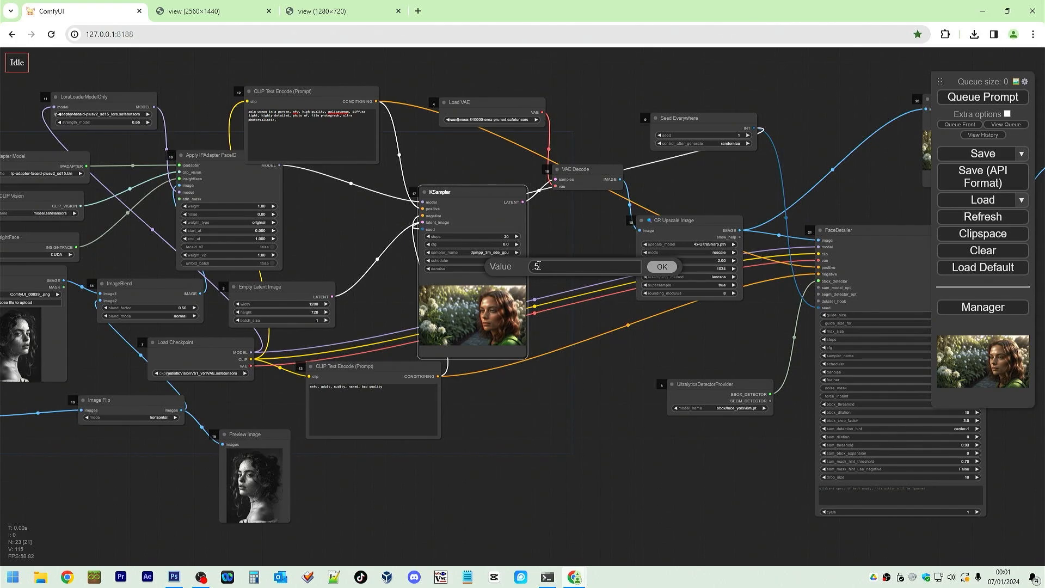
click(661, 267)
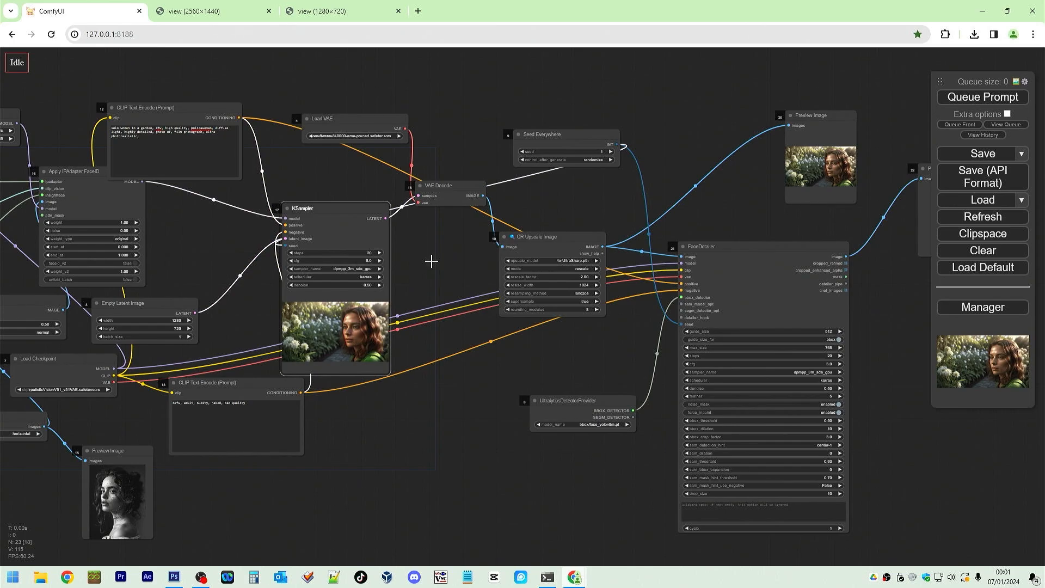
click(982, 97)
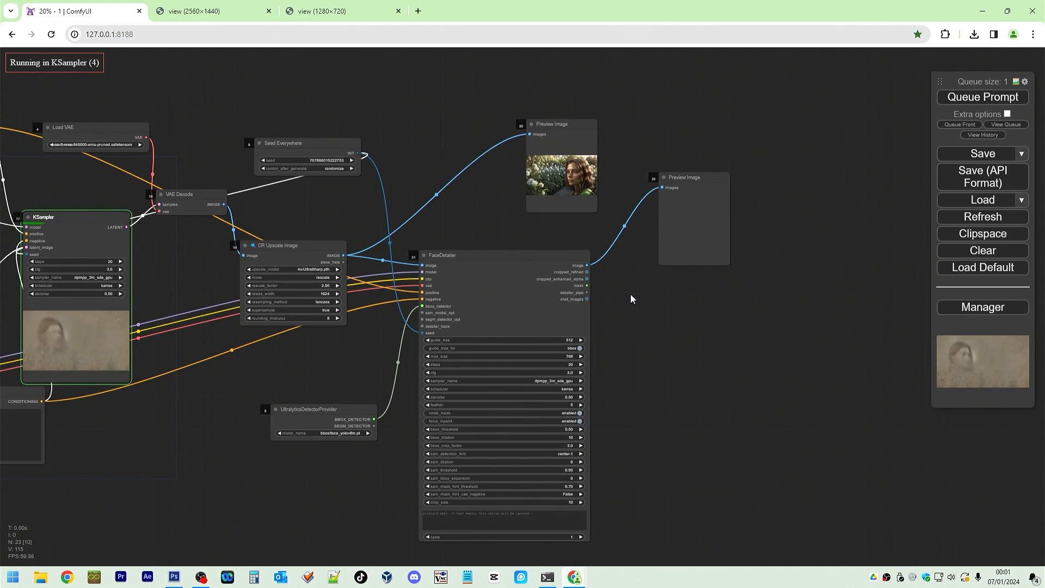
Set the main sampler's denoise to 1 while the run proceeds to the FaceDetailer stage
scroll(up, 3)
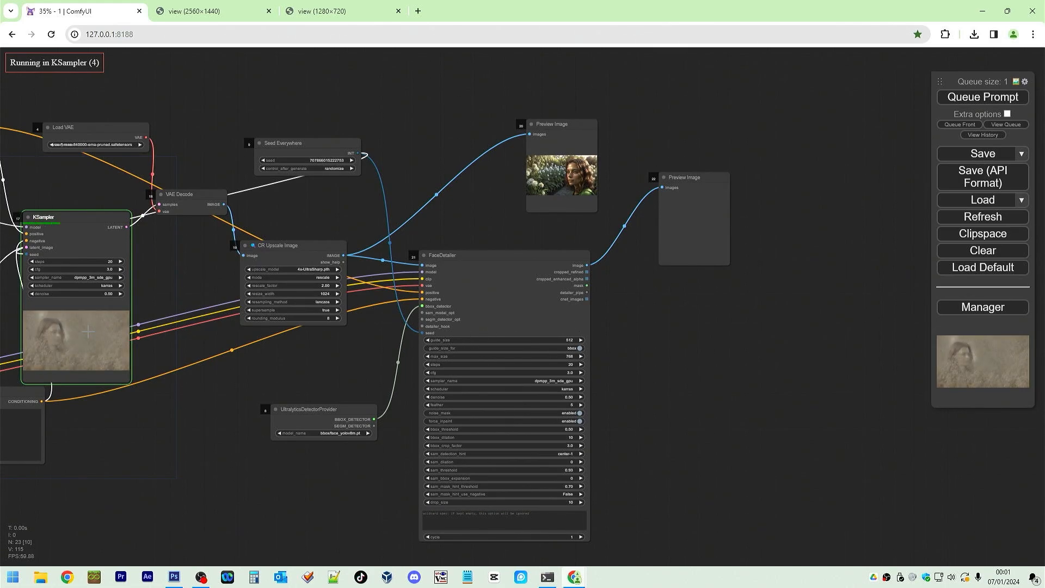
scroll(up, 3)
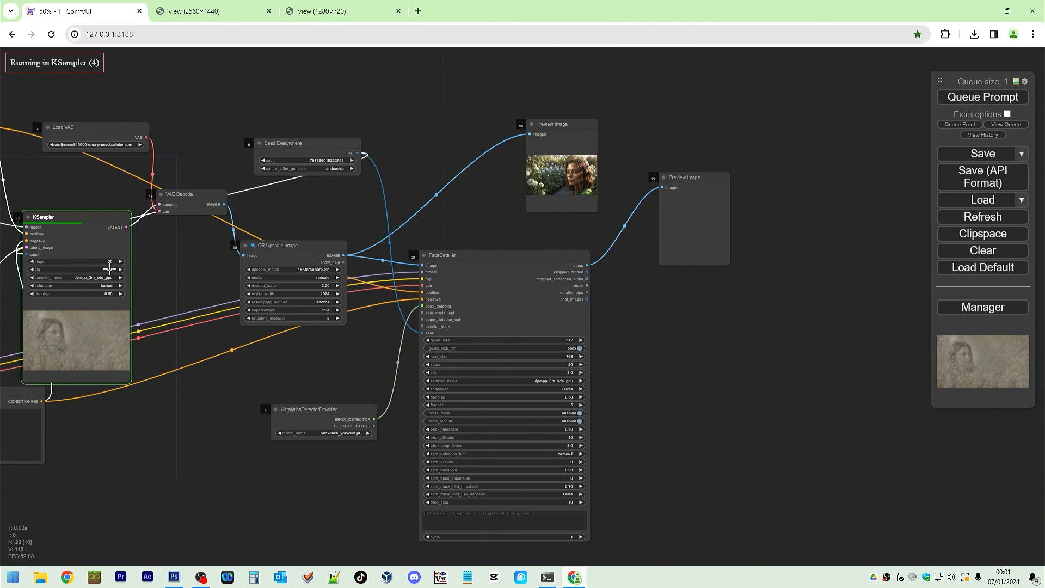
scroll(up, 3)
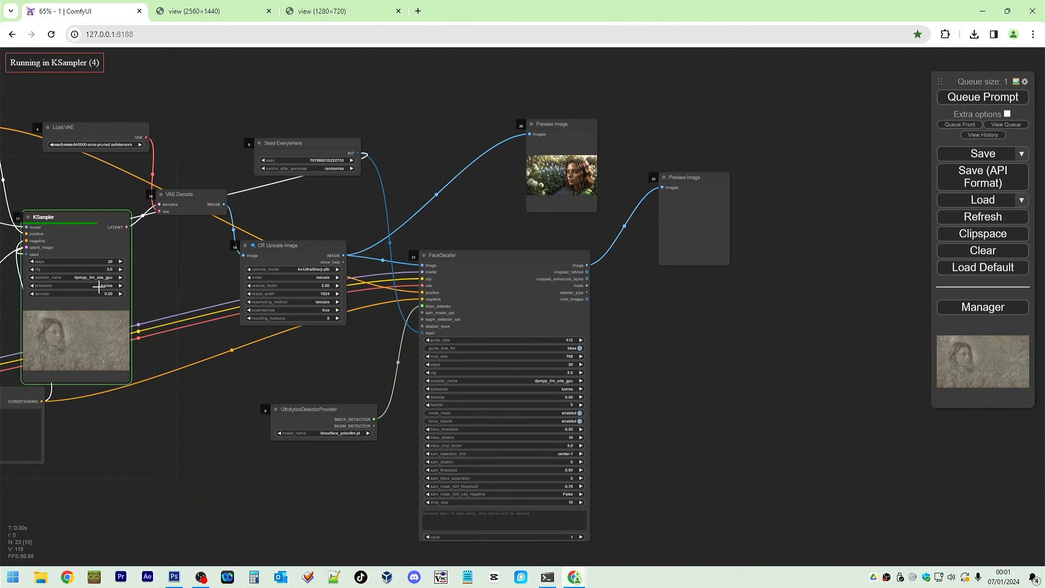
double_click(75, 294)
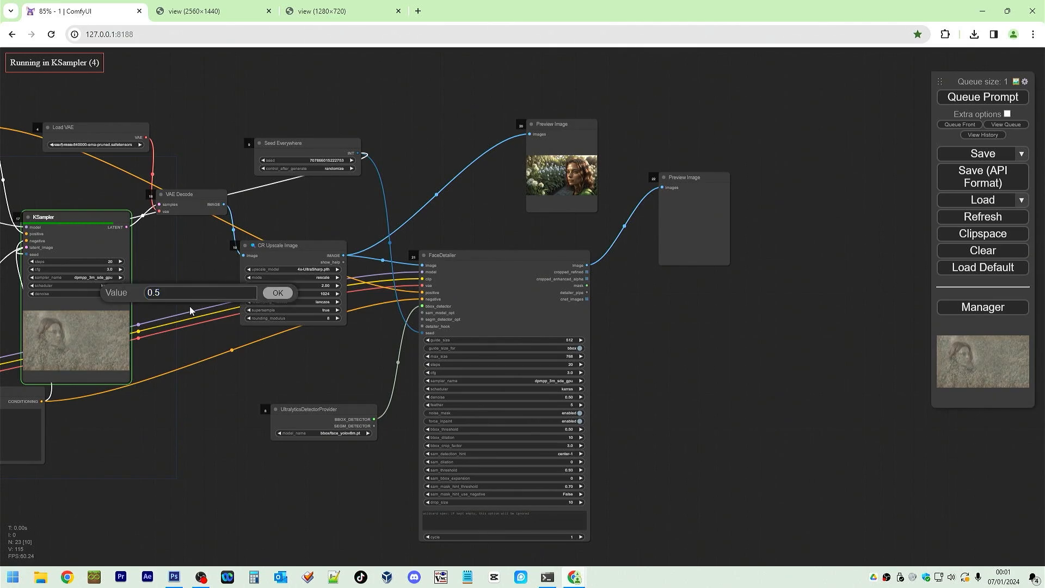
click(278, 293)
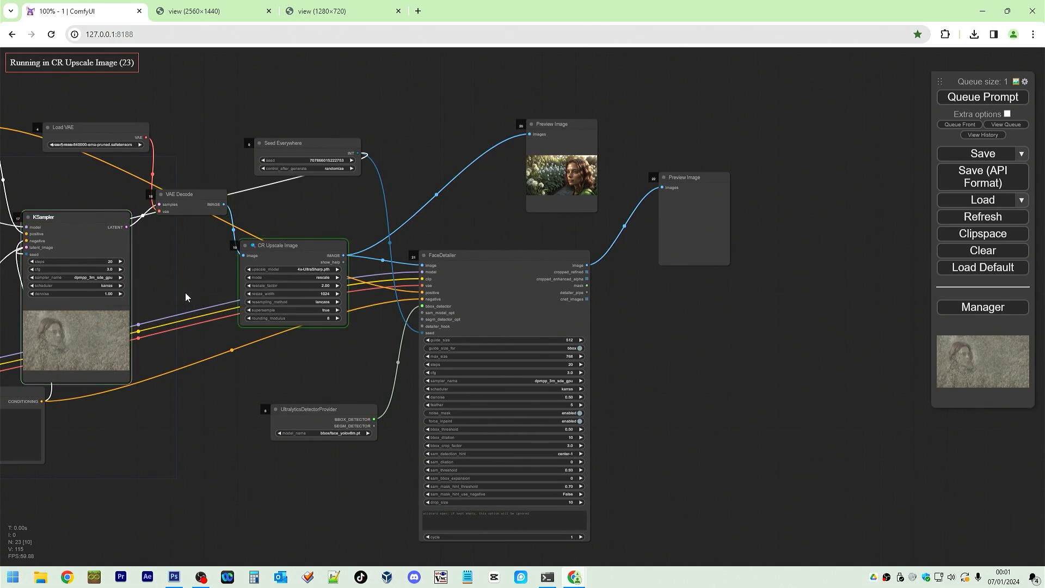
mouse_move(178, 287)
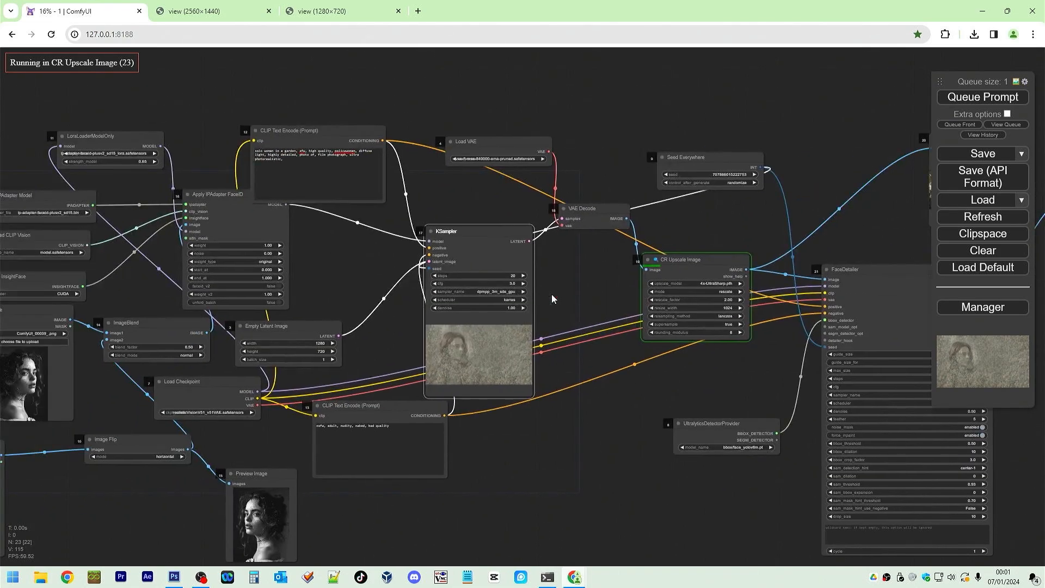
scroll(up, 3)
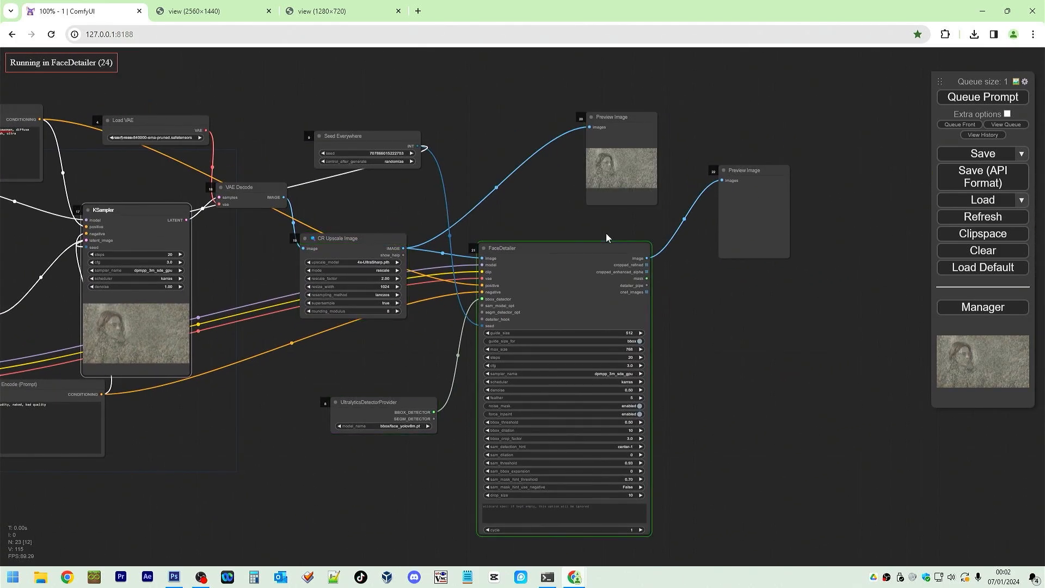
scroll(down, 3)
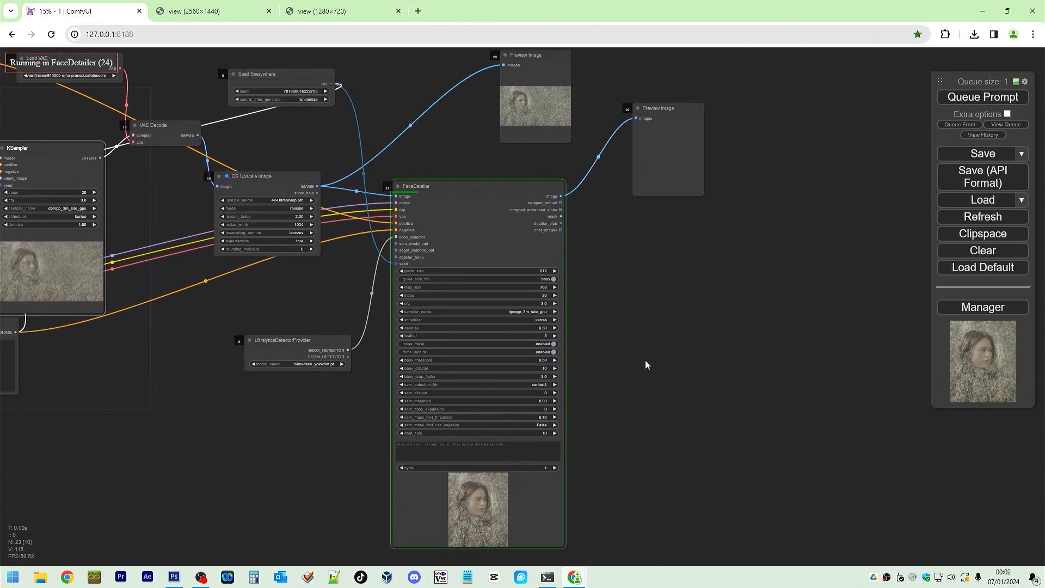
scroll(up, 3)
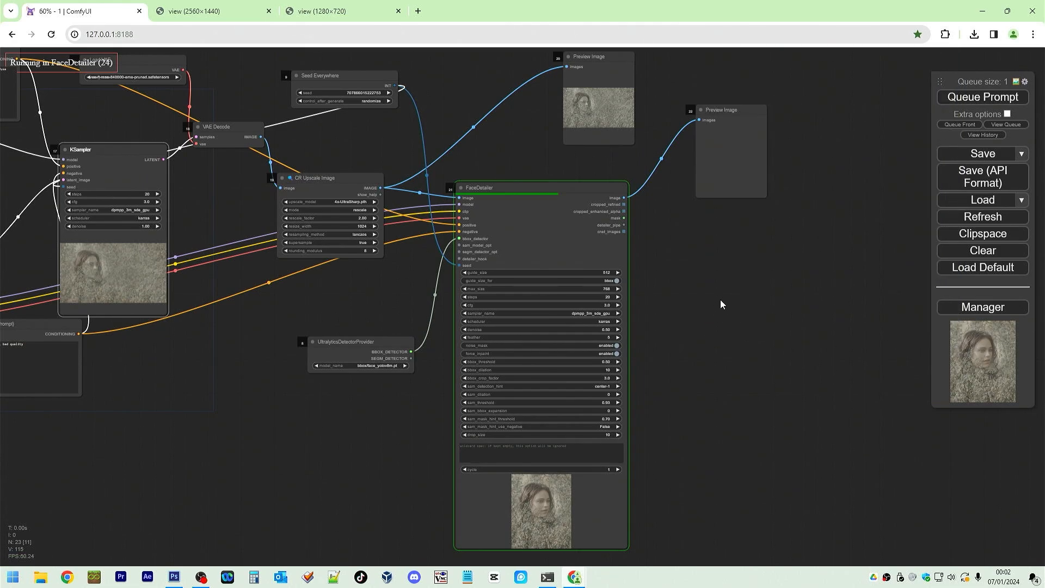
Add an Image Comparer (rgthree) via the 'rgt' node search, wire it up and queue a run
double_click(720, 304)
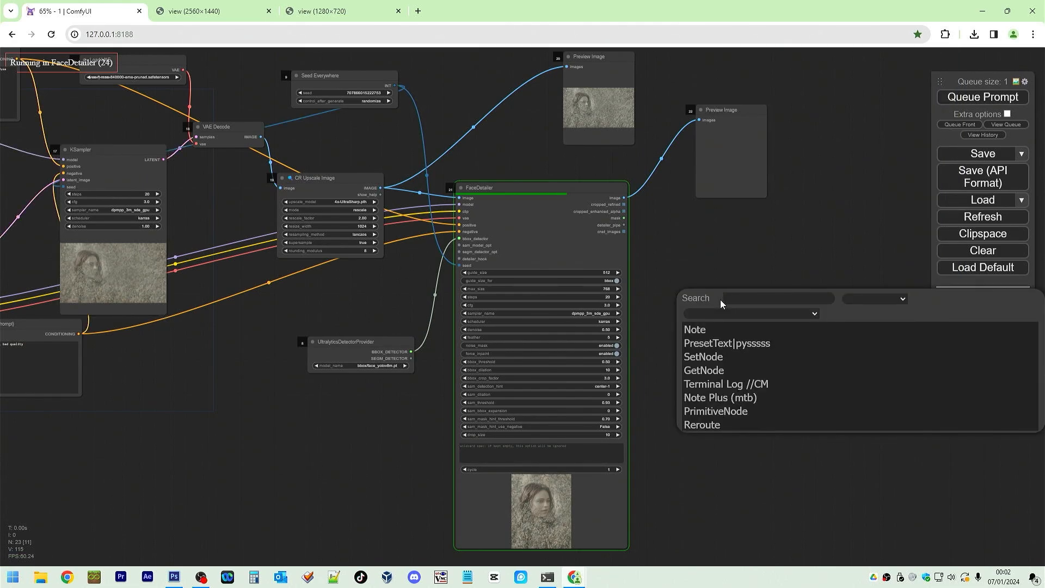
text(rg)
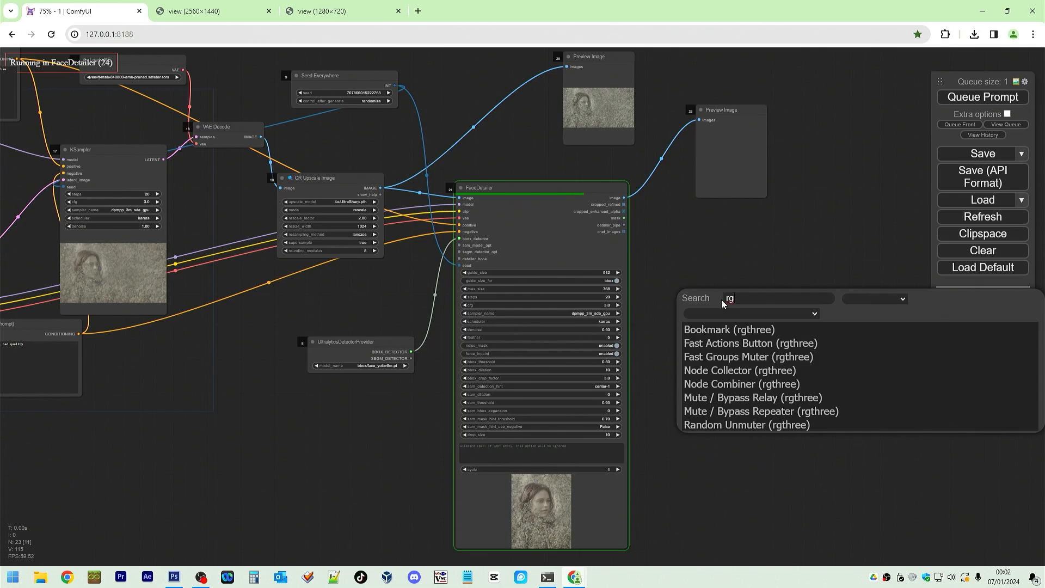
text(t)
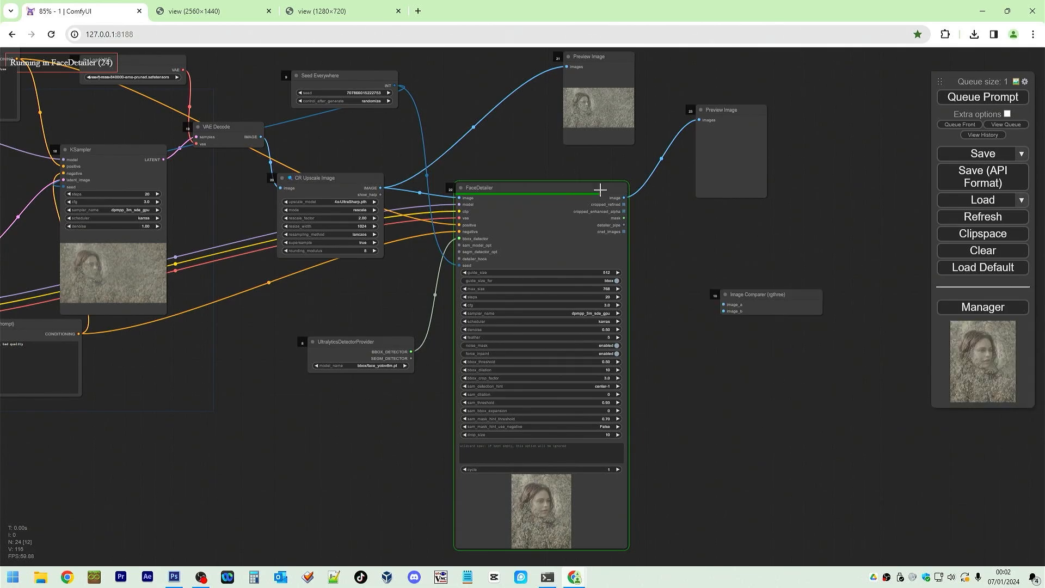
scroll(up, 3)
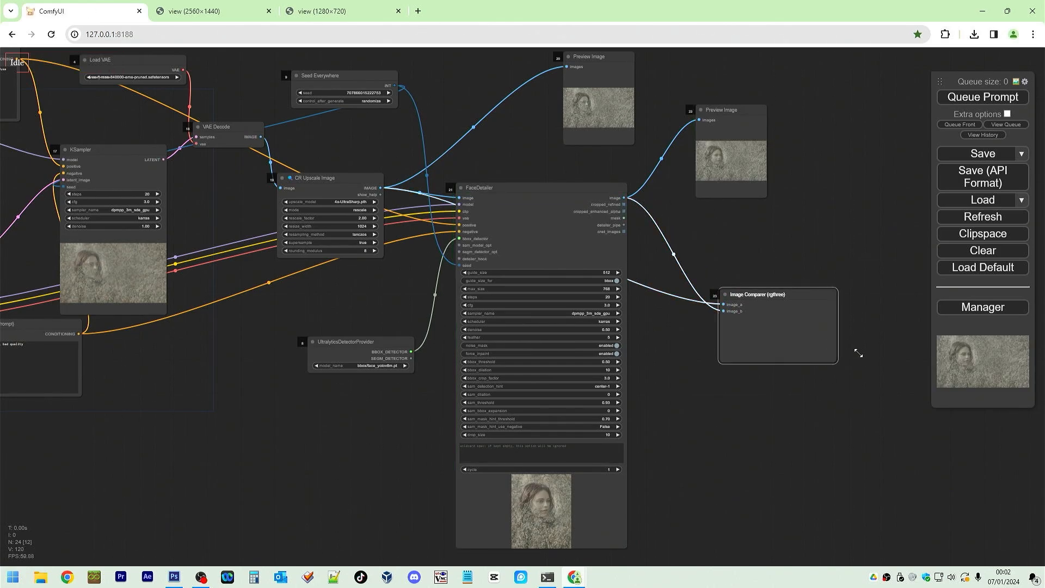
click(982, 97)
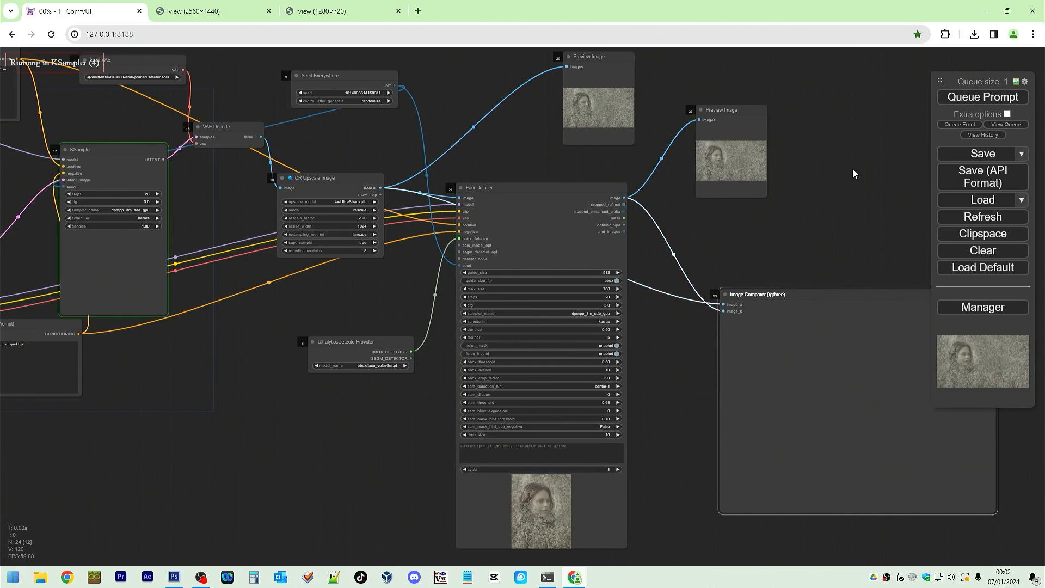
Let the run produce the new garden image, then bring up the upscaled preview's options
scroll(down, 3)
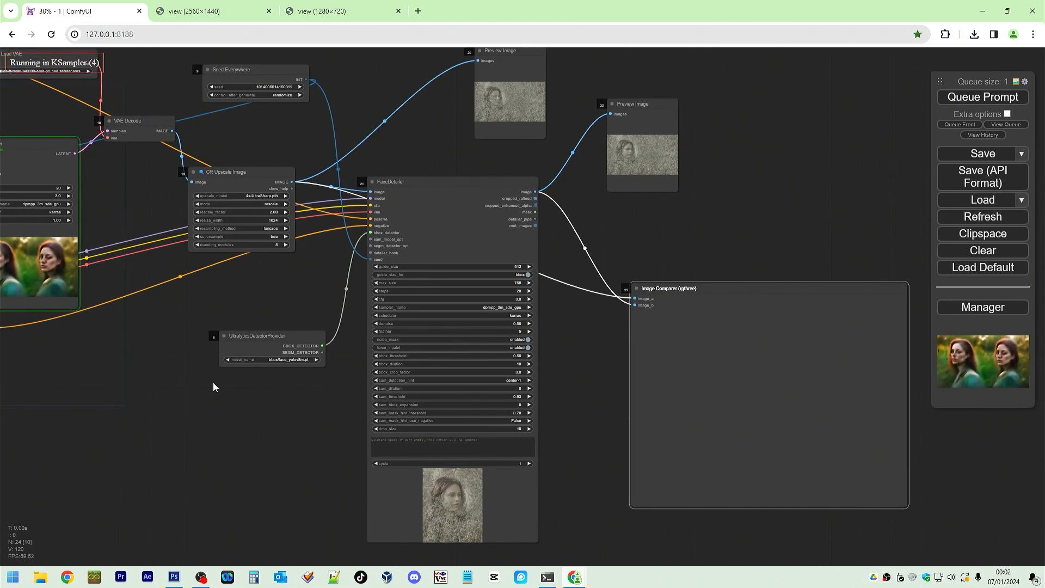
scroll(up, 3)
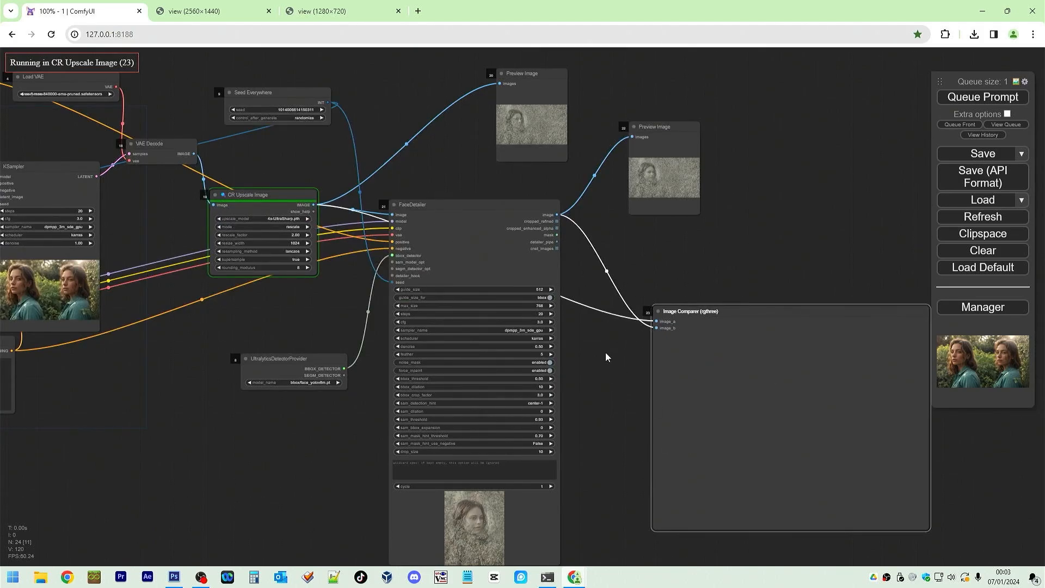
mouse_move(663, 293)
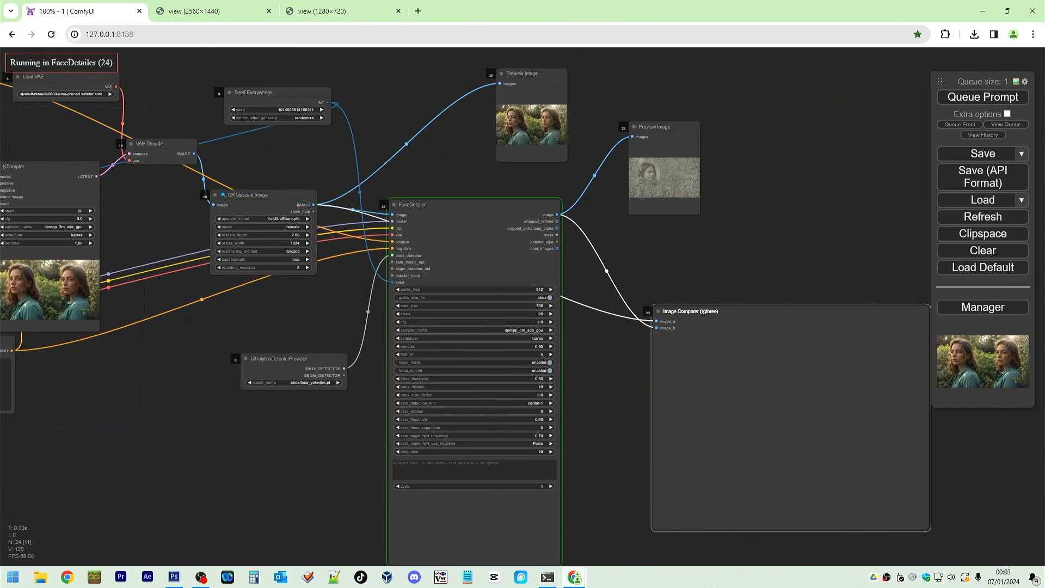
right_click(527, 120)
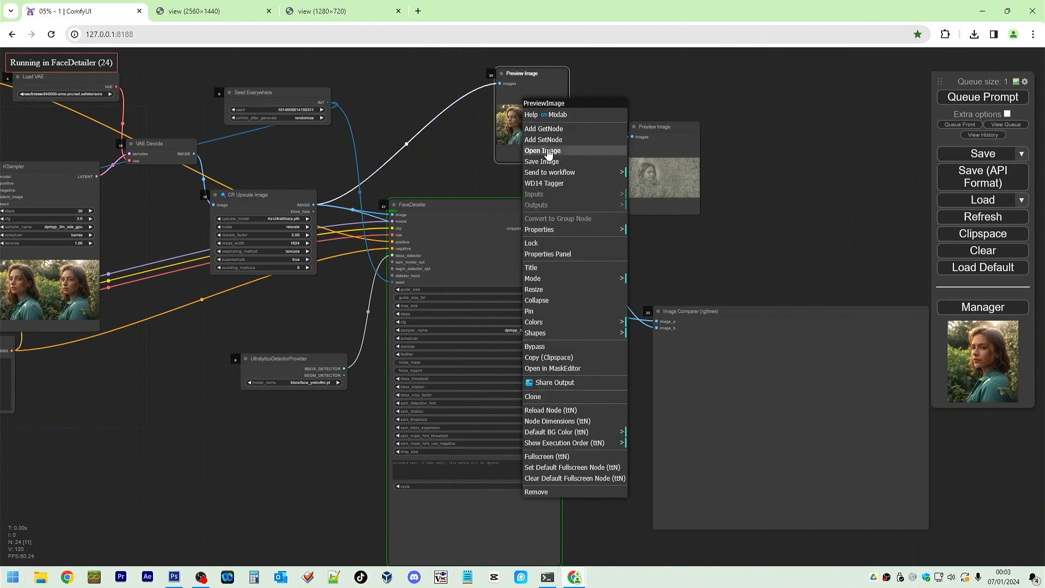
View the upscaled two-woman image and the reference portrait in their own tabs, then return to ComfyUI
click(543, 150)
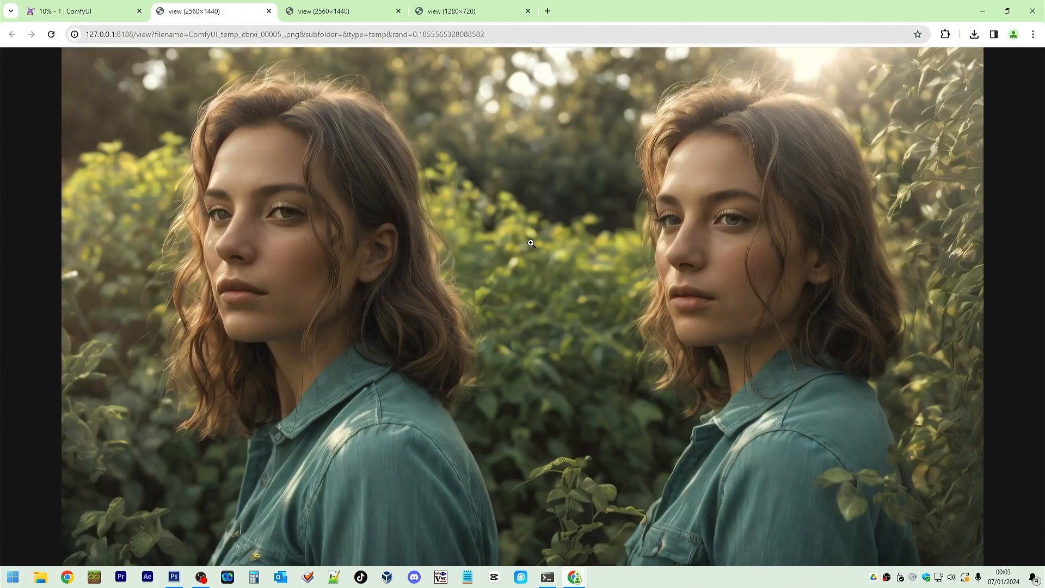
click(79, 10)
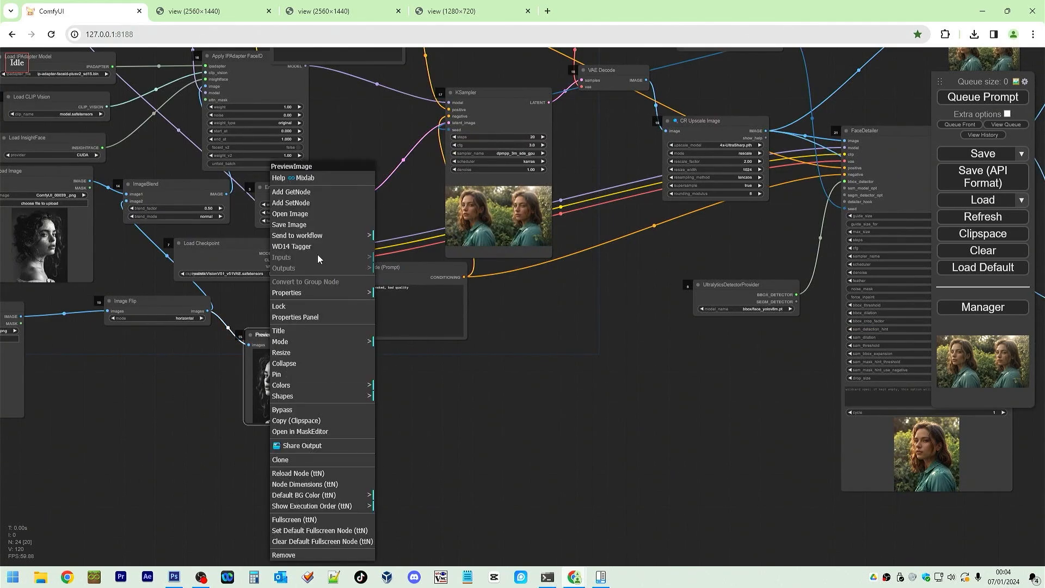
click(289, 213)
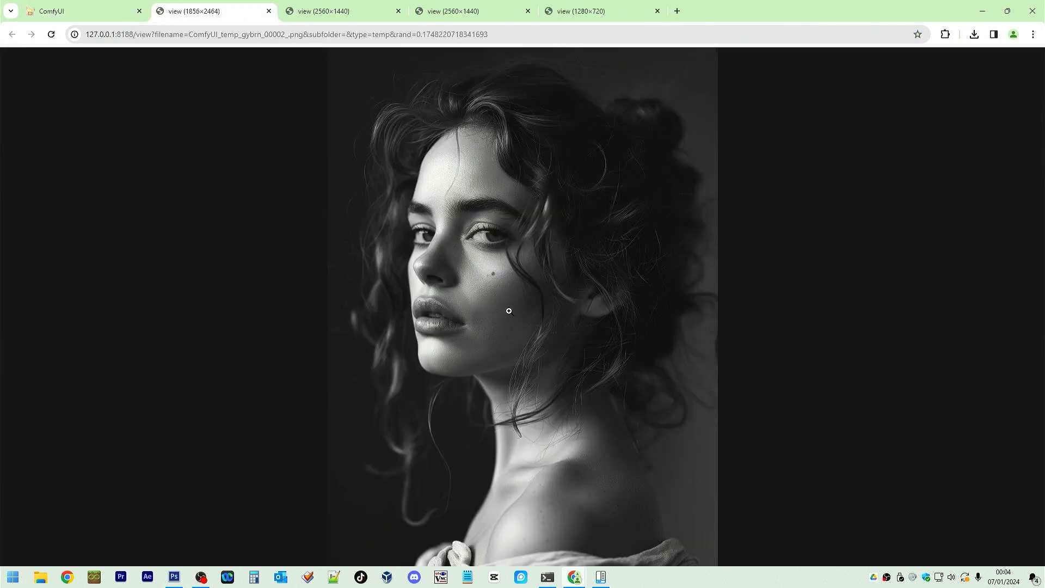
click(508, 311)
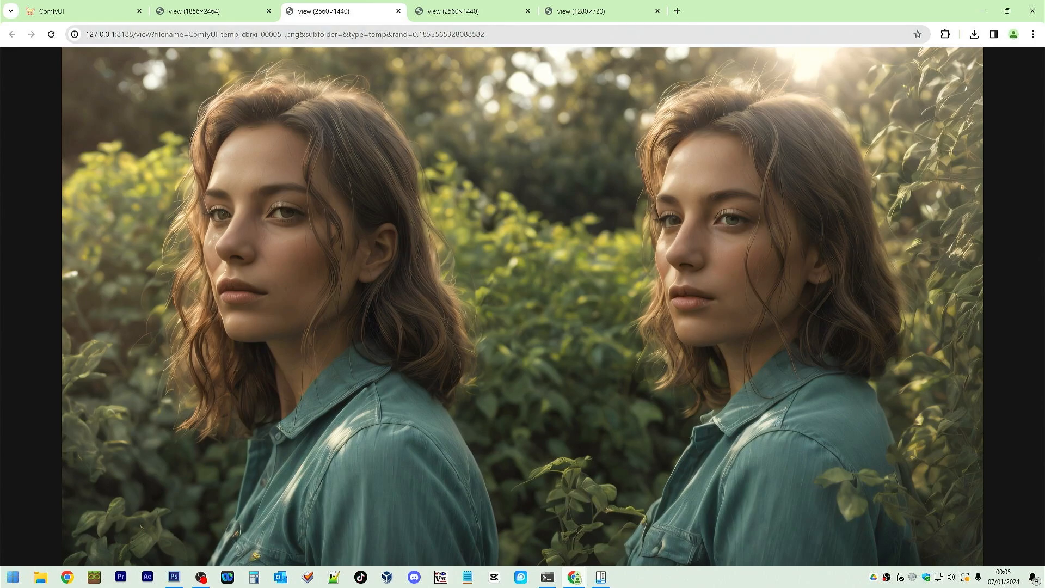
click(80, 11)
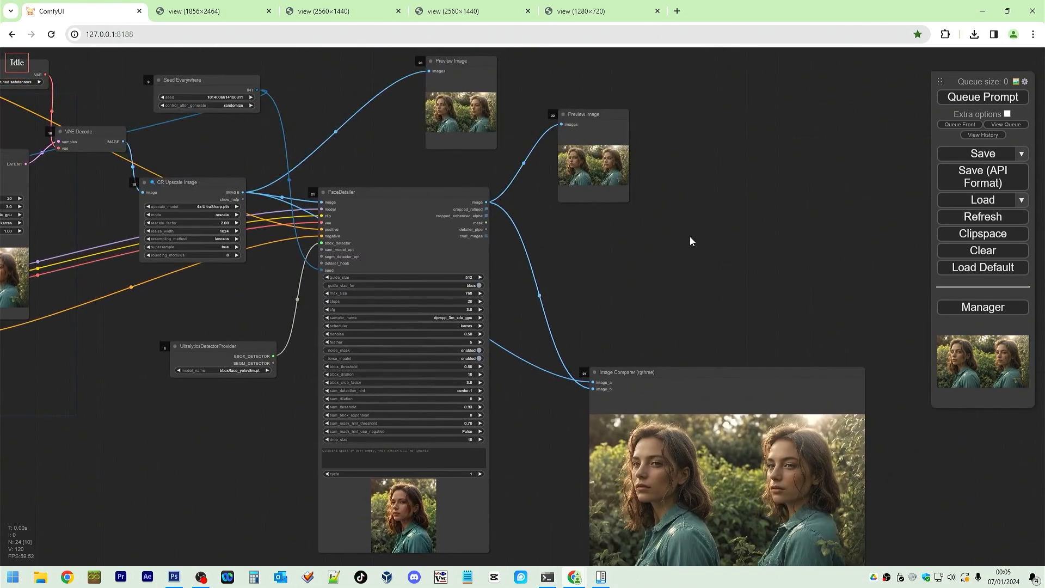
Open the face-detailed image in a new tab and close the two older image tabs
right_click(593, 114)
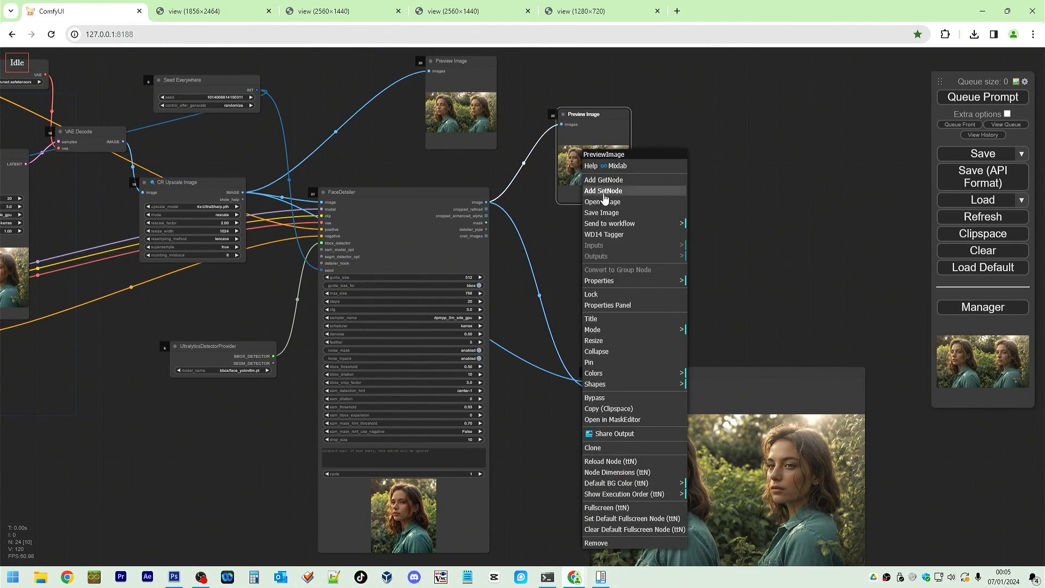
click(602, 202)
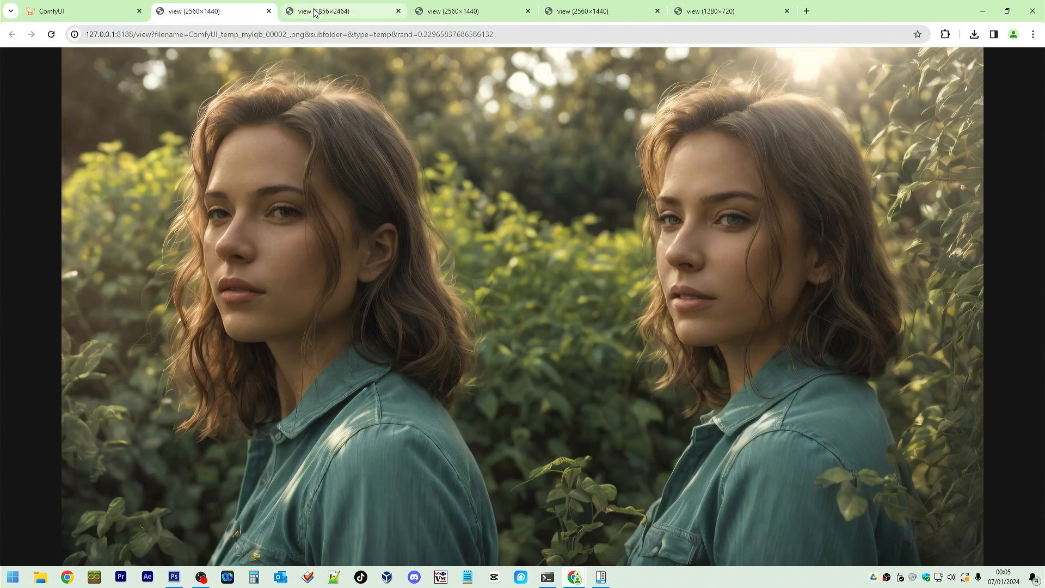
click(450, 10)
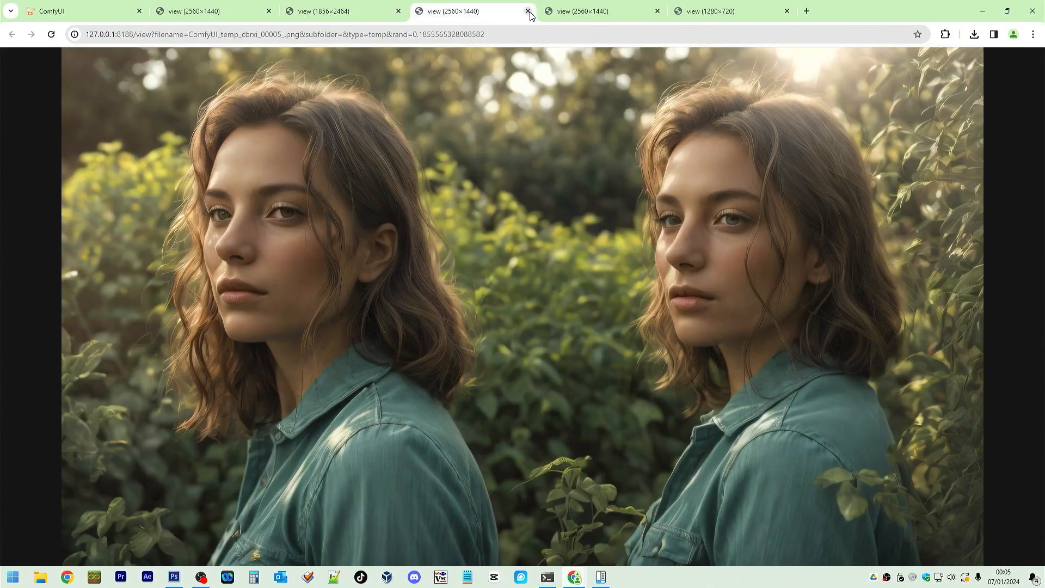
click(529, 11)
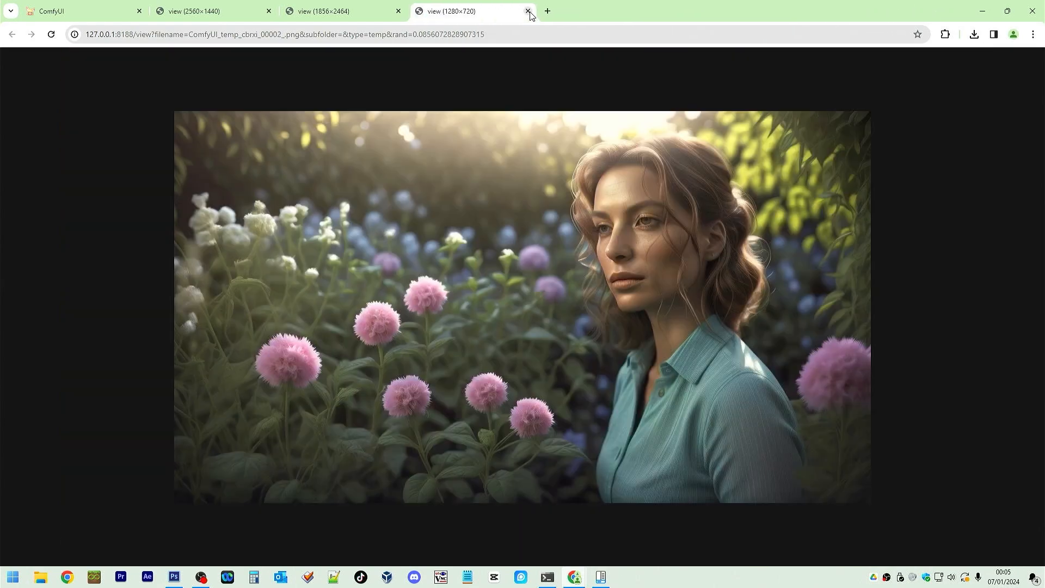
click(528, 11)
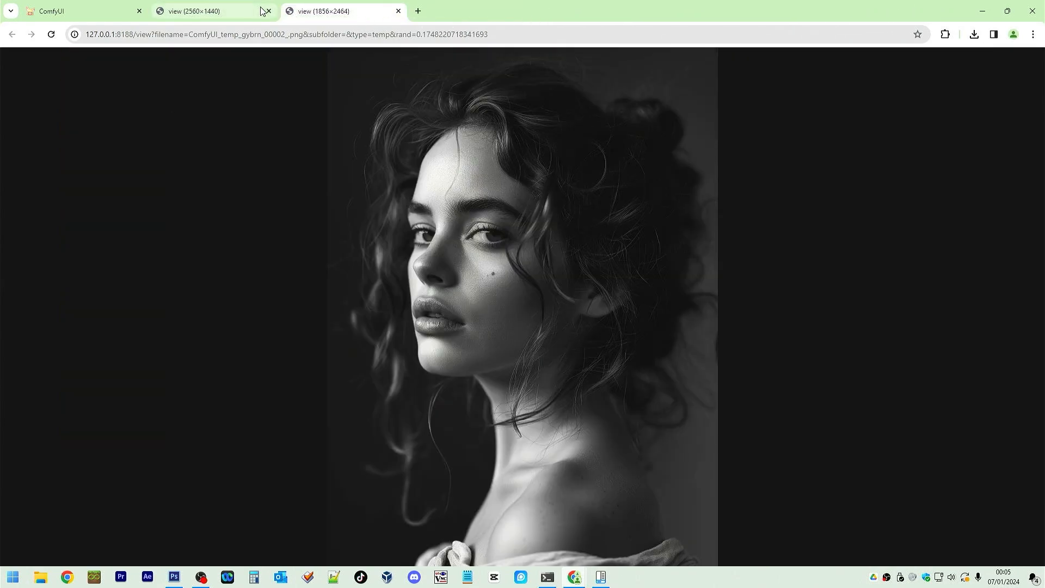
Compare the new two-woman image against the black-and-white reference, then return to ComfyUI
click(194, 11)
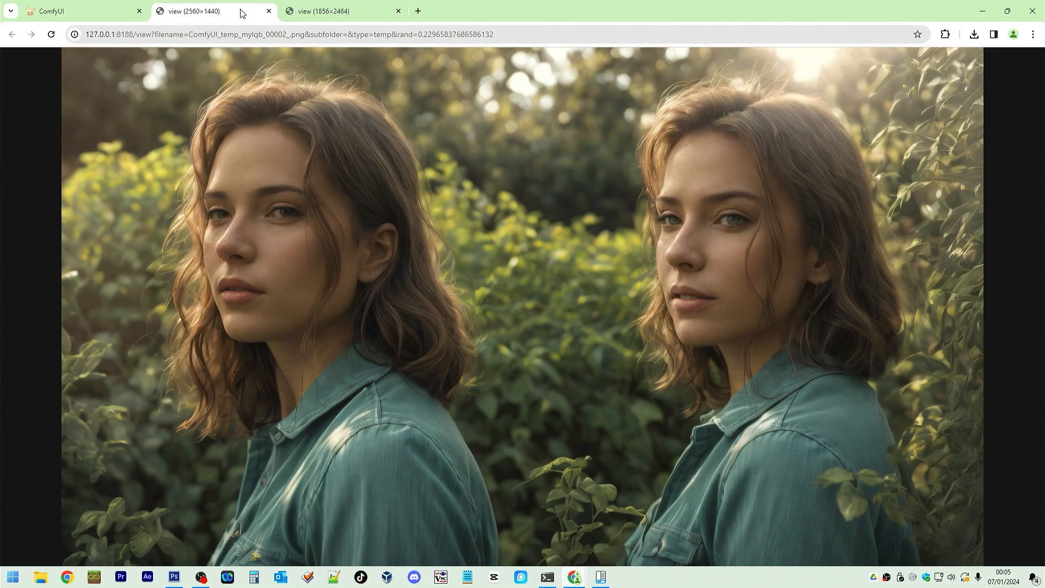
click(340, 11)
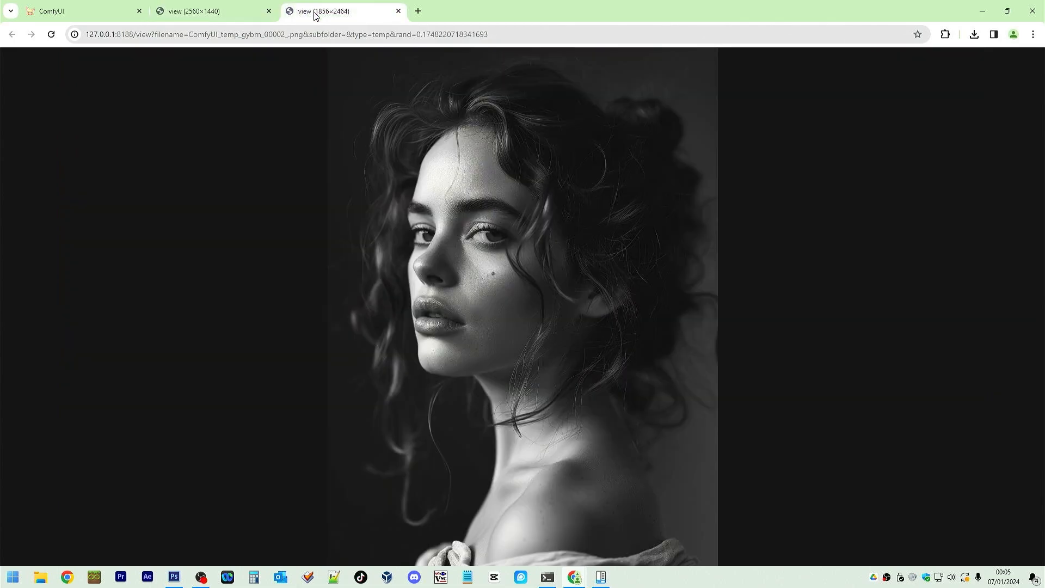
click(207, 11)
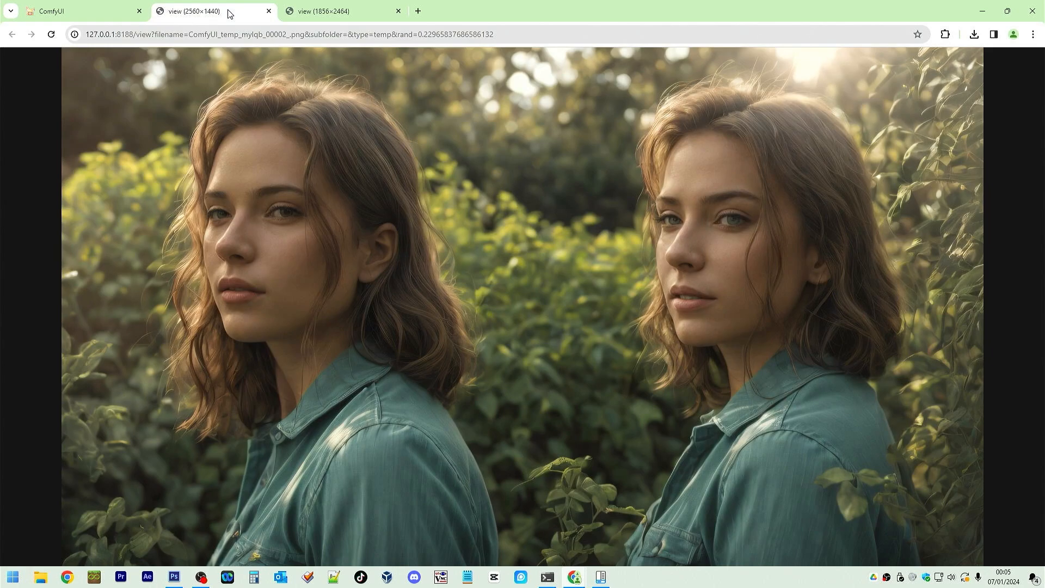
mouse_move(191, 55)
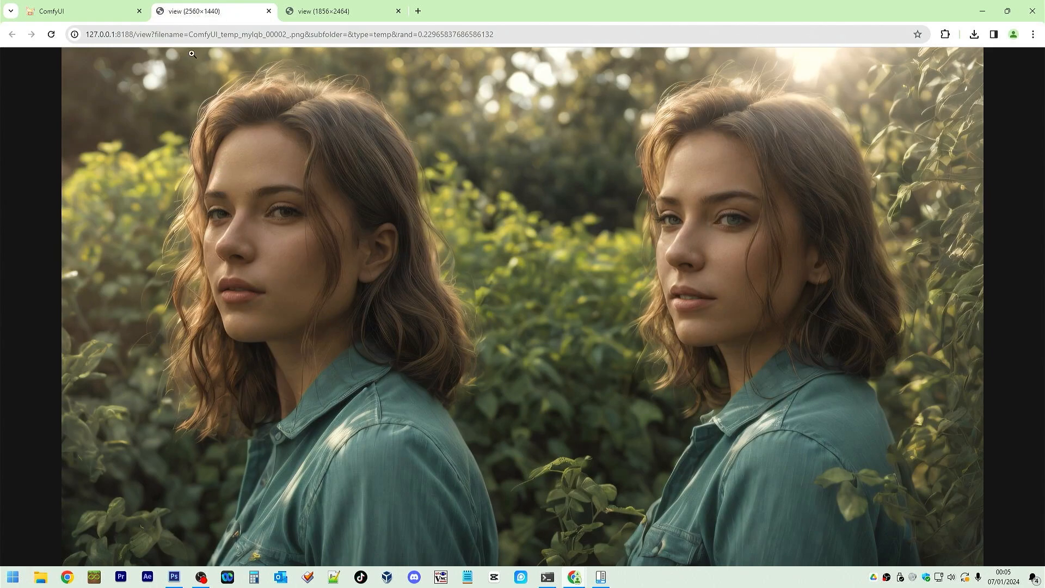
click(79, 11)
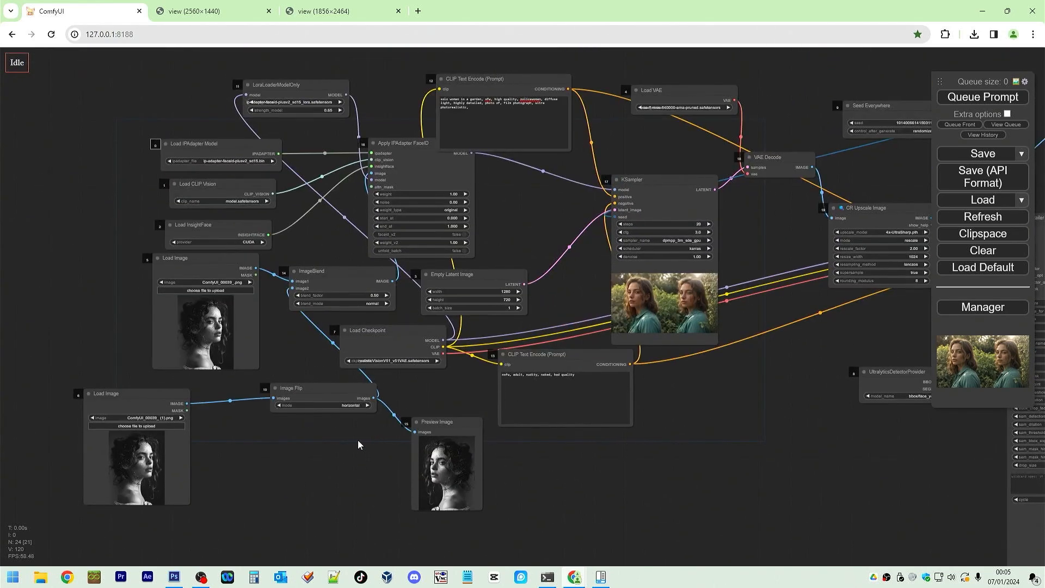
mouse_move(303, 358)
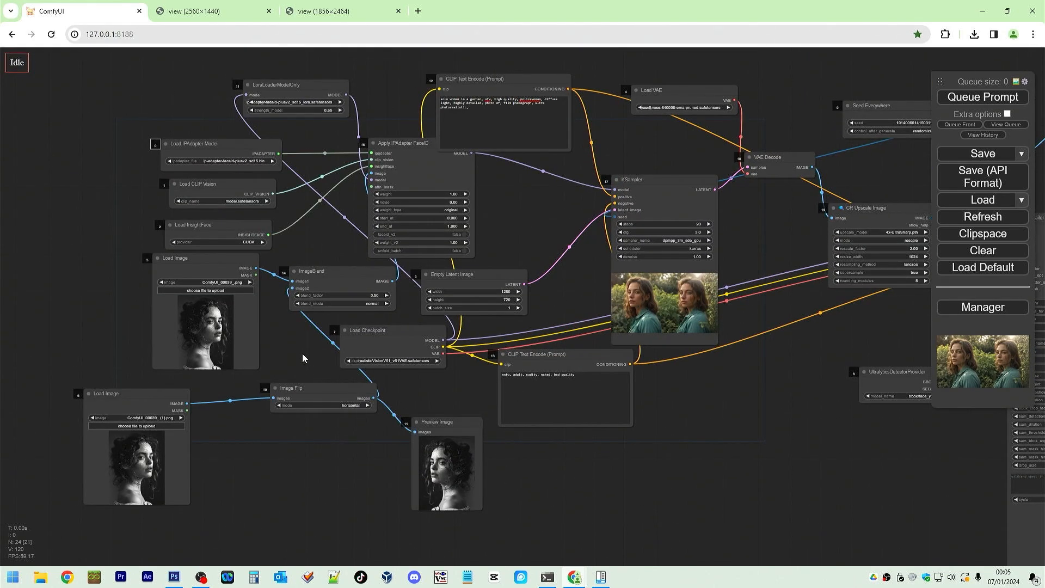
mouse_move(180, 369)
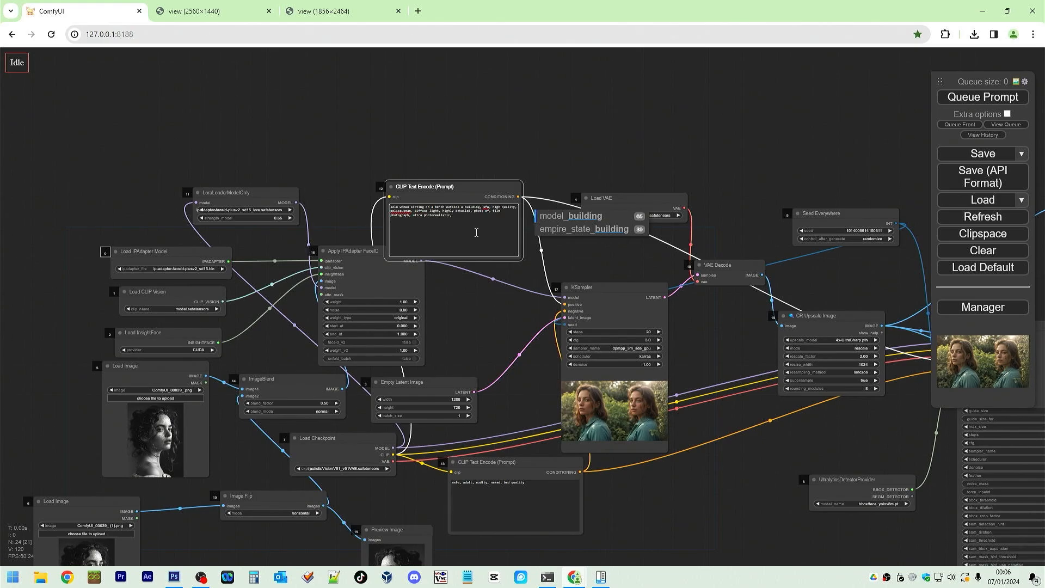
Queue a generation with the solo-policewoman-on-a-bench prompt
scroll(up, 3)
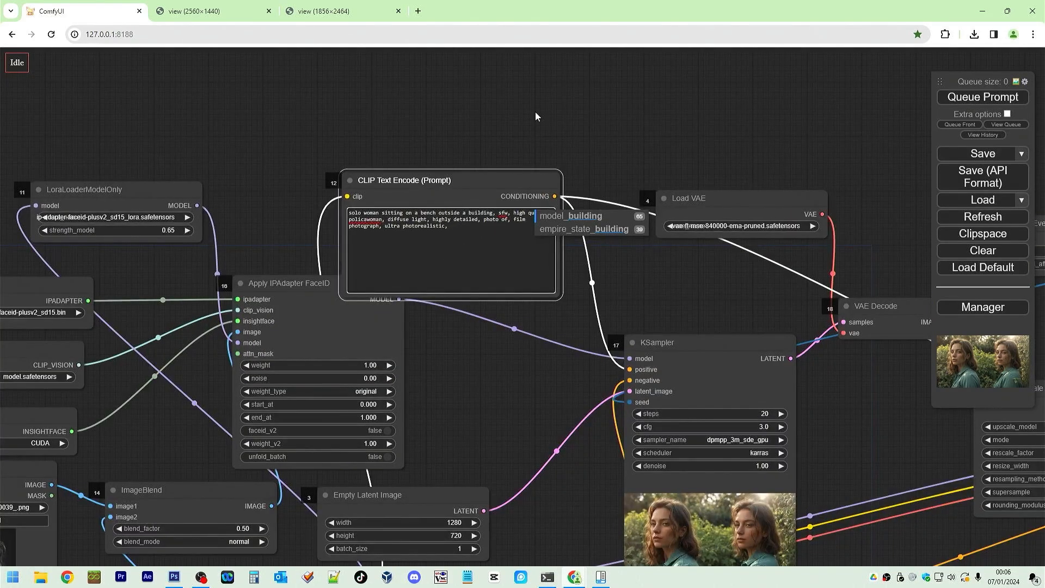
scroll(up, 3)
text(polica)
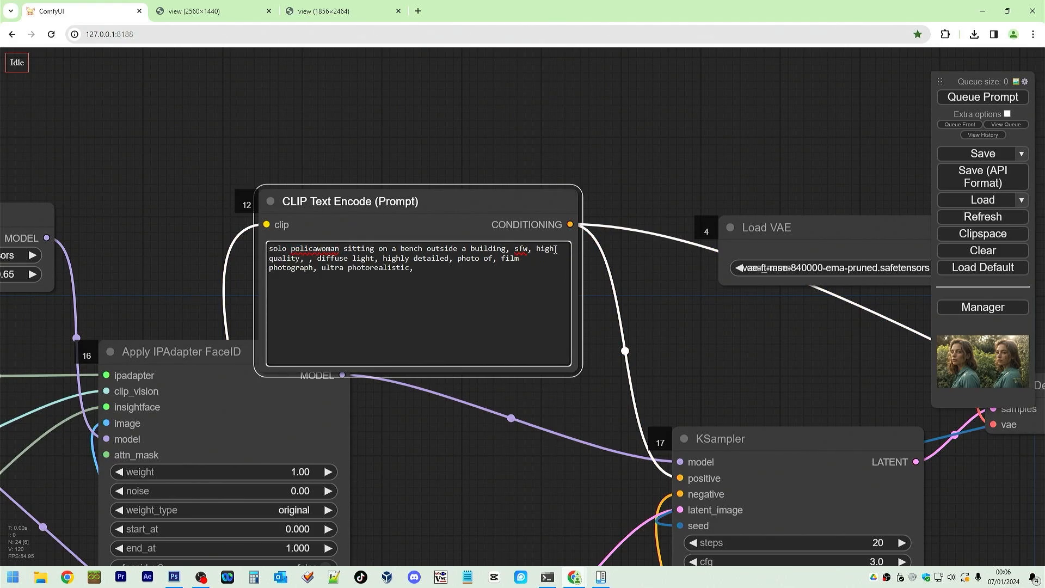
click(981, 97)
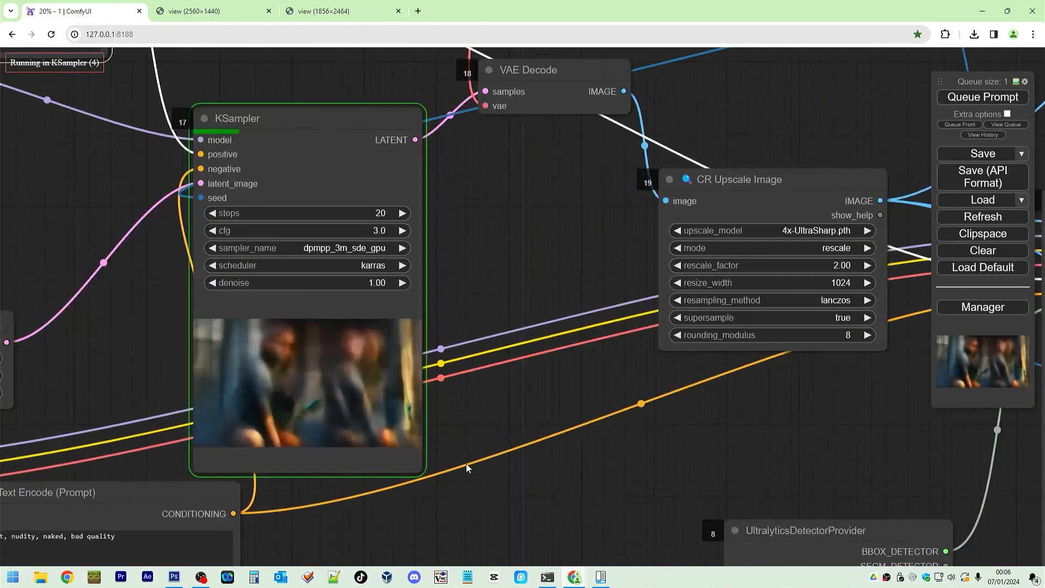
Open the finished two-policewomen image full-size in its own tab, then return to ComfyUI
scroll(up, 3)
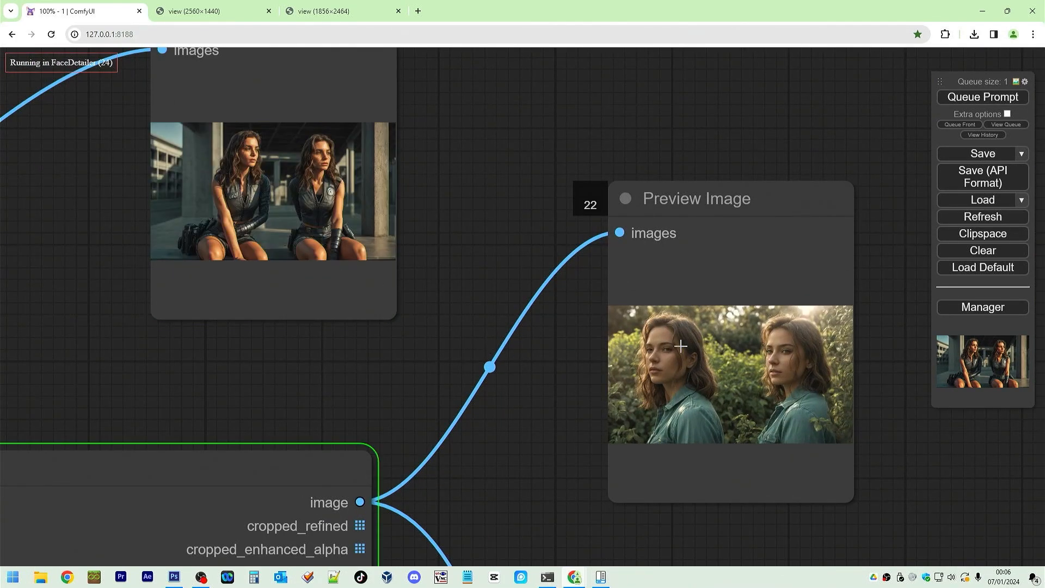
scroll(down, 3)
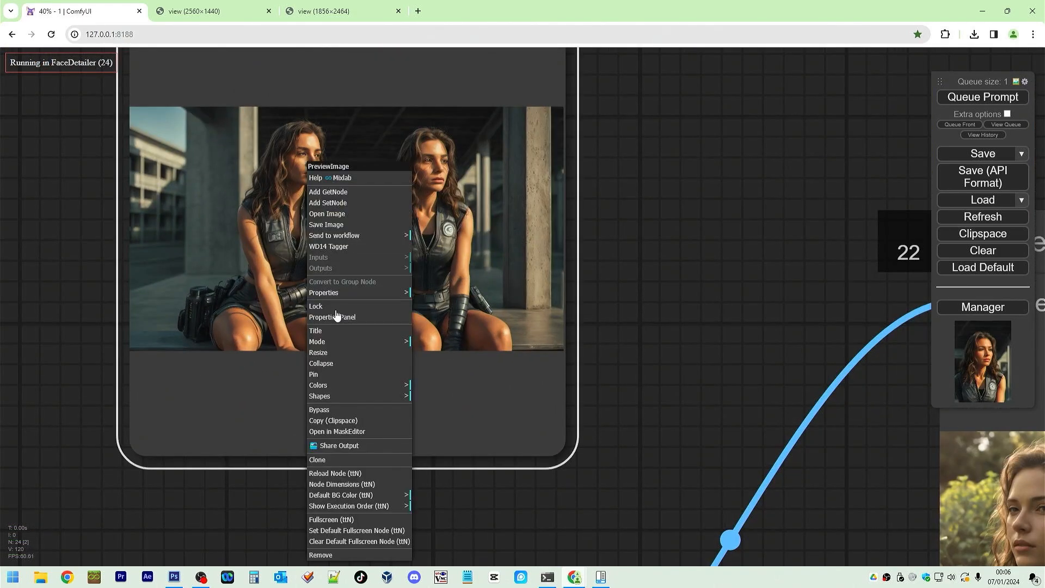
click(328, 214)
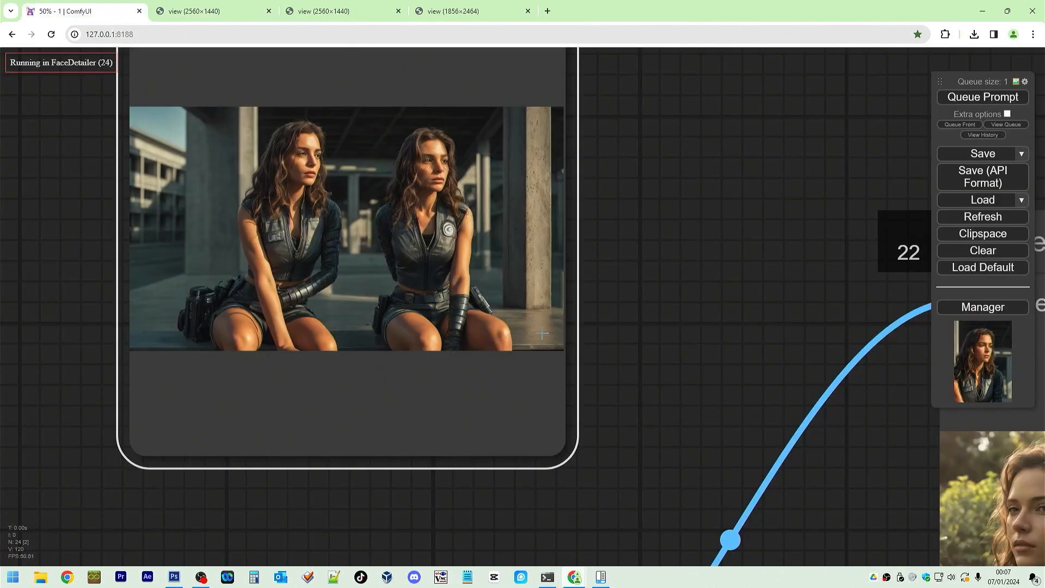
scroll(up, 3)
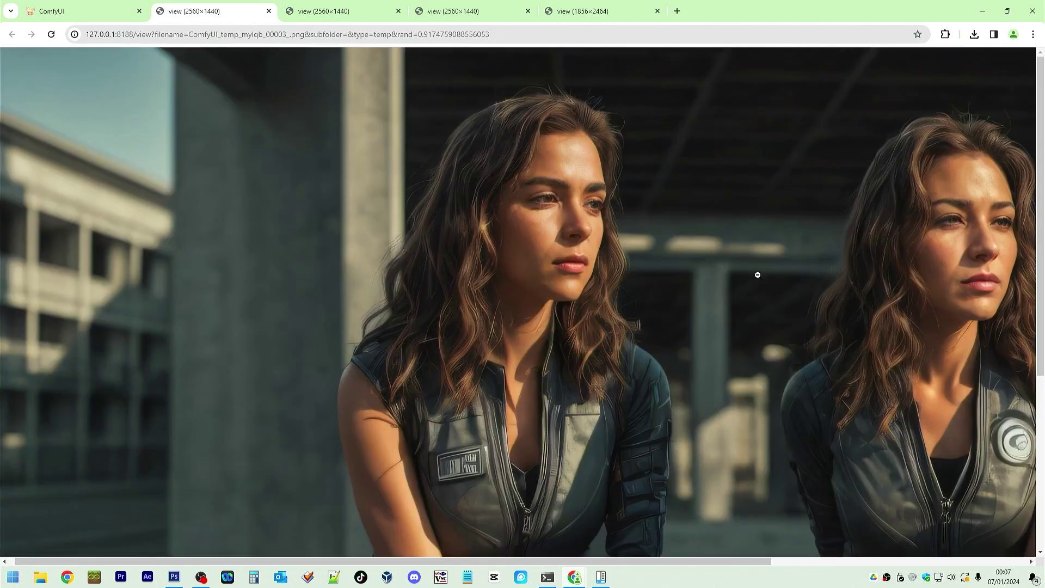
click(79, 11)
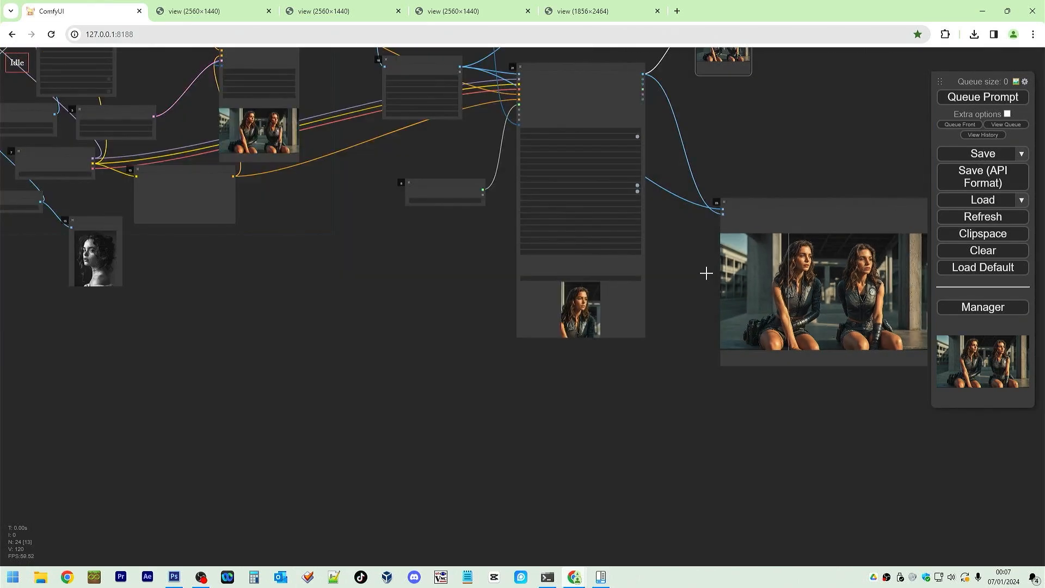
Set the Empty Latent Image size to 512 by 512
scroll(up, 3)
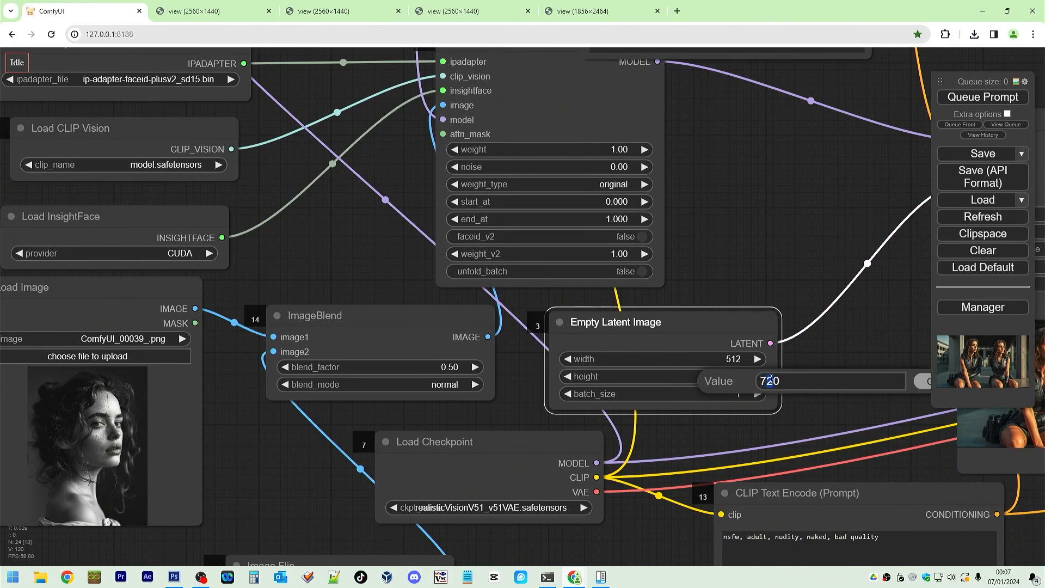
text(5)
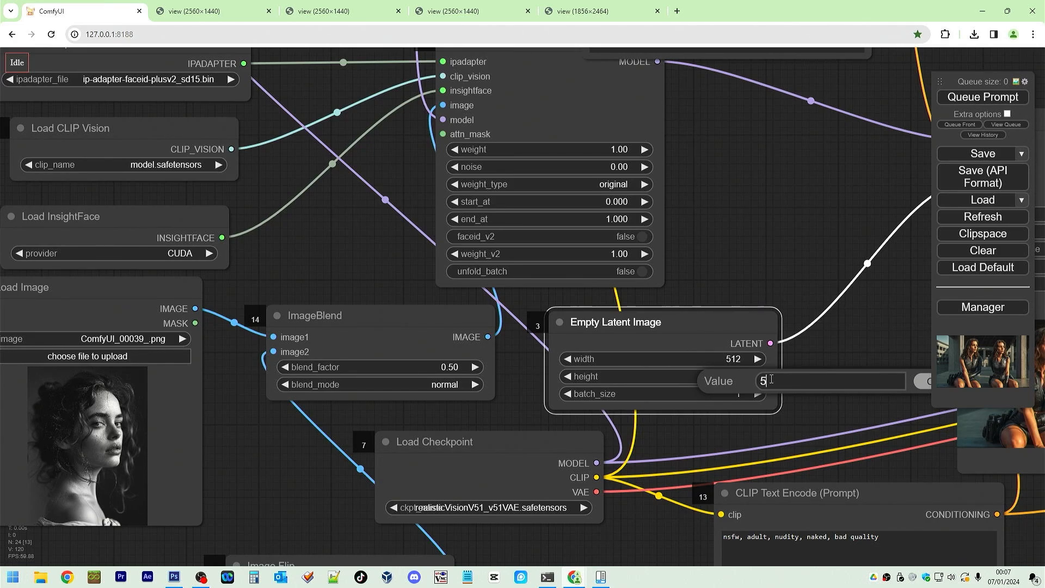
text(12)
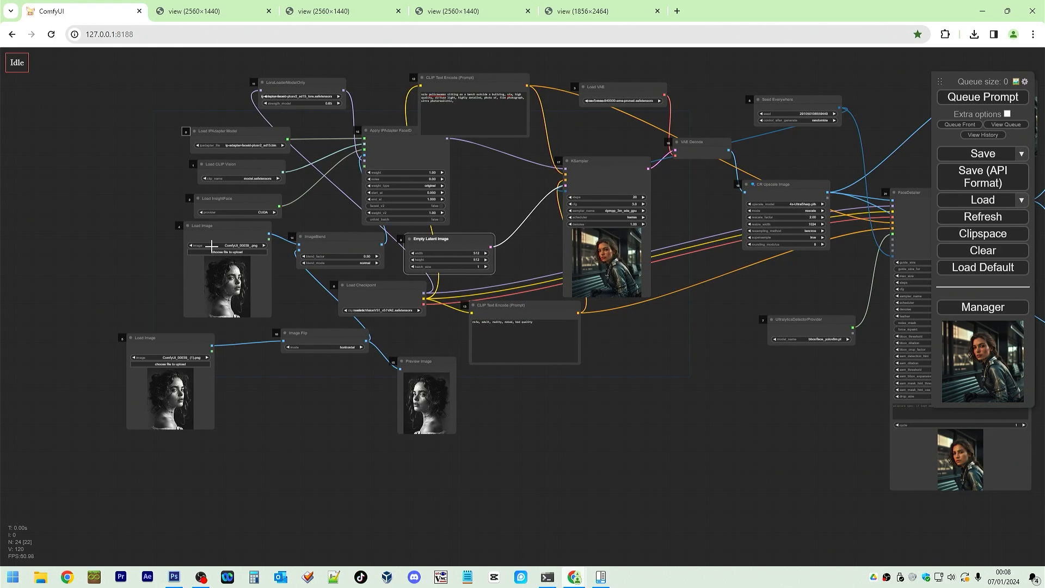
mouse_move(628, 239)
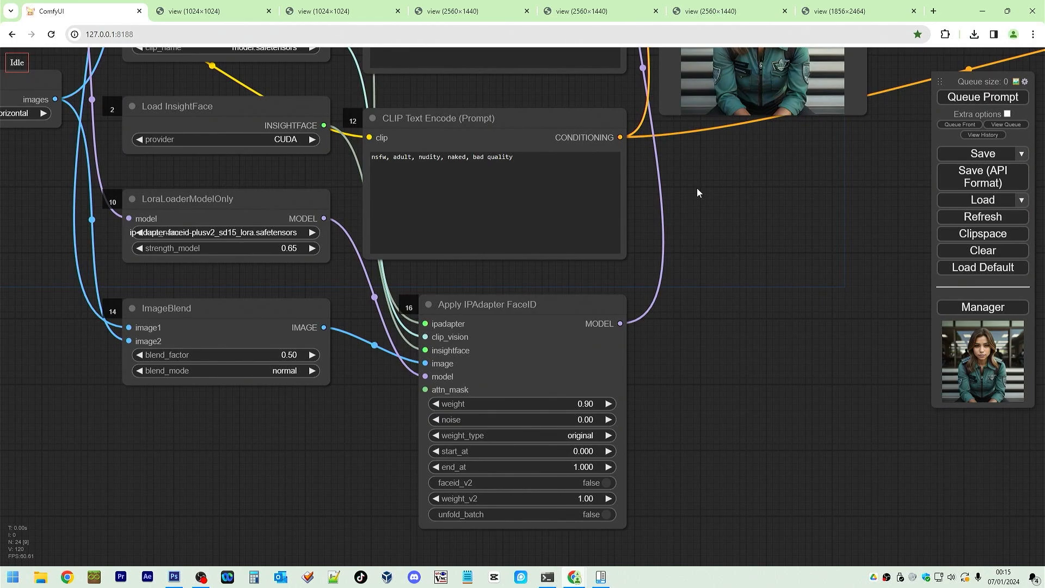
mouse_move(836, 180)
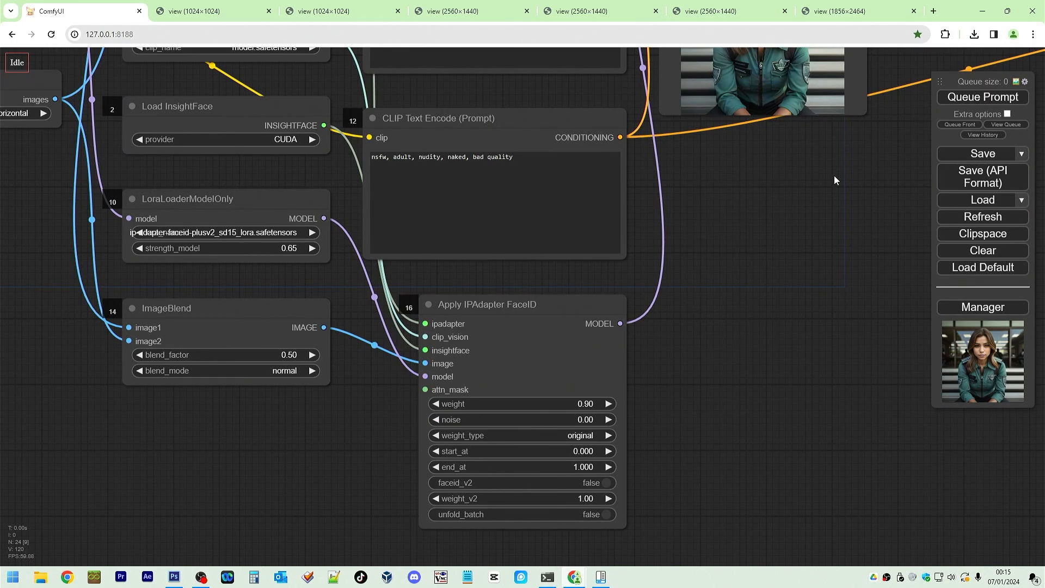